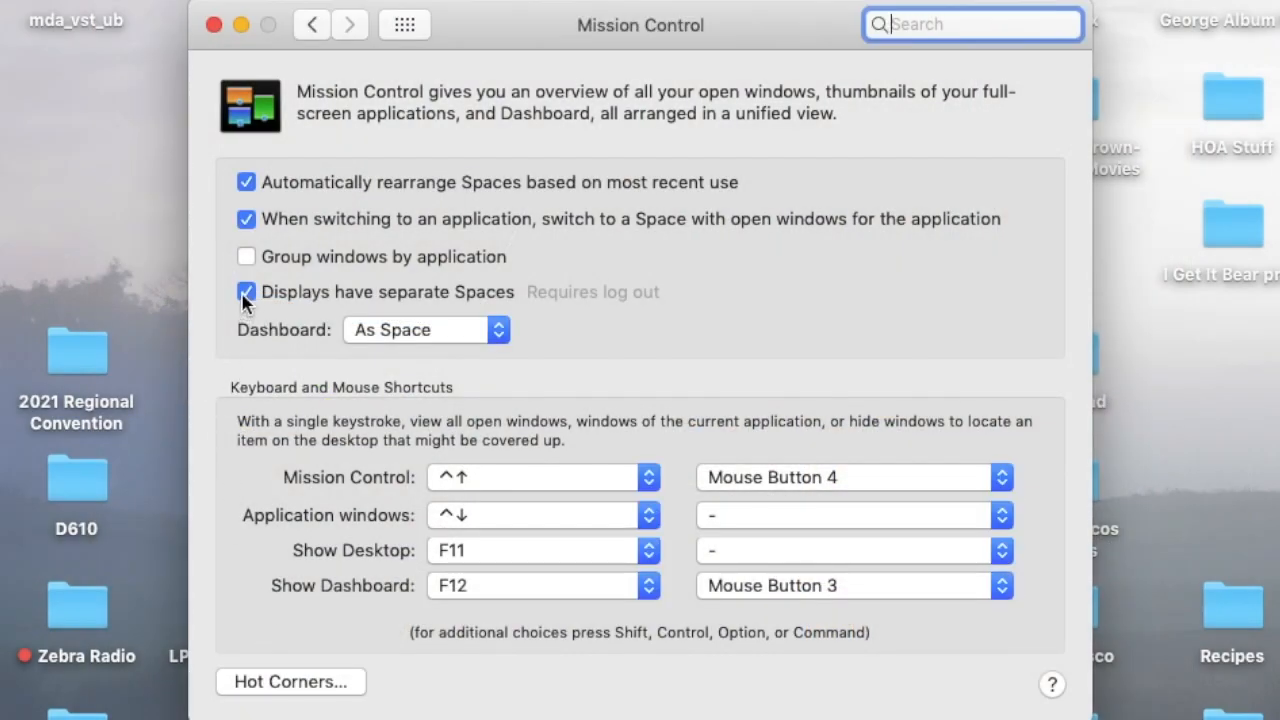
Enable 'Displays have separate Spaces' in Mission Control preferences.
{"action": "left_click", "coordinate": [246, 292]}
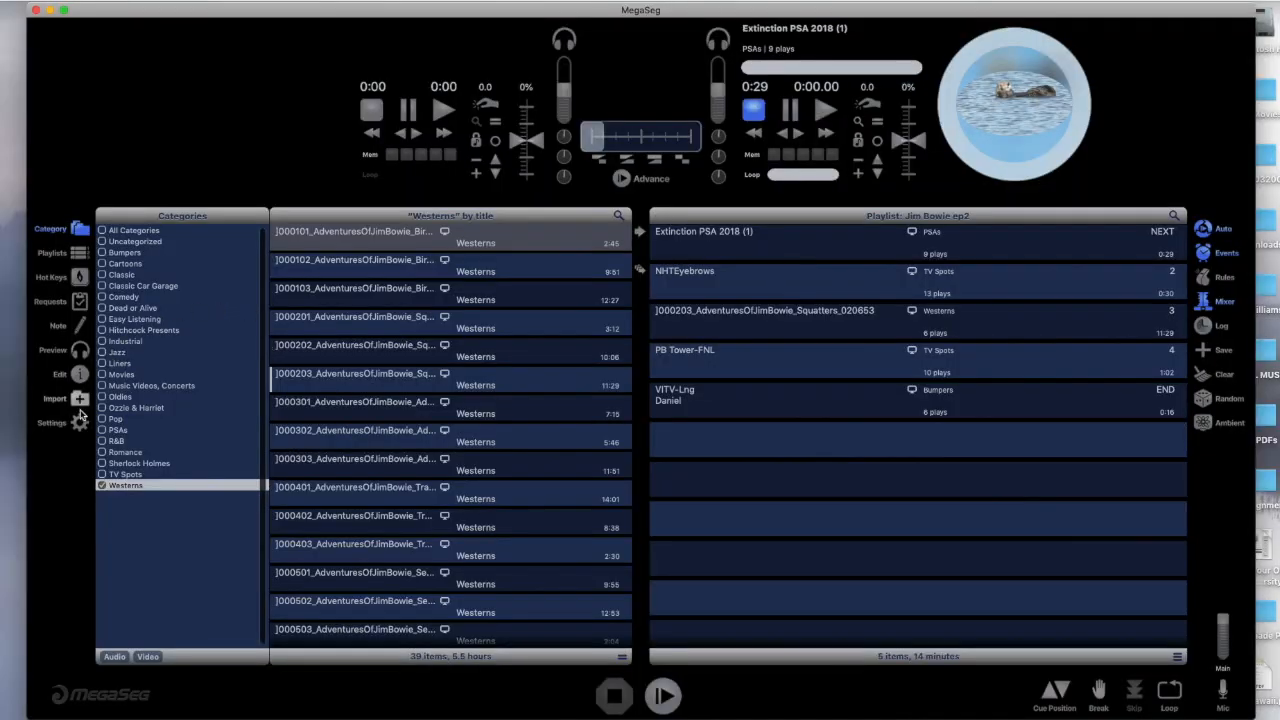
In Preferences > Devices, set Playlist Output to HDMI and Preview Output to Built-in Output.
{"action": "left_click", "coordinate": [52, 422]}
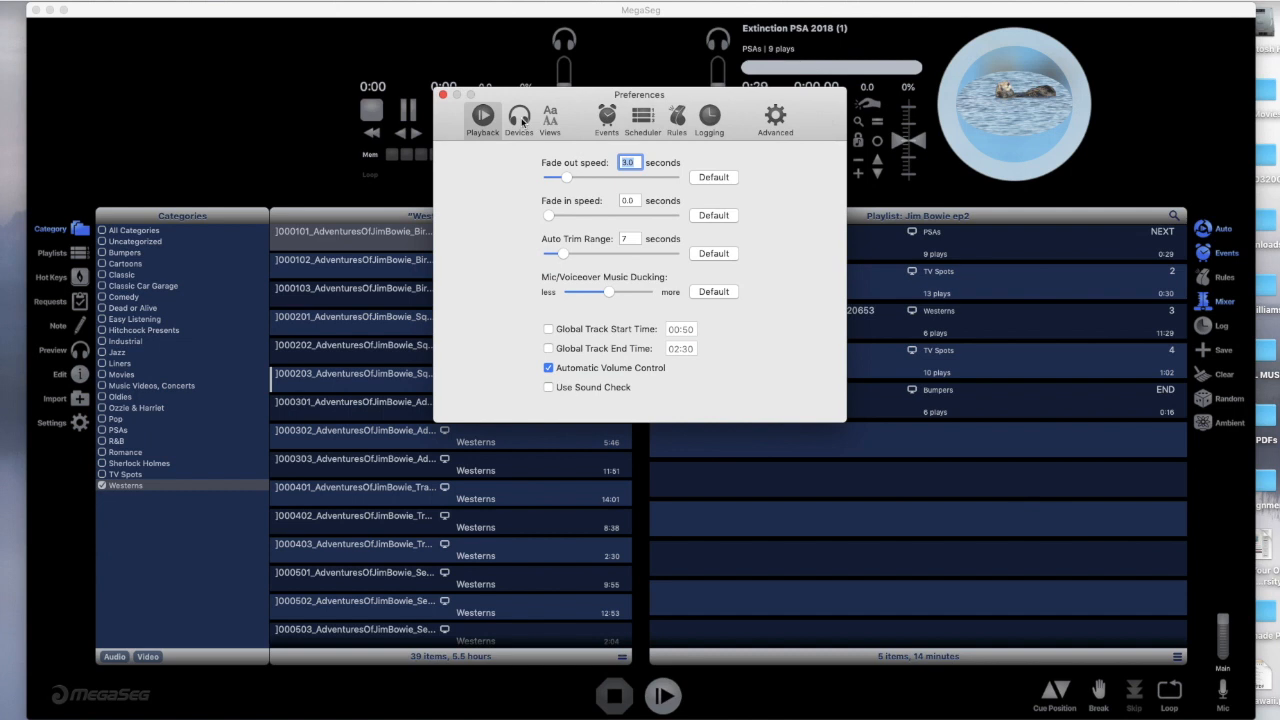
{"action": "left_click", "coordinate": [518, 118]}
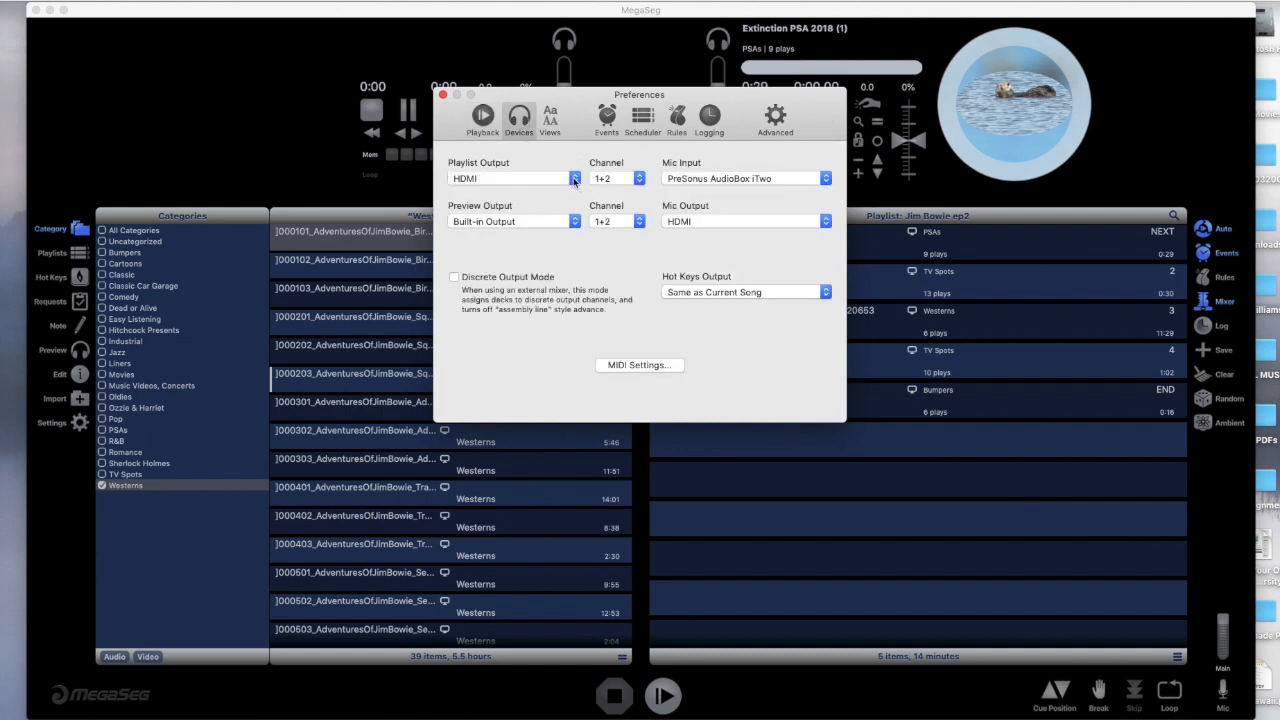
{"action": "left_click", "coordinate": [576, 178]}
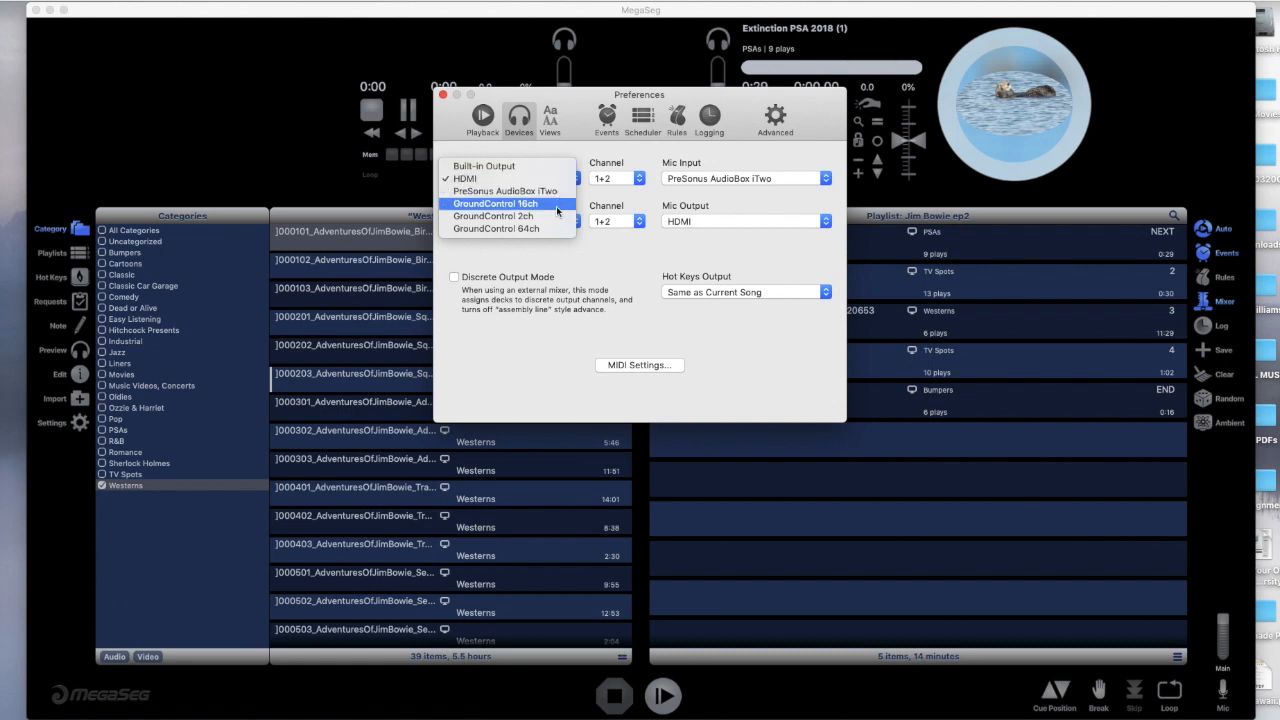
{"action": "left_click", "coordinate": [466, 178]}
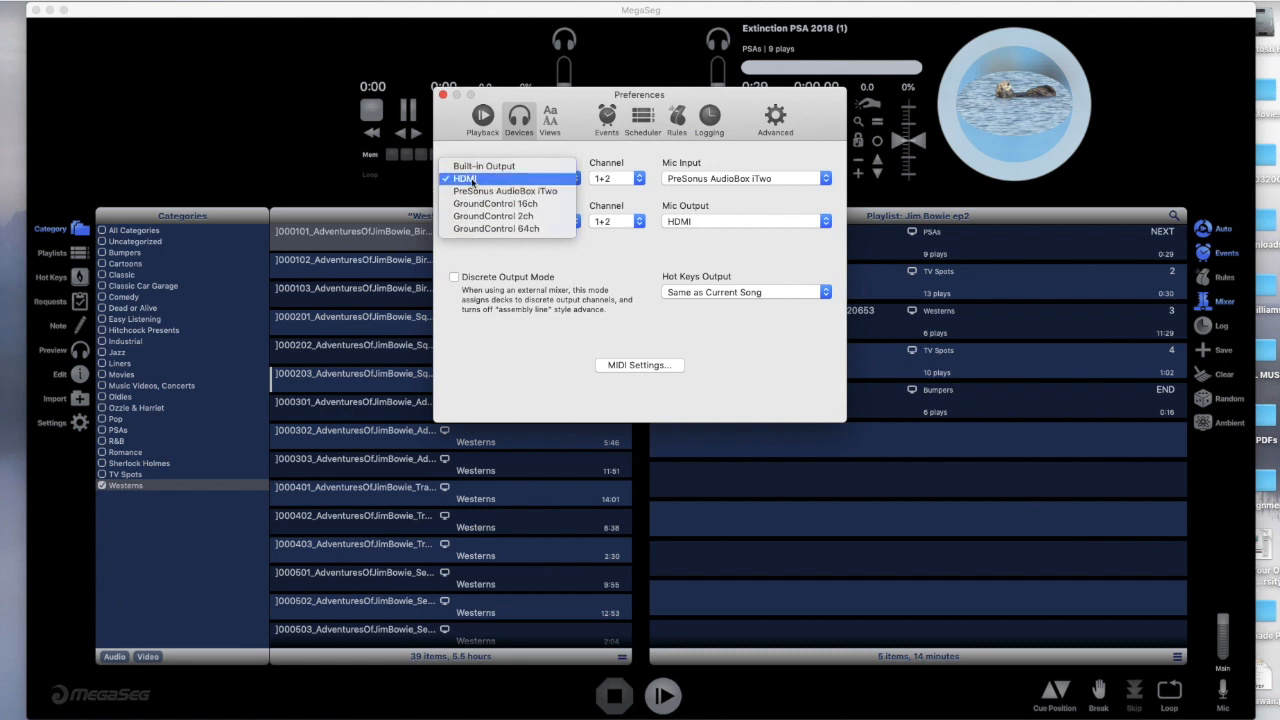
{"action": "left_click", "coordinate": [464, 178]}
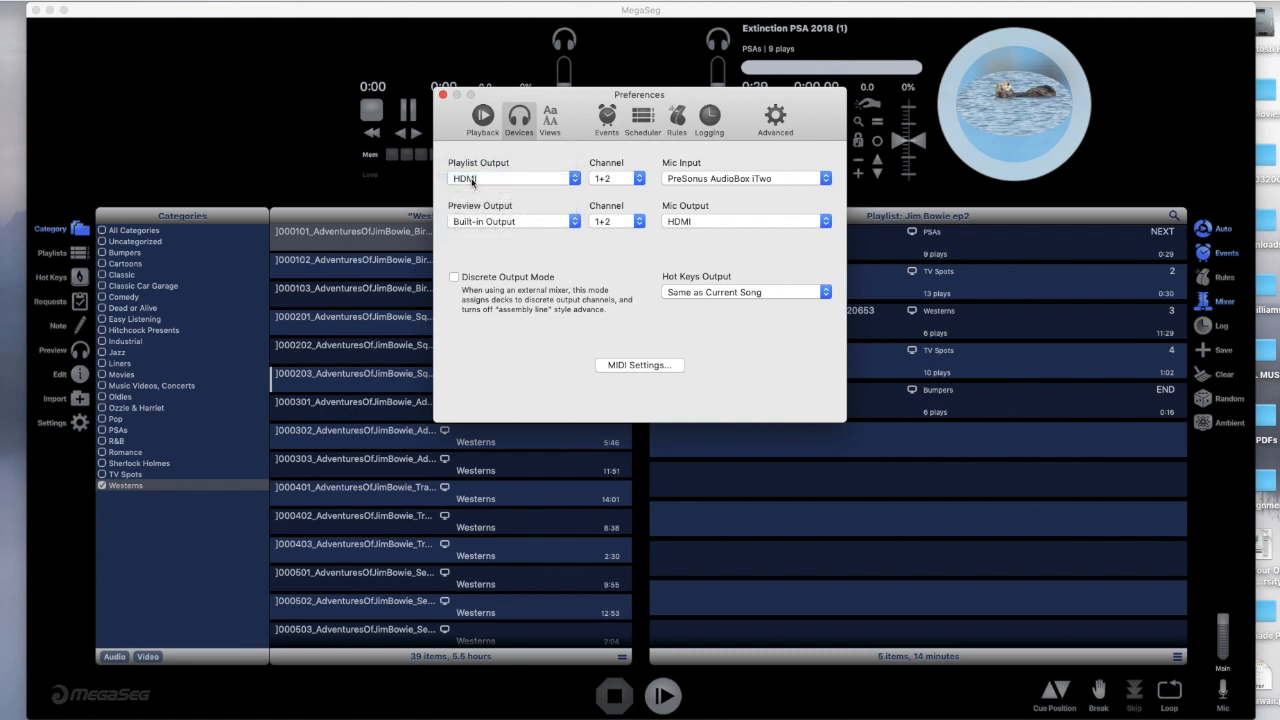
{"action": "mouse_move", "coordinate": [550, 264]}
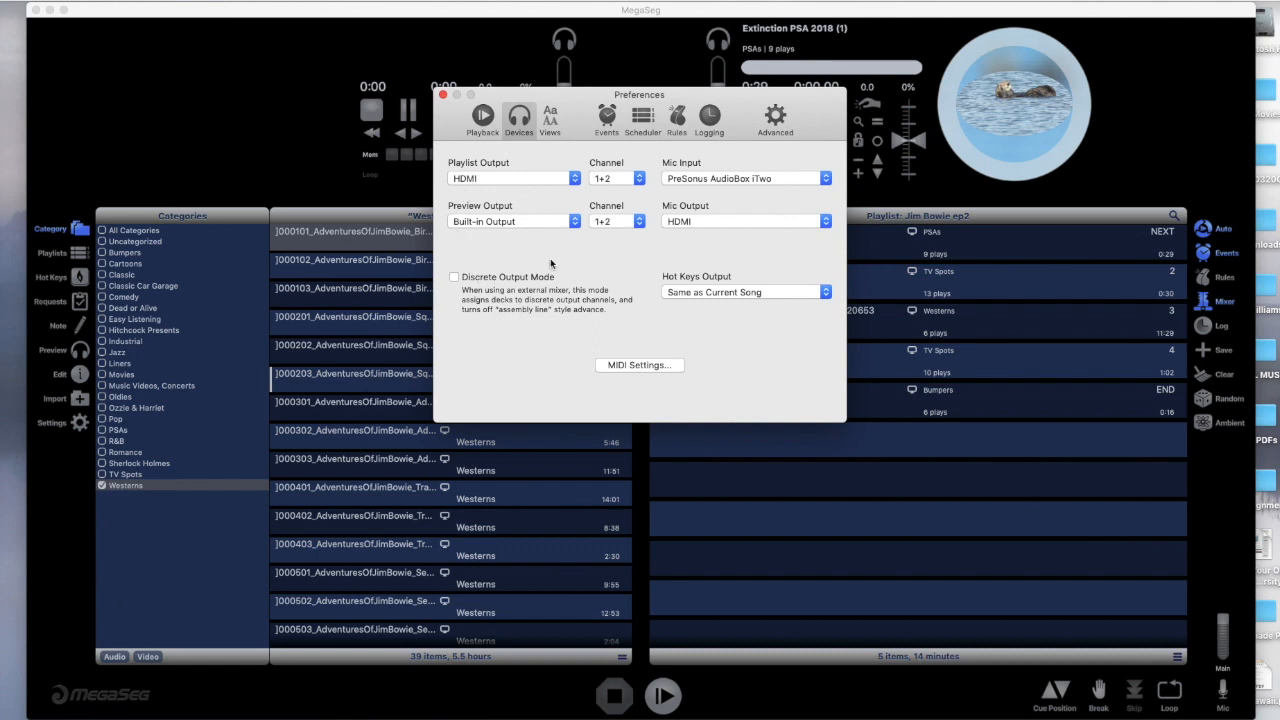
{"action": "left_click", "coordinate": [512, 220]}
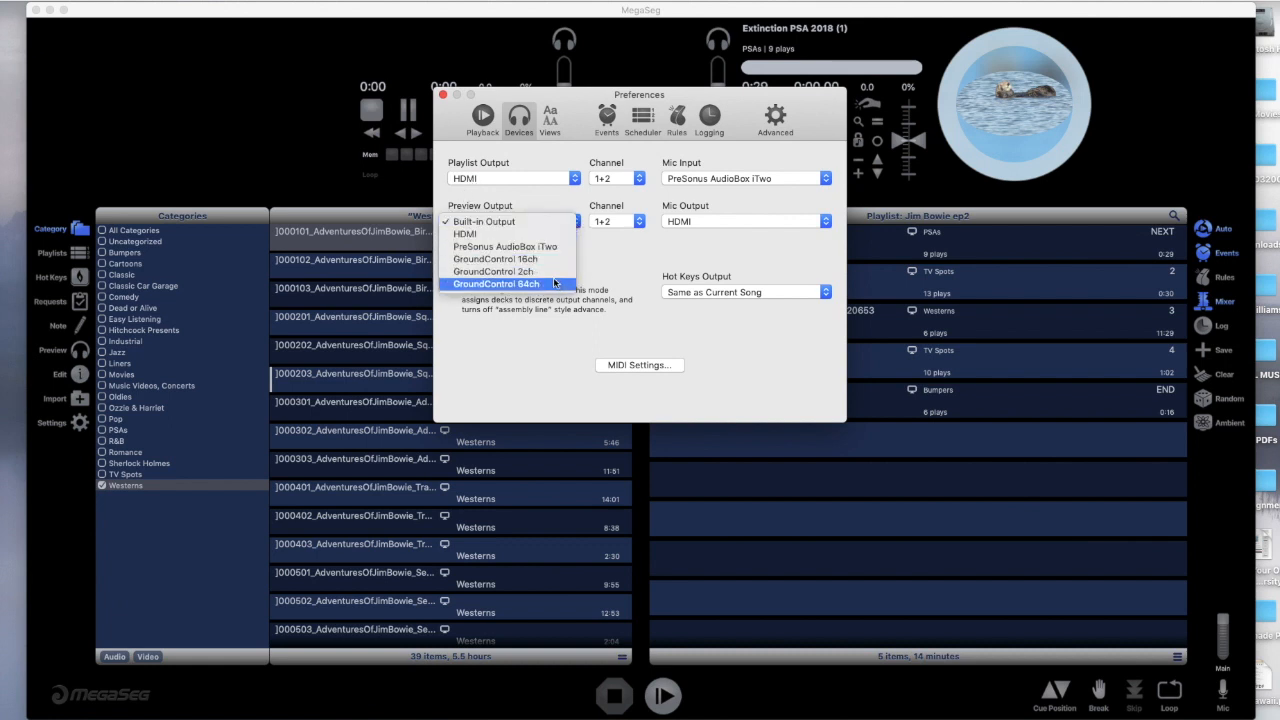
{"action": "mouse_move", "coordinate": [464, 232]}
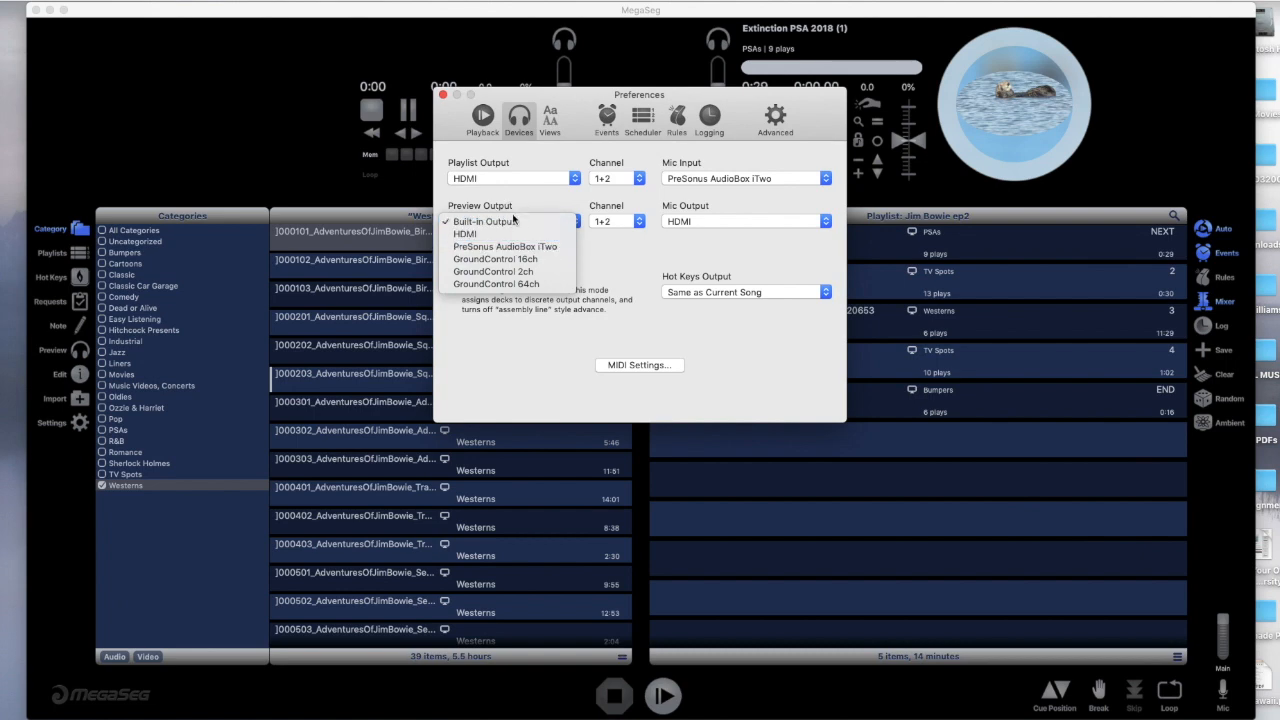
{"action": "left_click", "coordinate": [484, 220]}
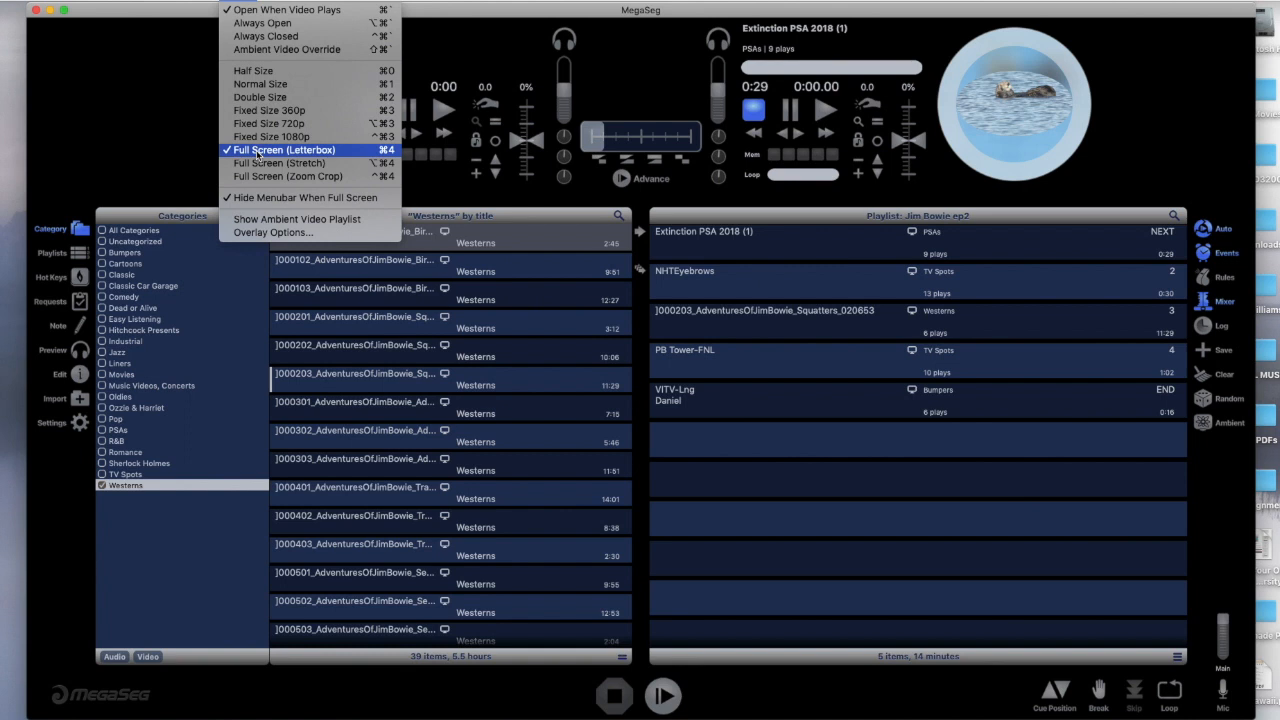
{"action": "mouse_move", "coordinate": [264, 36]}
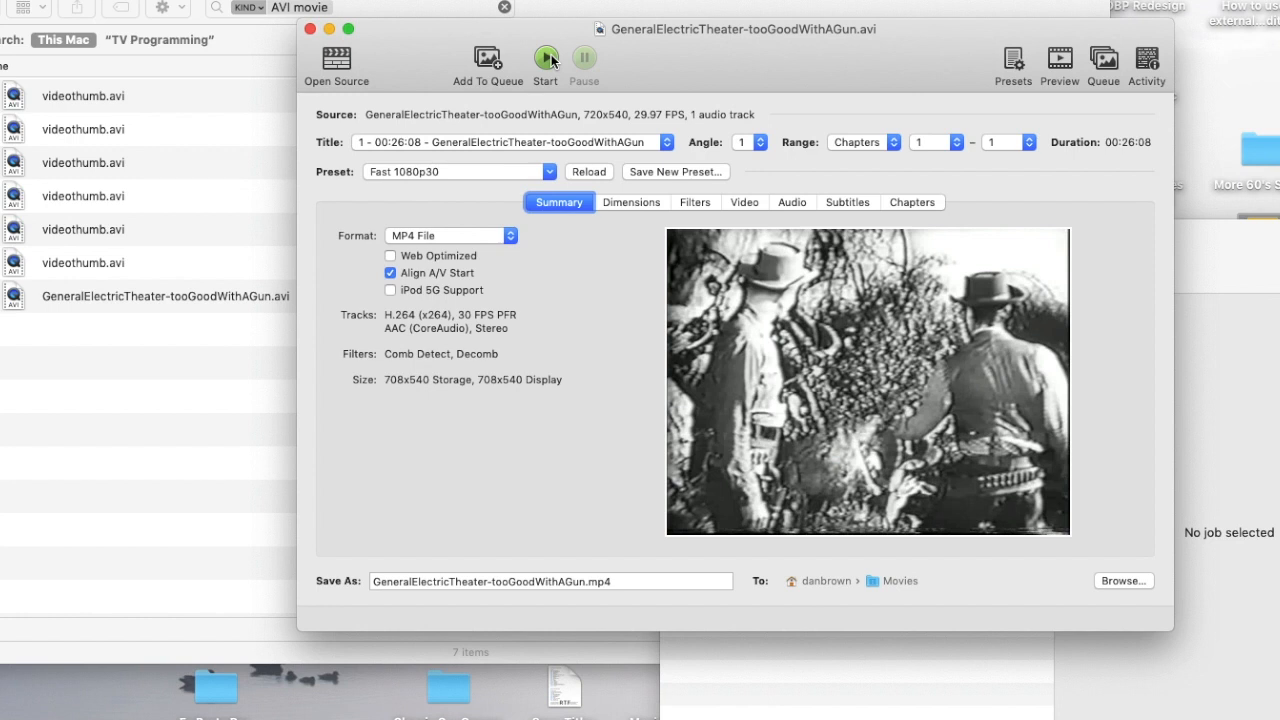
{"action": "mouse_move", "coordinate": [484, 152]}
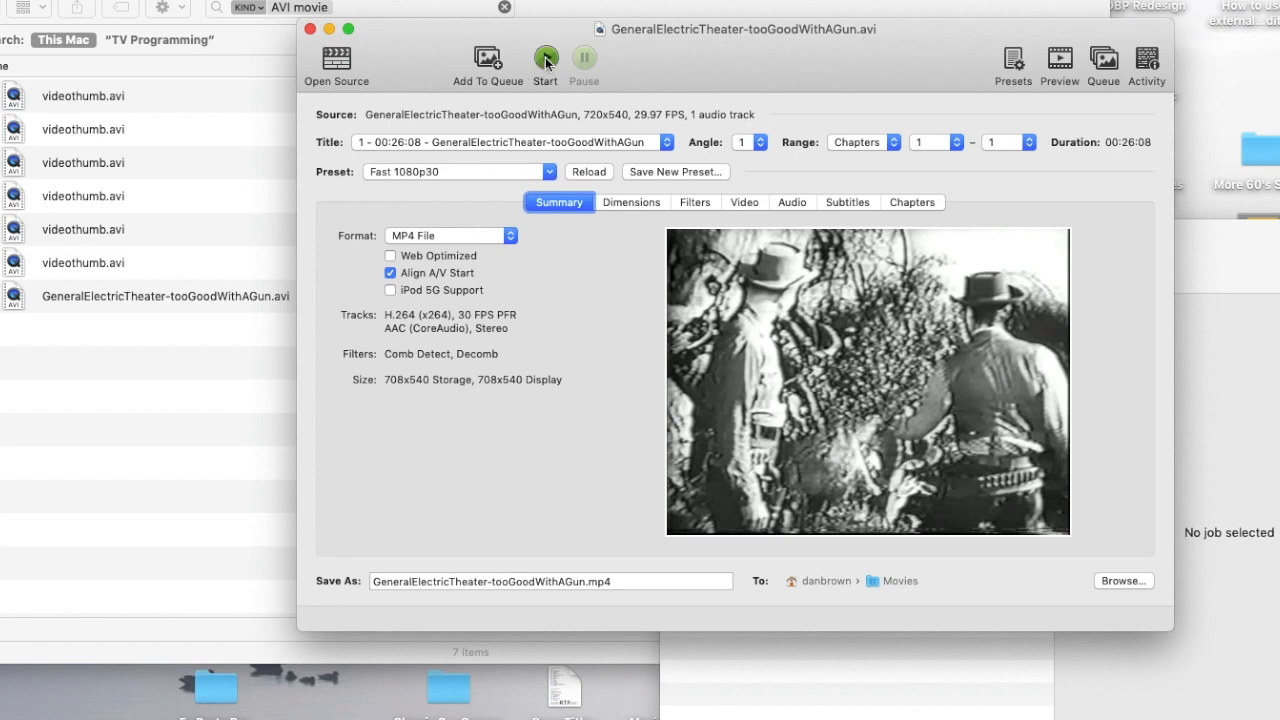
Start the HandBrake MP4 conversion, overwriting the existing output file.
{"action": "left_click", "coordinate": [544, 58]}
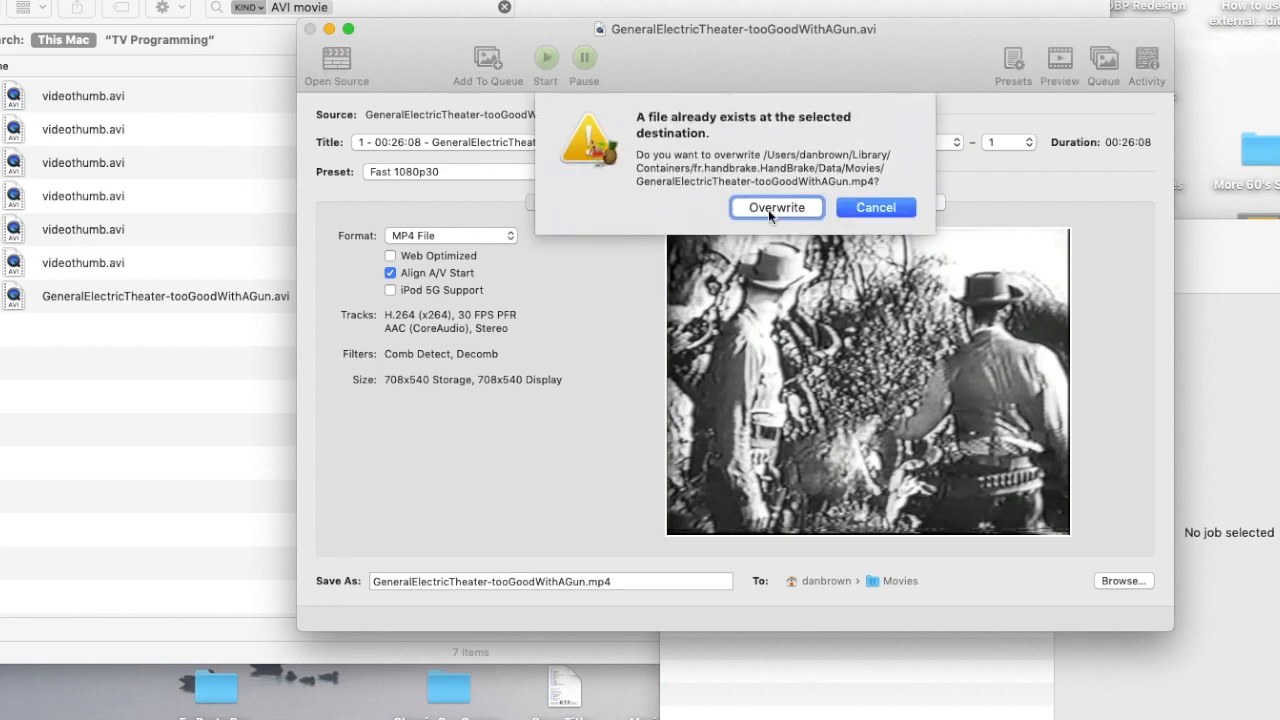
{"action": "left_click", "coordinate": [776, 206]}
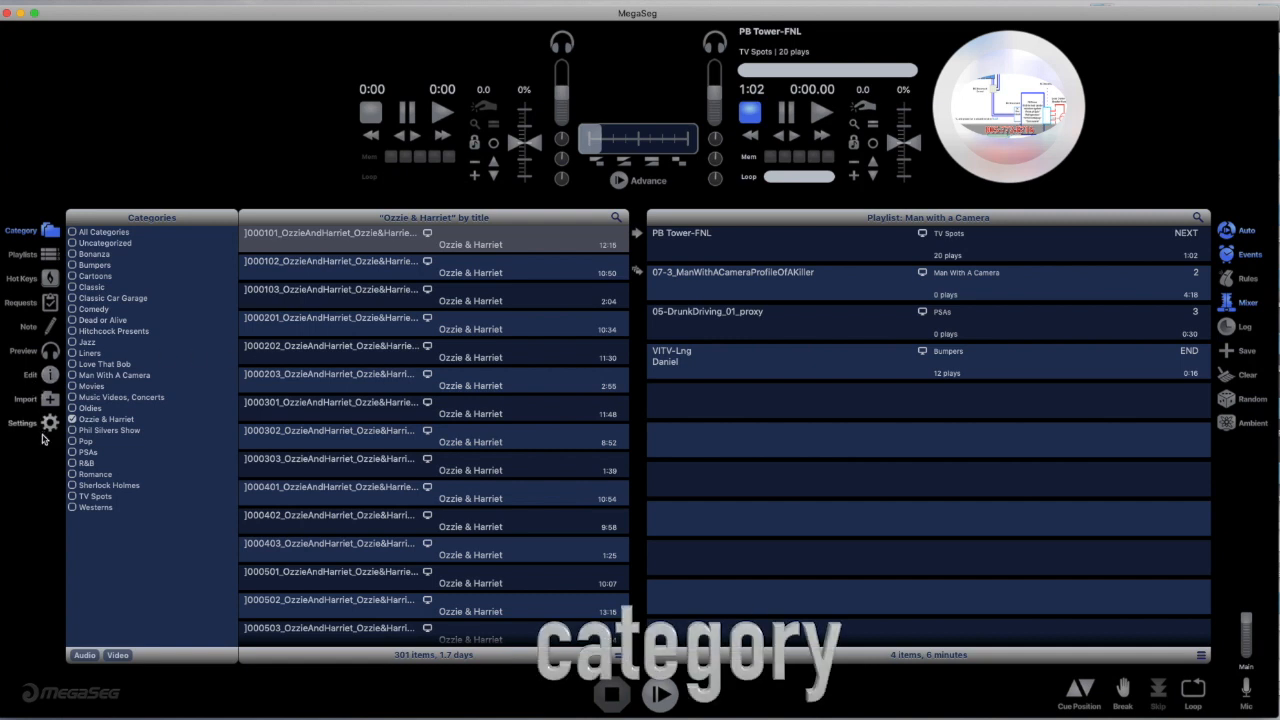
From Preferences > Events, begin a new insert-category event and create a new category.
{"action": "left_click", "coordinate": [48, 422]}
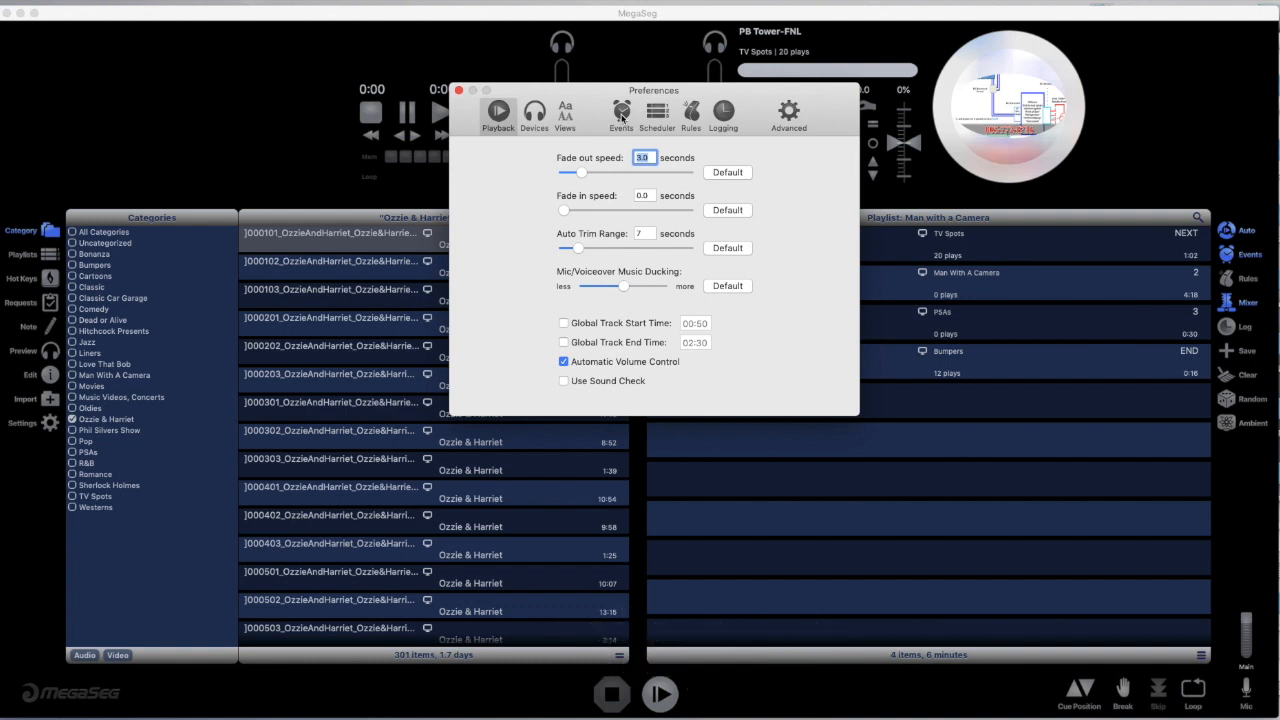
{"action": "left_click", "coordinate": [620, 110]}
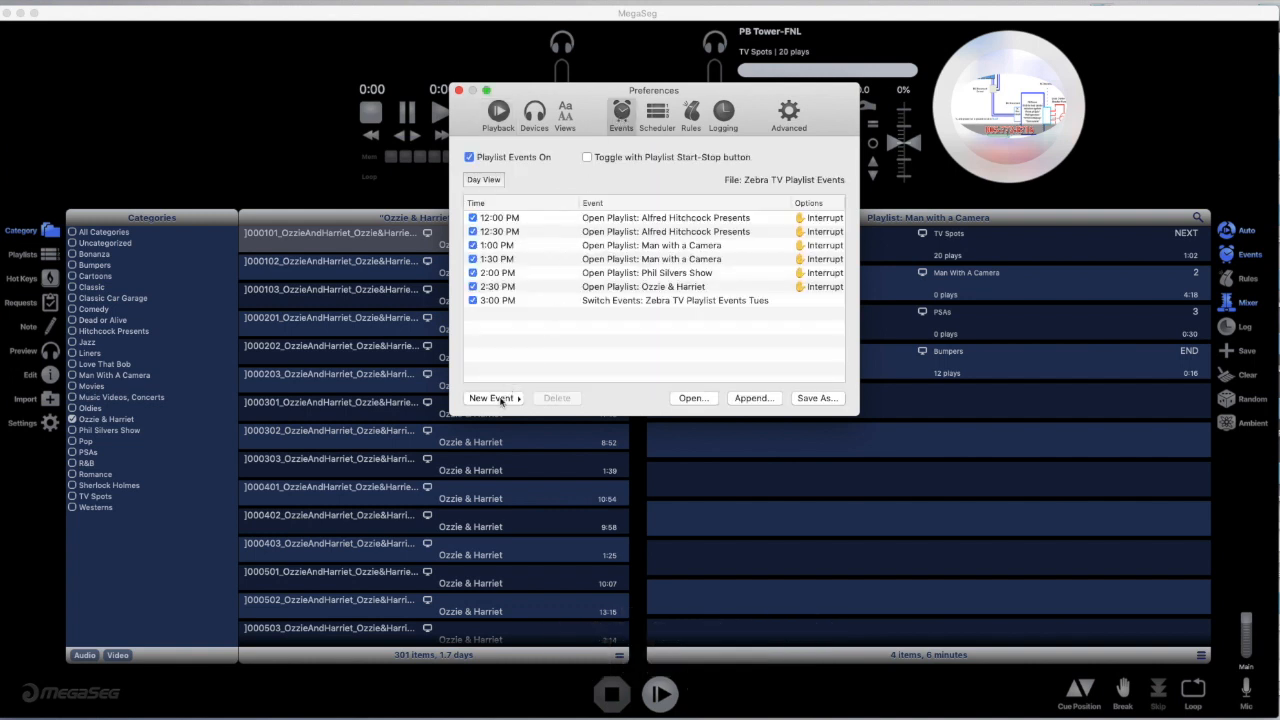
{"action": "left_click", "coordinate": [492, 398]}
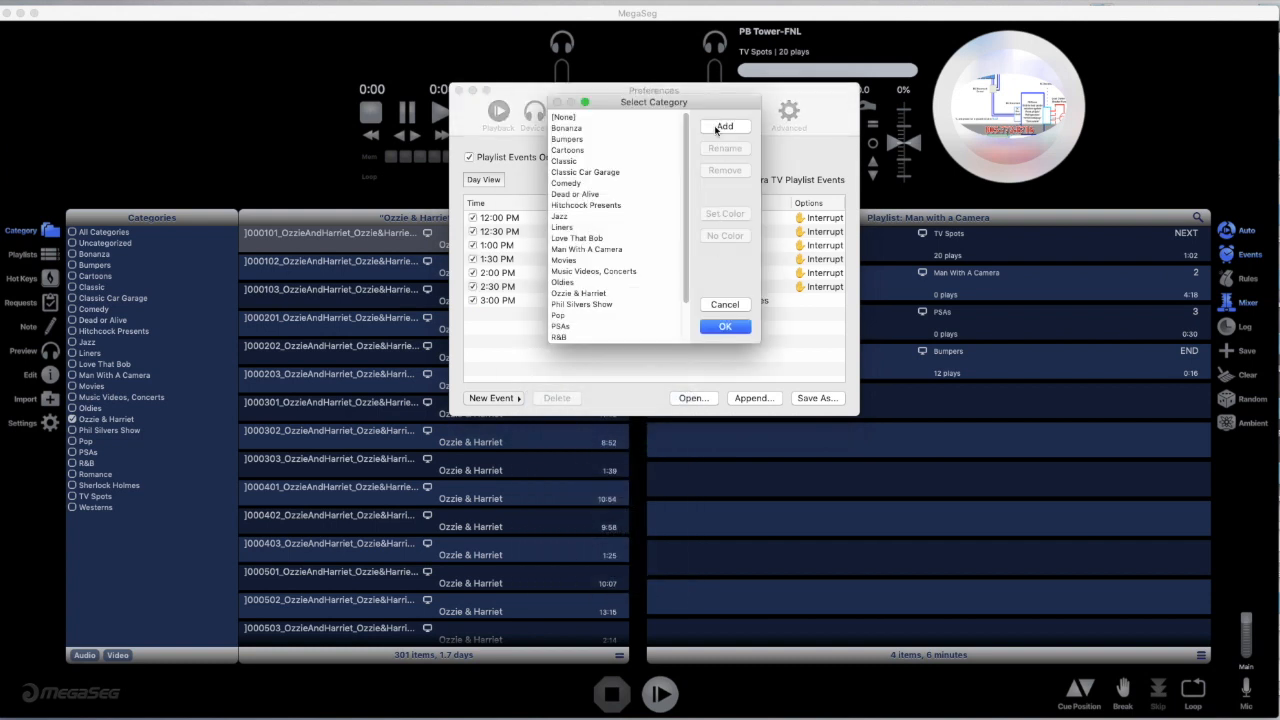
{"action": "left_click", "coordinate": [724, 126]}
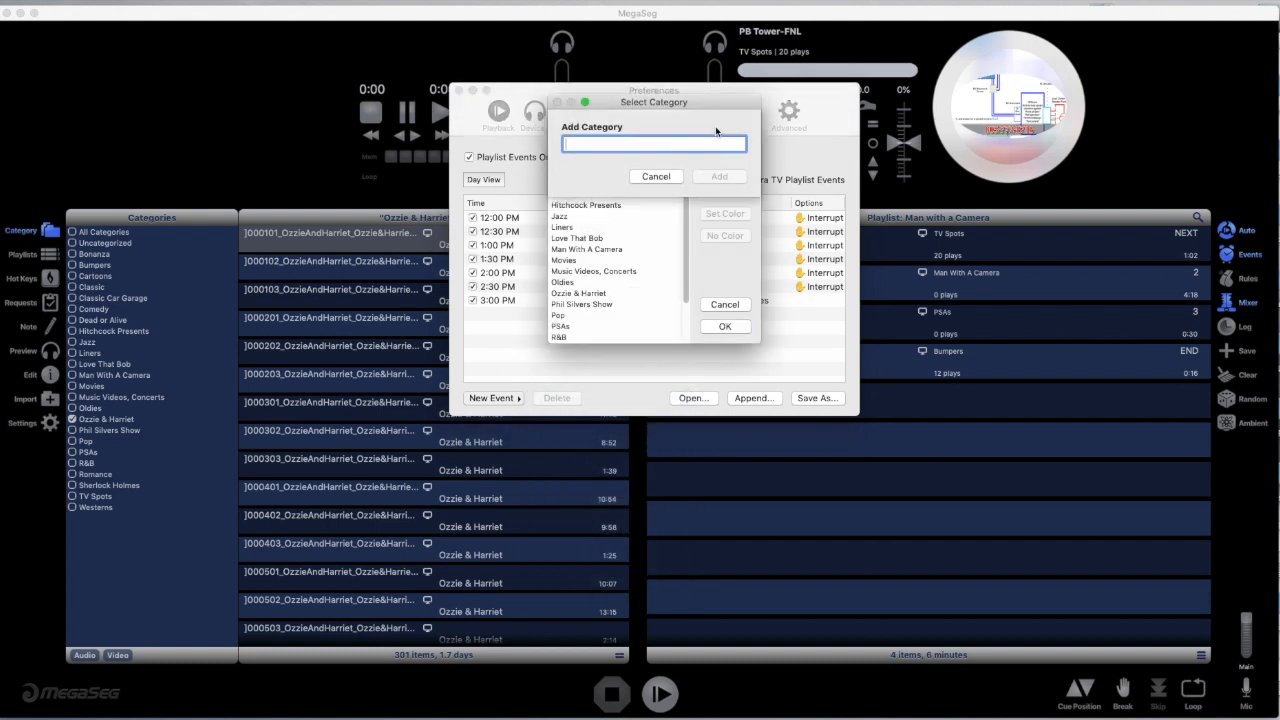
Name the new category 'Phil Silvers Show' and add it, confirming the event's category.
{"action": "type", "text": "Phil Silvers"}
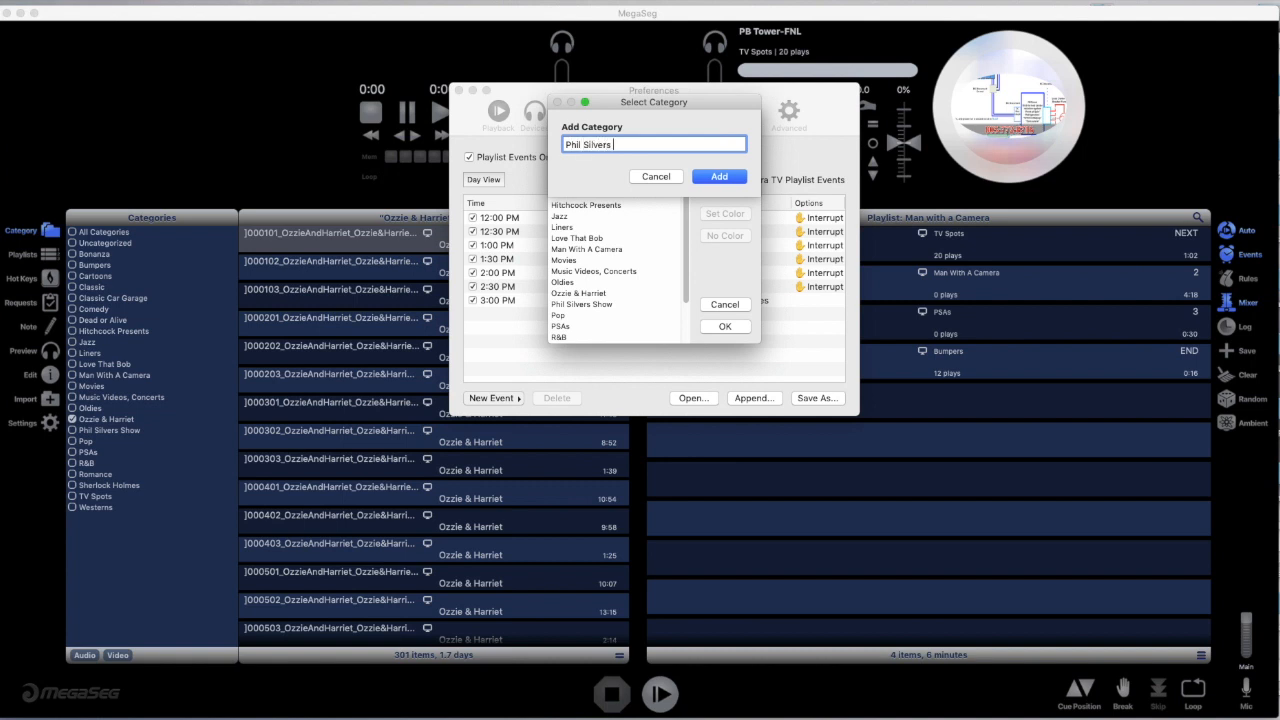
{"action": "type", "text": "Show"}
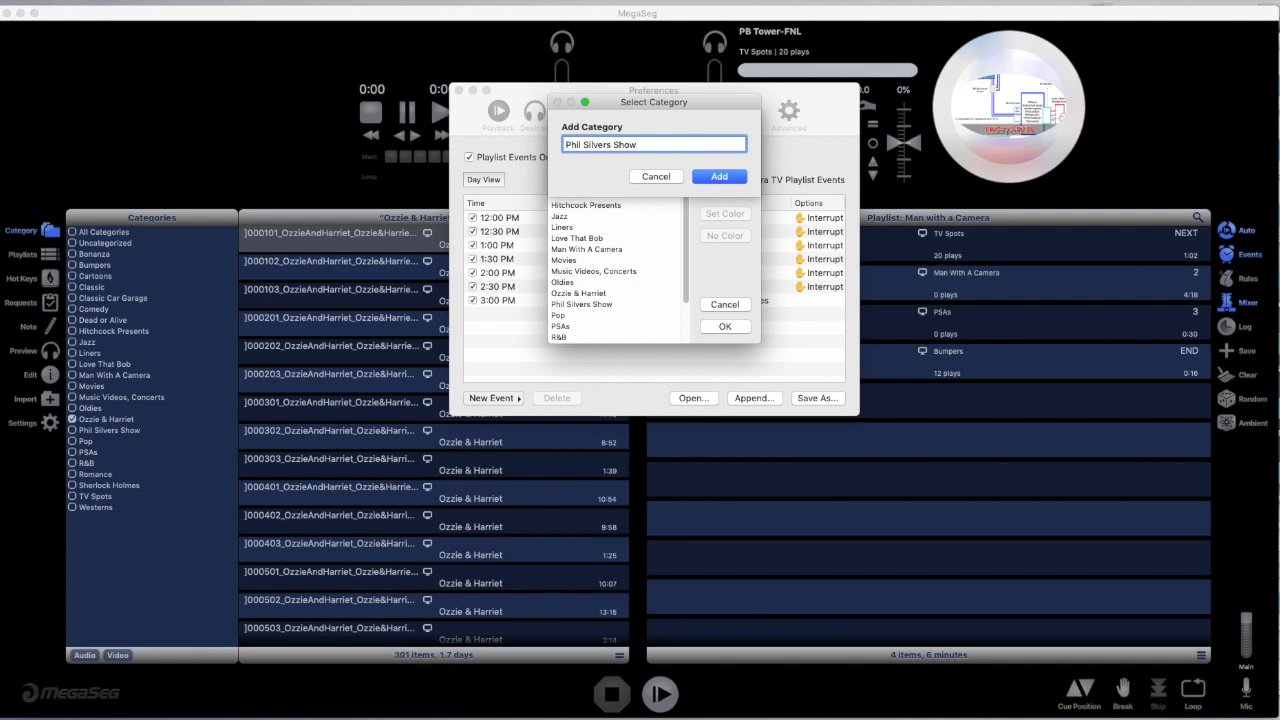
{"action": "type", "text": "*"}
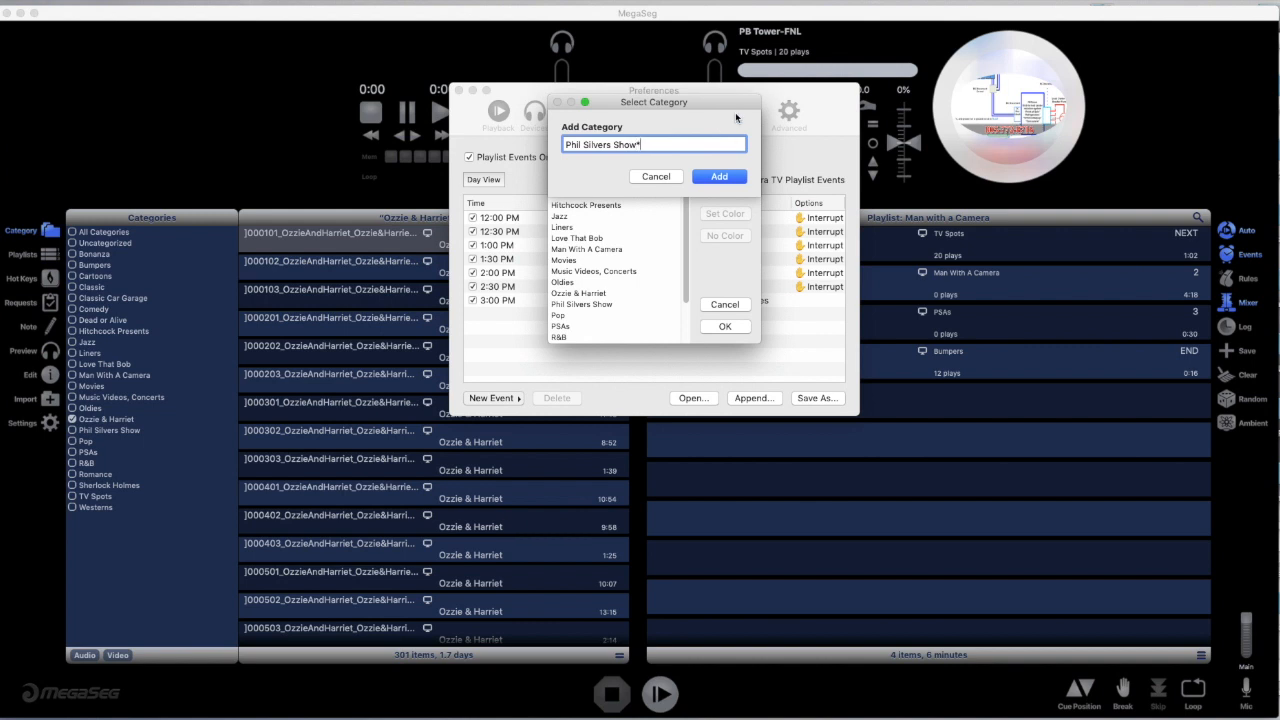
{"action": "left_click", "coordinate": [720, 176]}
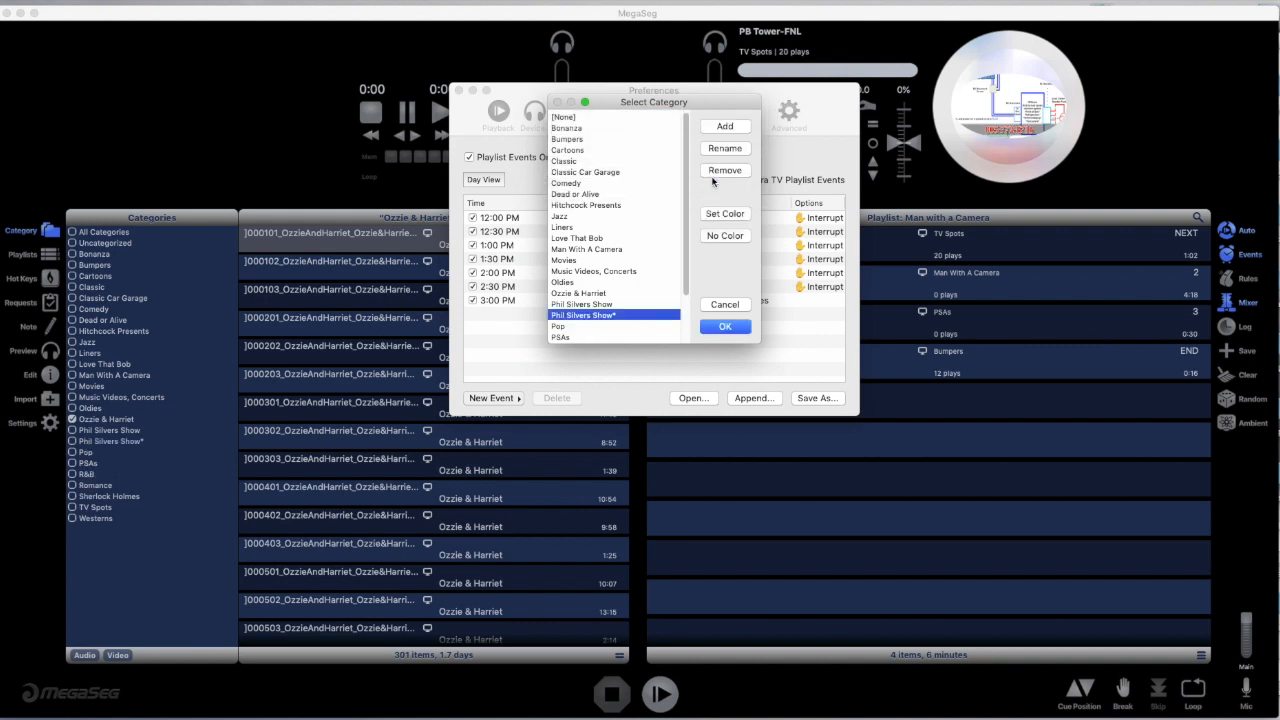
{"action": "left_click", "coordinate": [724, 326]}
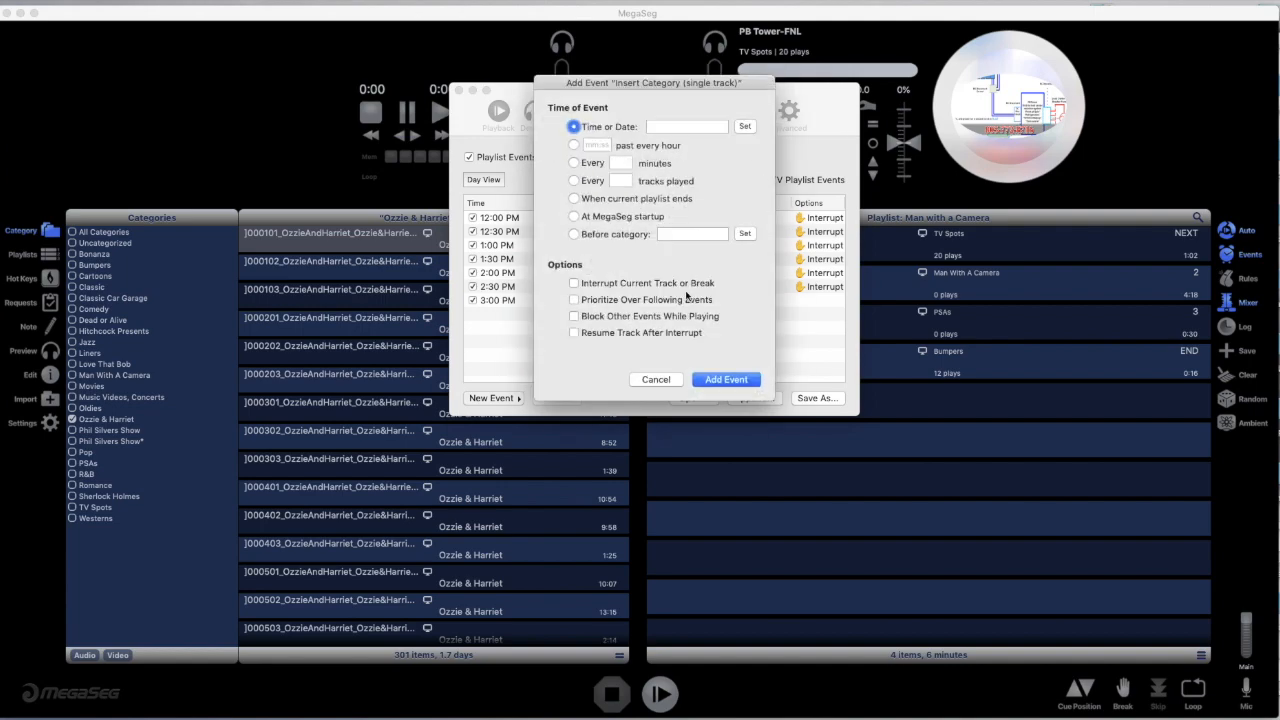
{"action": "left_click", "coordinate": [656, 380]}
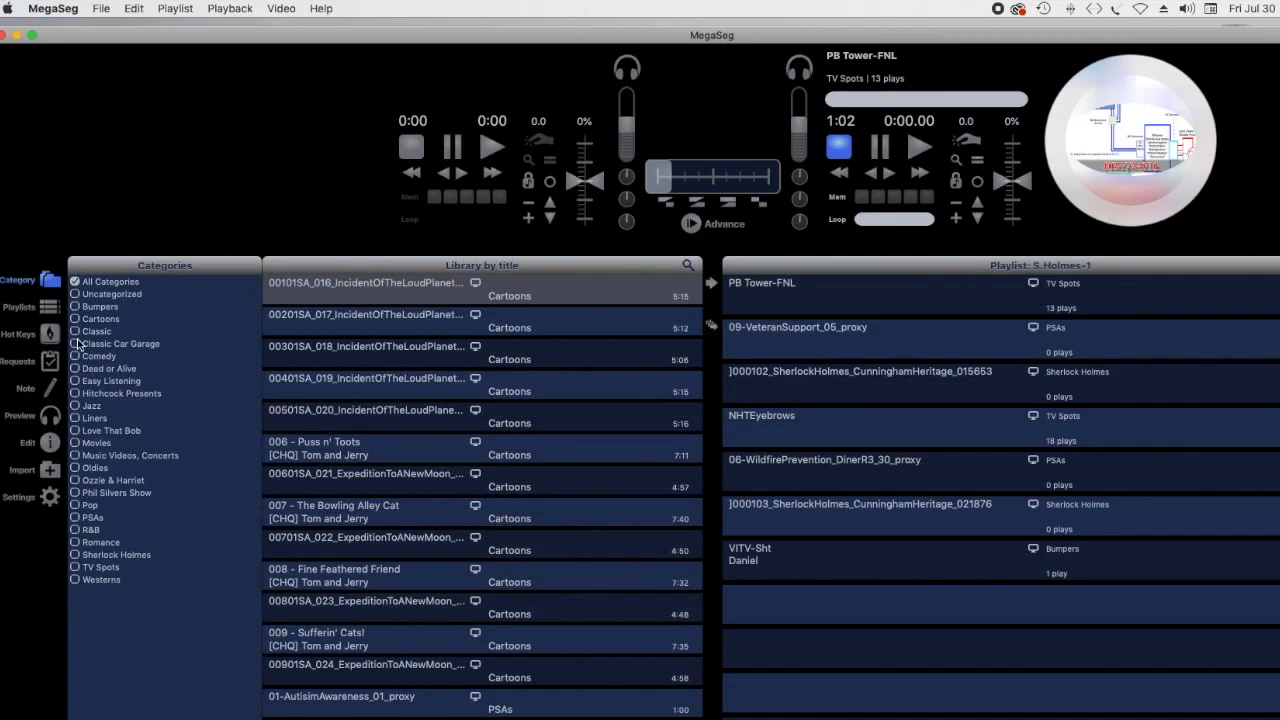
Import the Phil Silvers Show episode folder into its category, acknowledging 57 added files.
{"action": "left_click", "coordinate": [116, 492]}
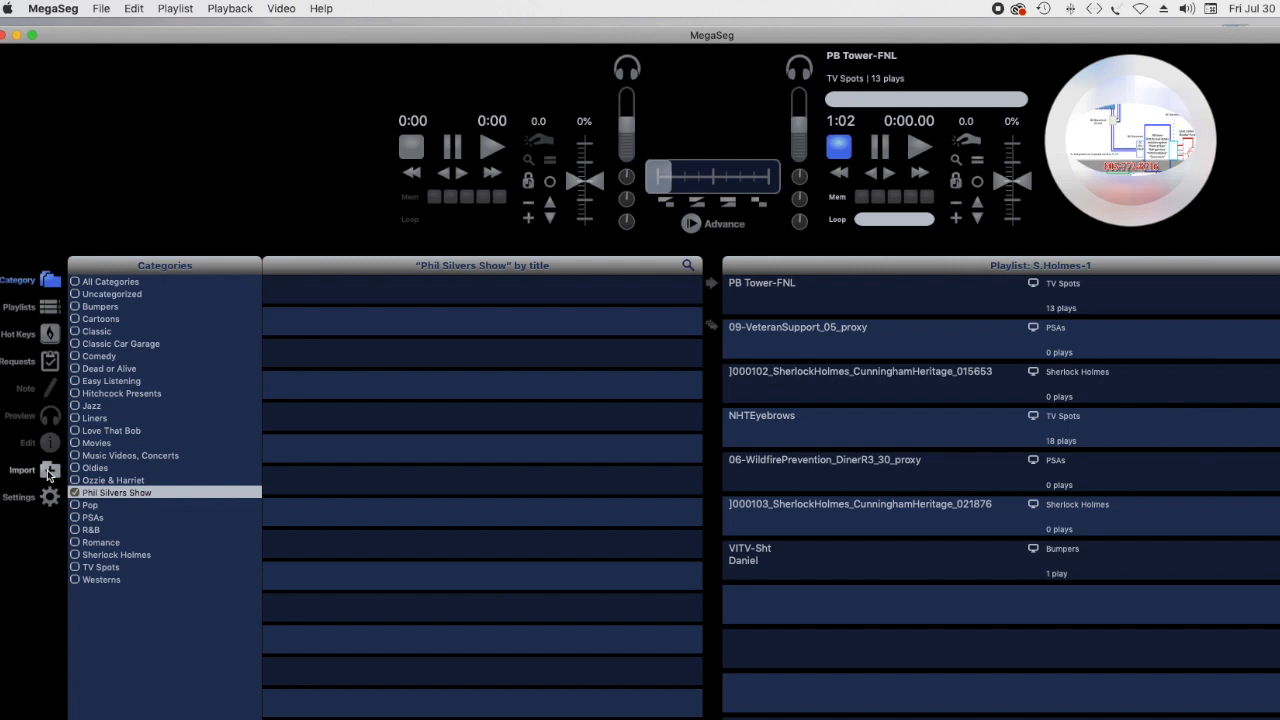
{"action": "left_click", "coordinate": [50, 470]}
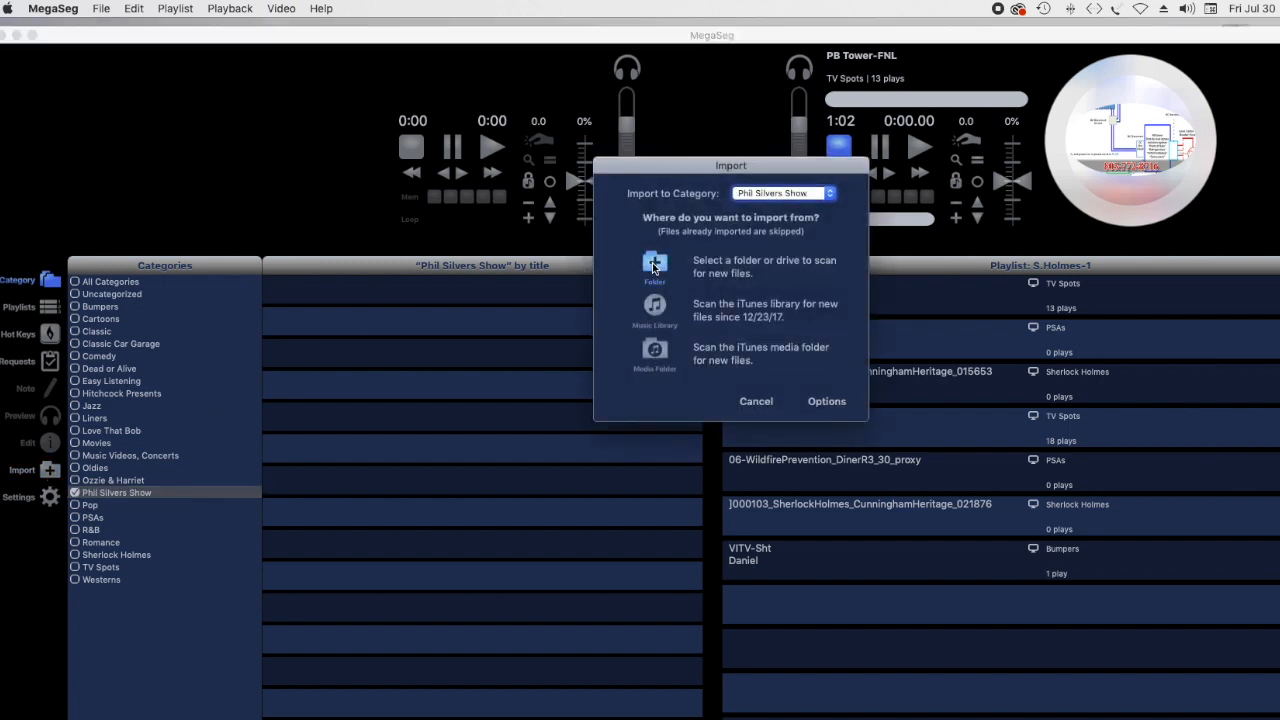
{"action": "left_click", "coordinate": [656, 268]}
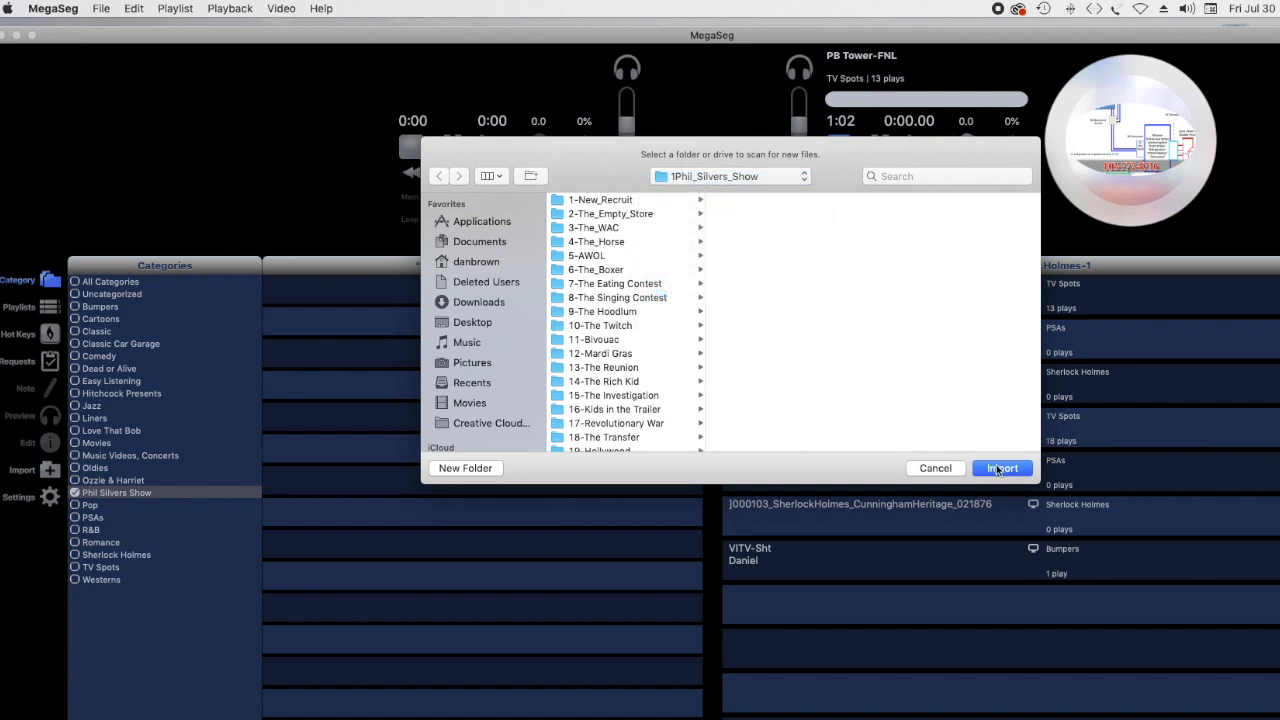
{"action": "left_click", "coordinate": [1000, 468]}
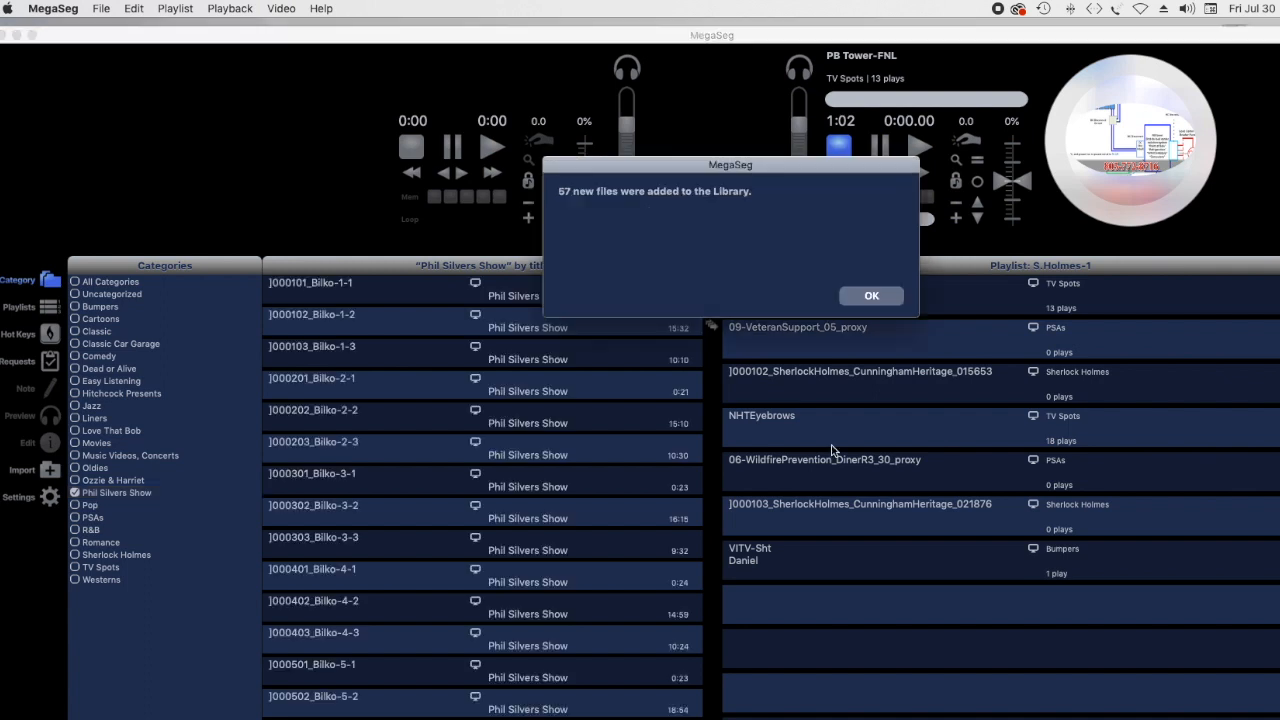
{"action": "left_click", "coordinate": [872, 296]}
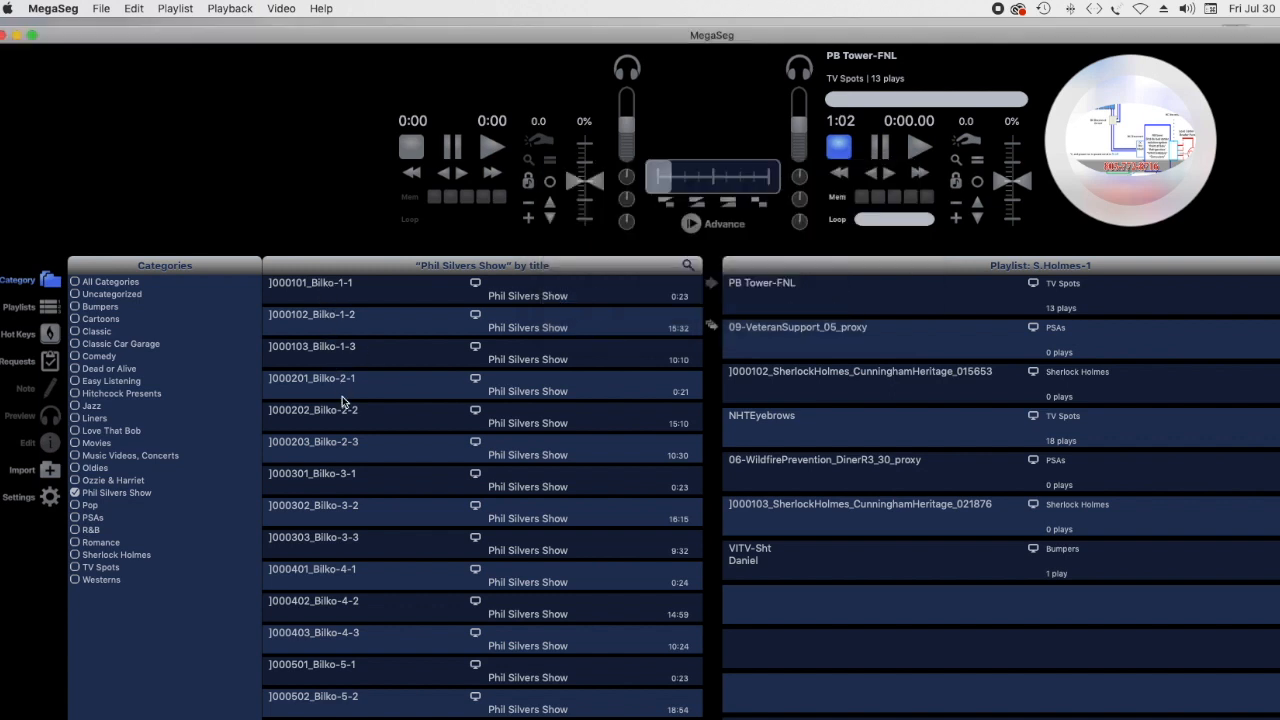
{"action": "mouse_move", "coordinate": [332, 592]}
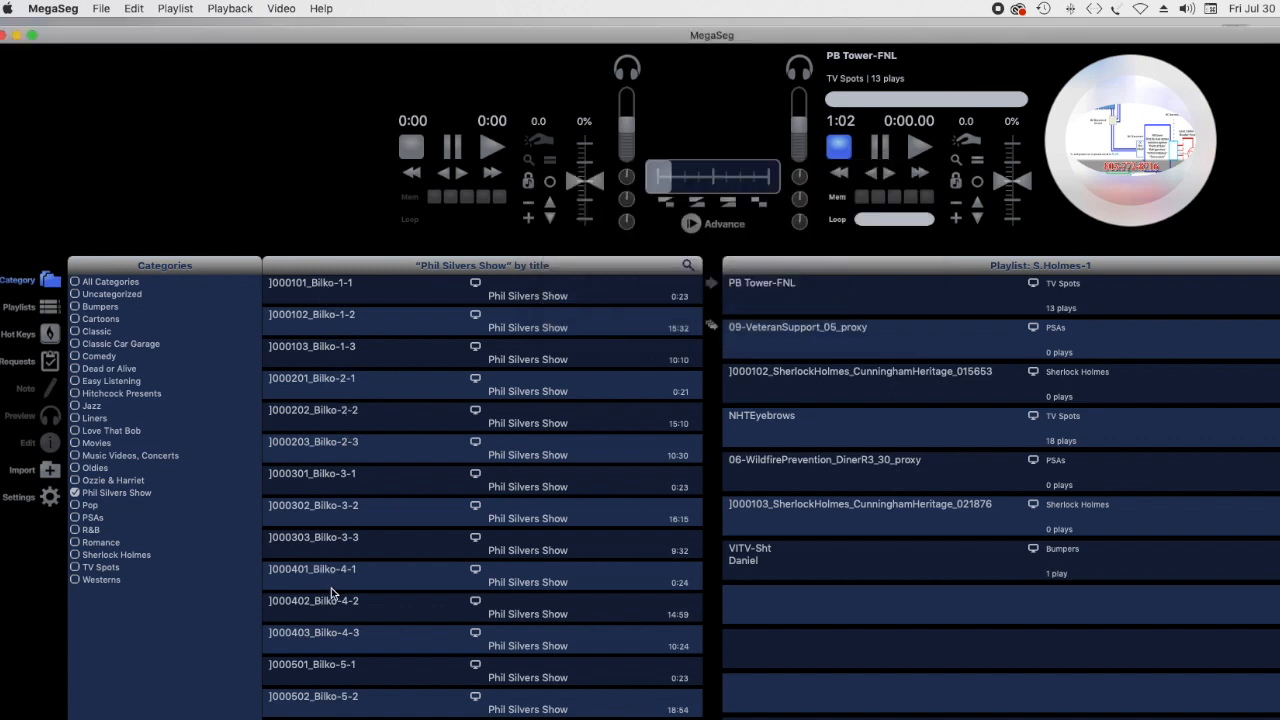
{"action": "scroll", "scroll_direction": "down", "scroll_amount": 3}
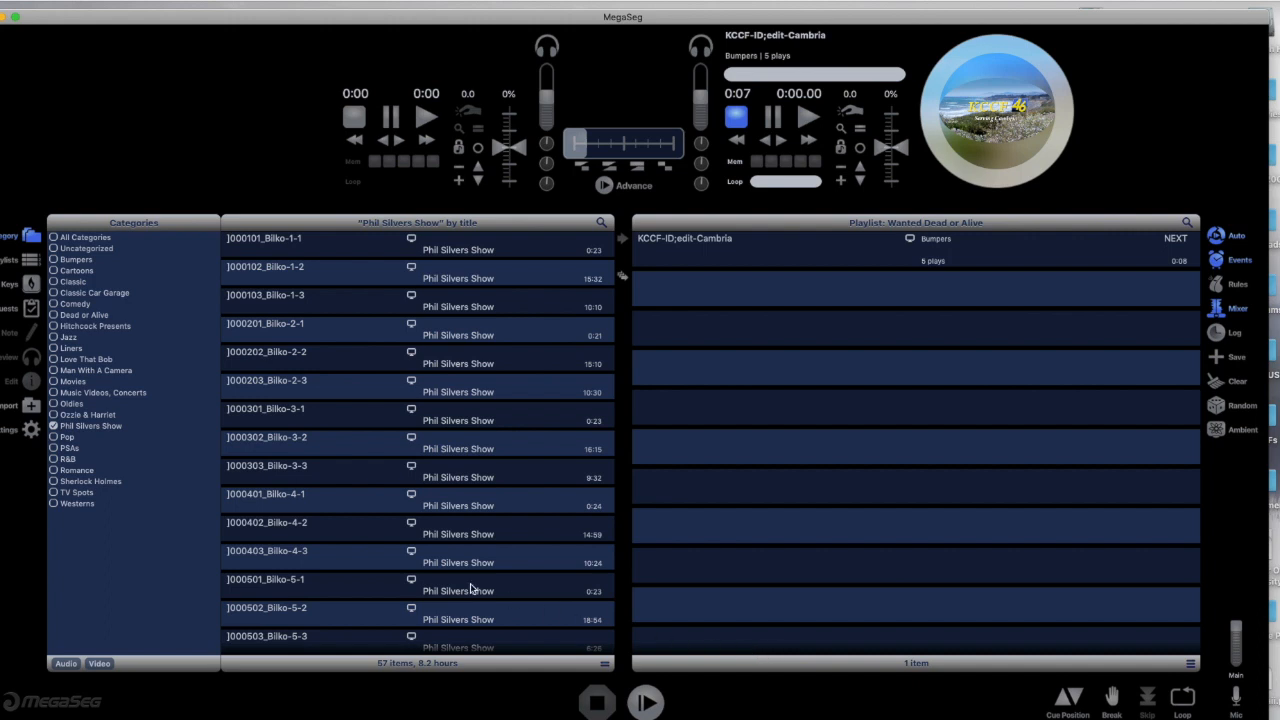
{"action": "mouse_move", "coordinate": [60, 448]}
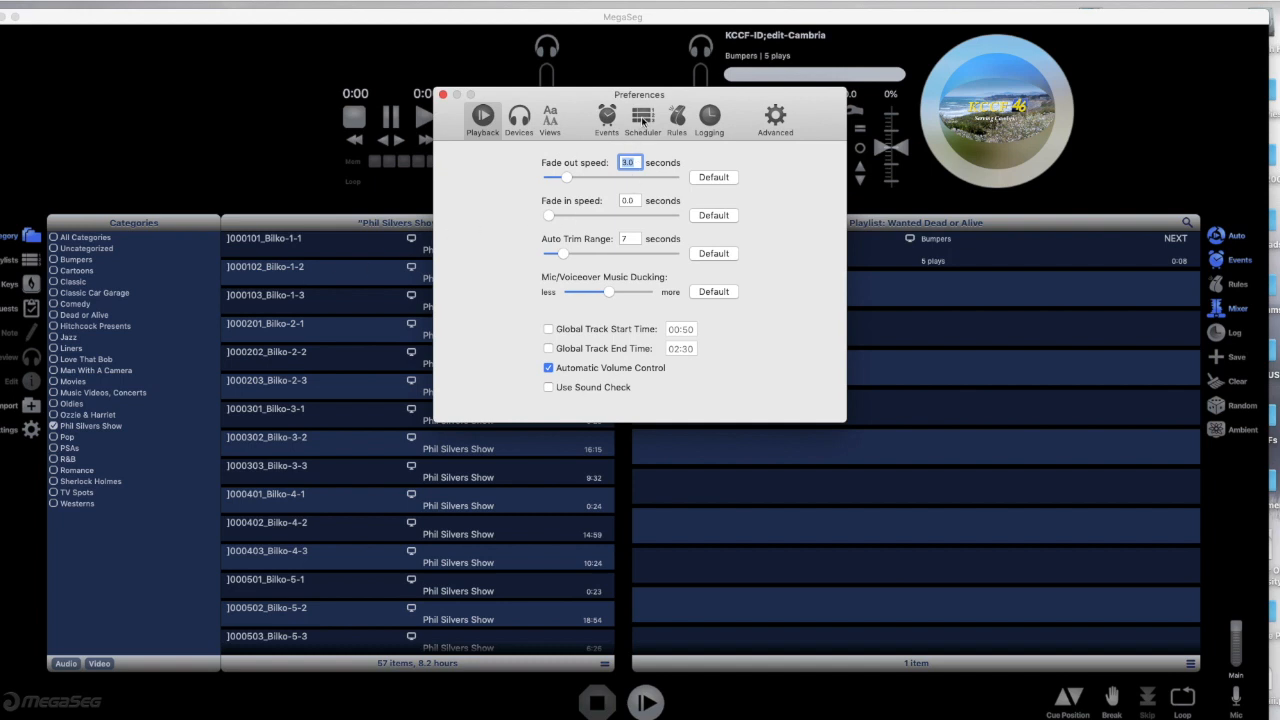
In Scheduler > Category Settings, set Phil Silvers Show to reshuffle Never and close Preferences.
{"action": "left_click", "coordinate": [642, 118]}
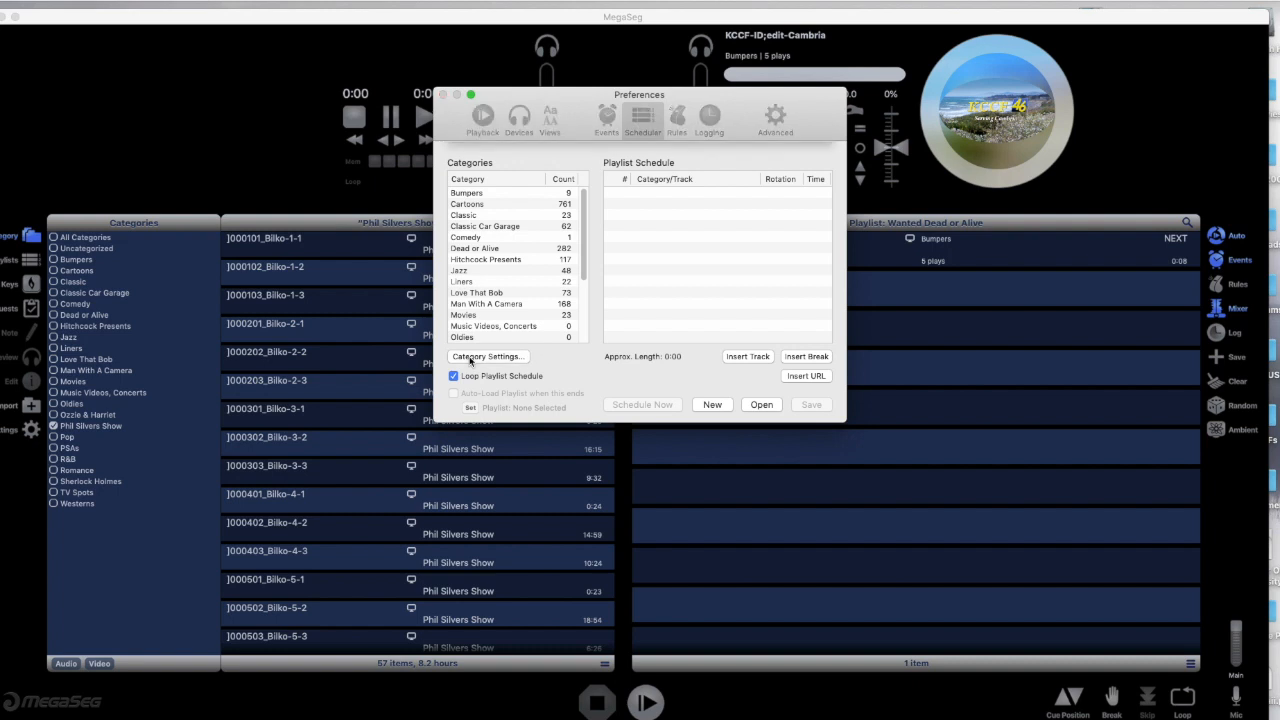
{"action": "left_click", "coordinate": [488, 356]}
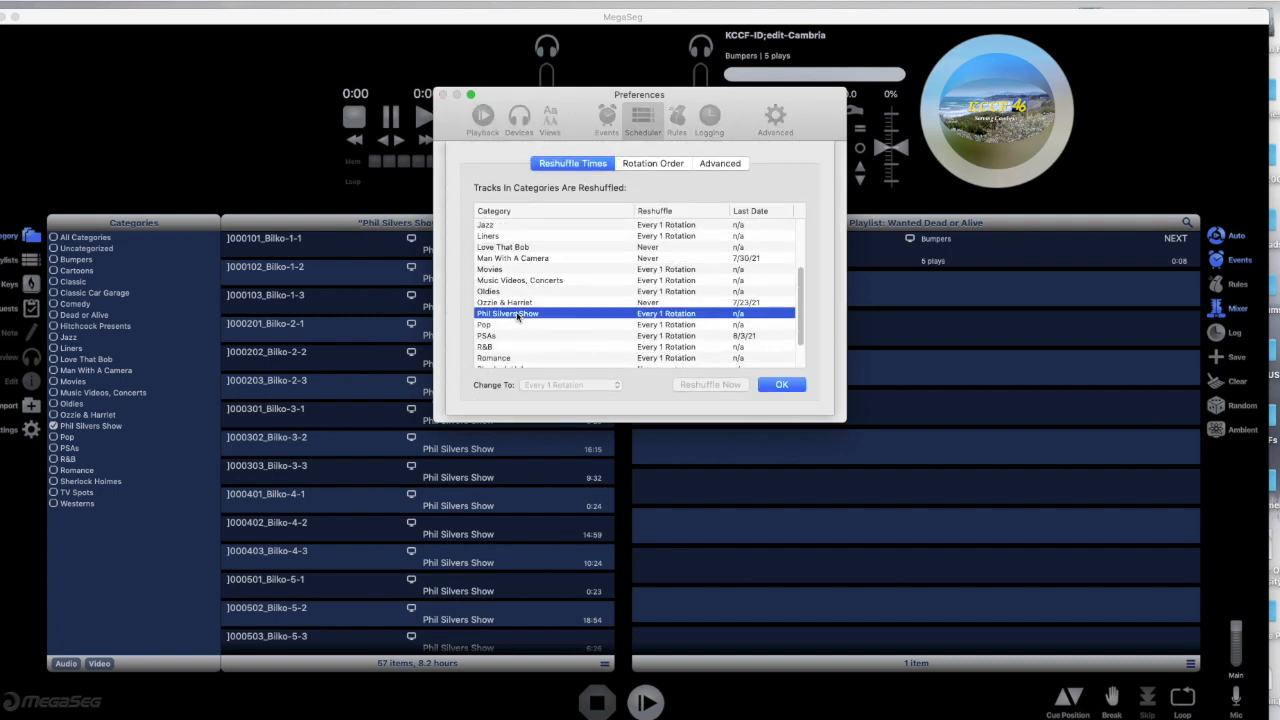
{"action": "left_click", "coordinate": [570, 384]}
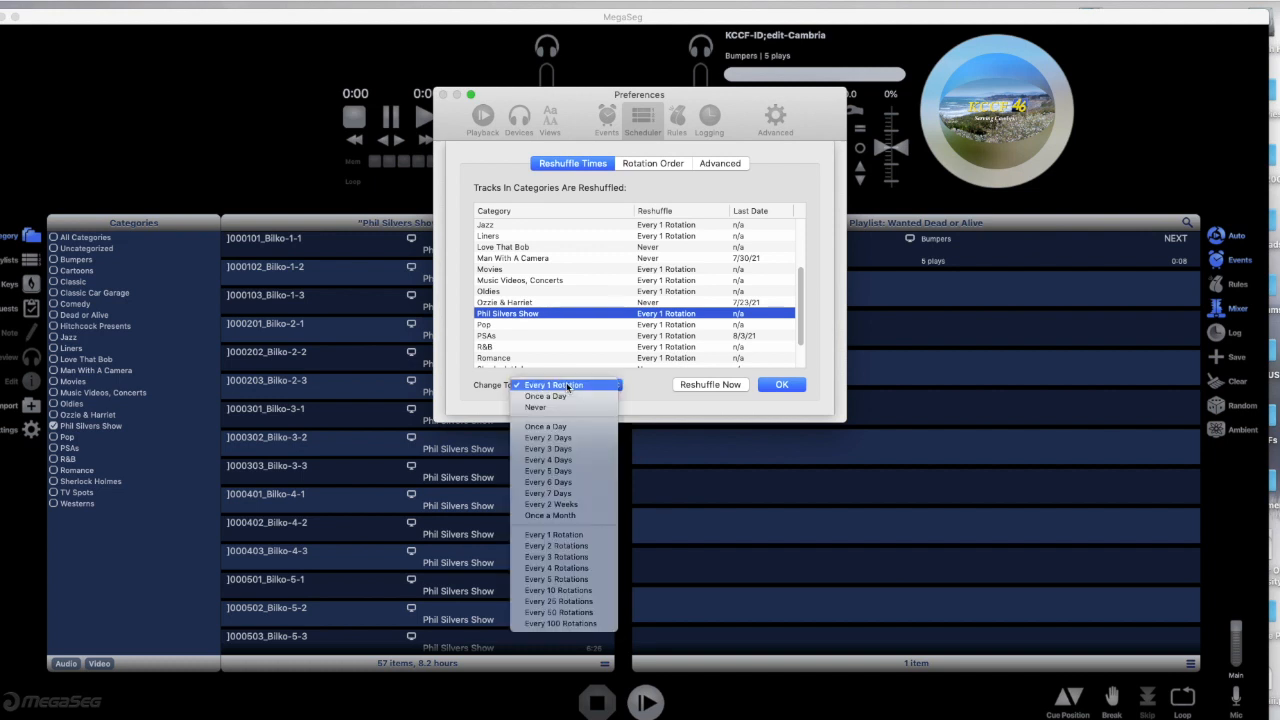
{"action": "mouse_move", "coordinate": [536, 408]}
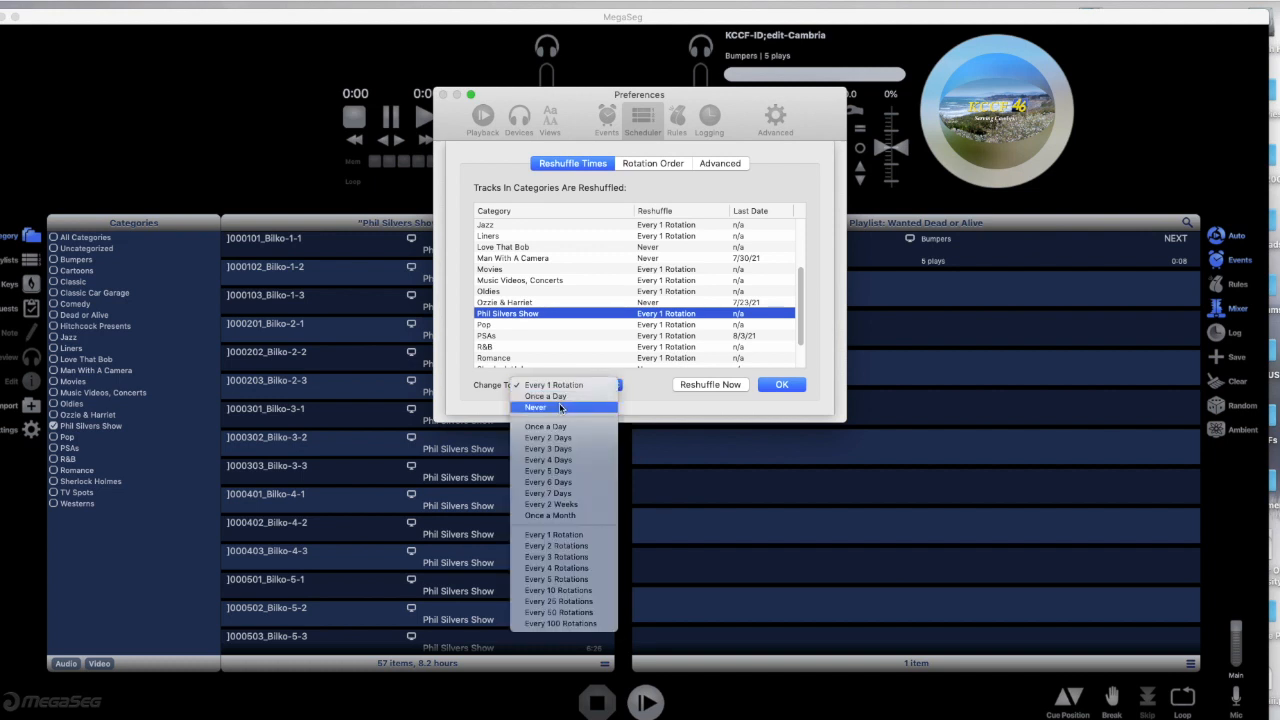
{"action": "left_click", "coordinate": [536, 408]}
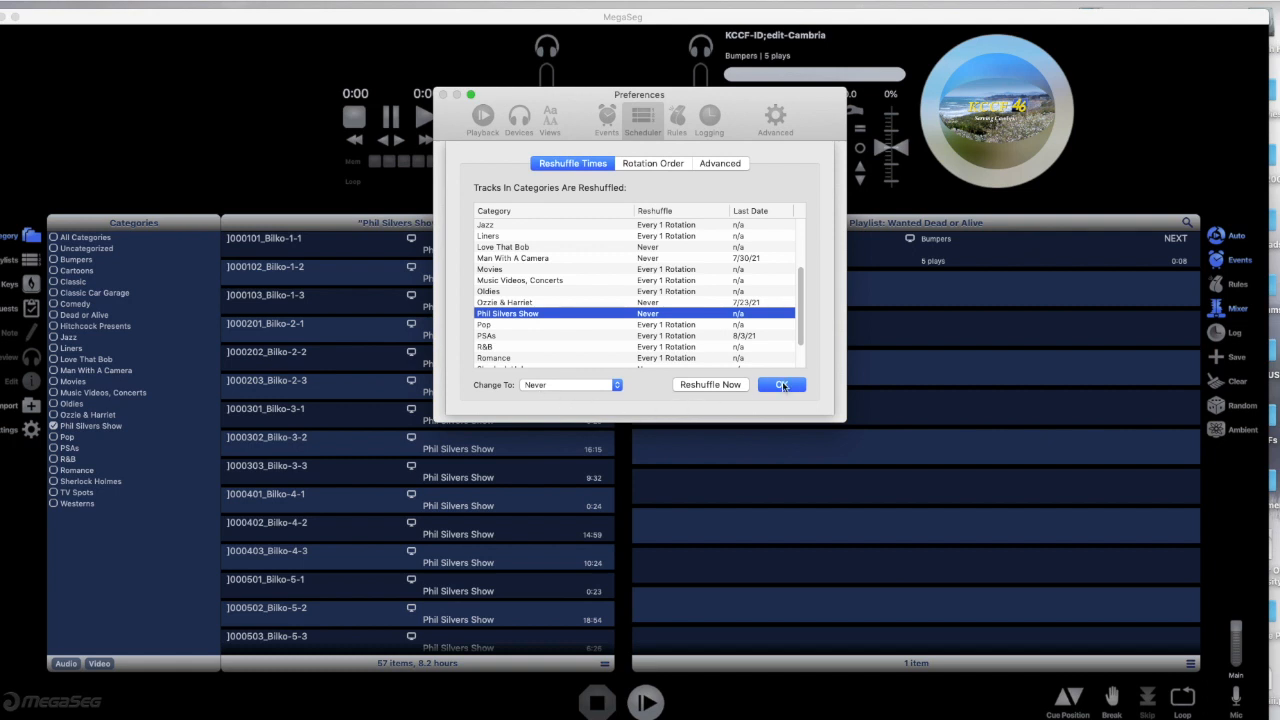
{"action": "left_click", "coordinate": [780, 384]}
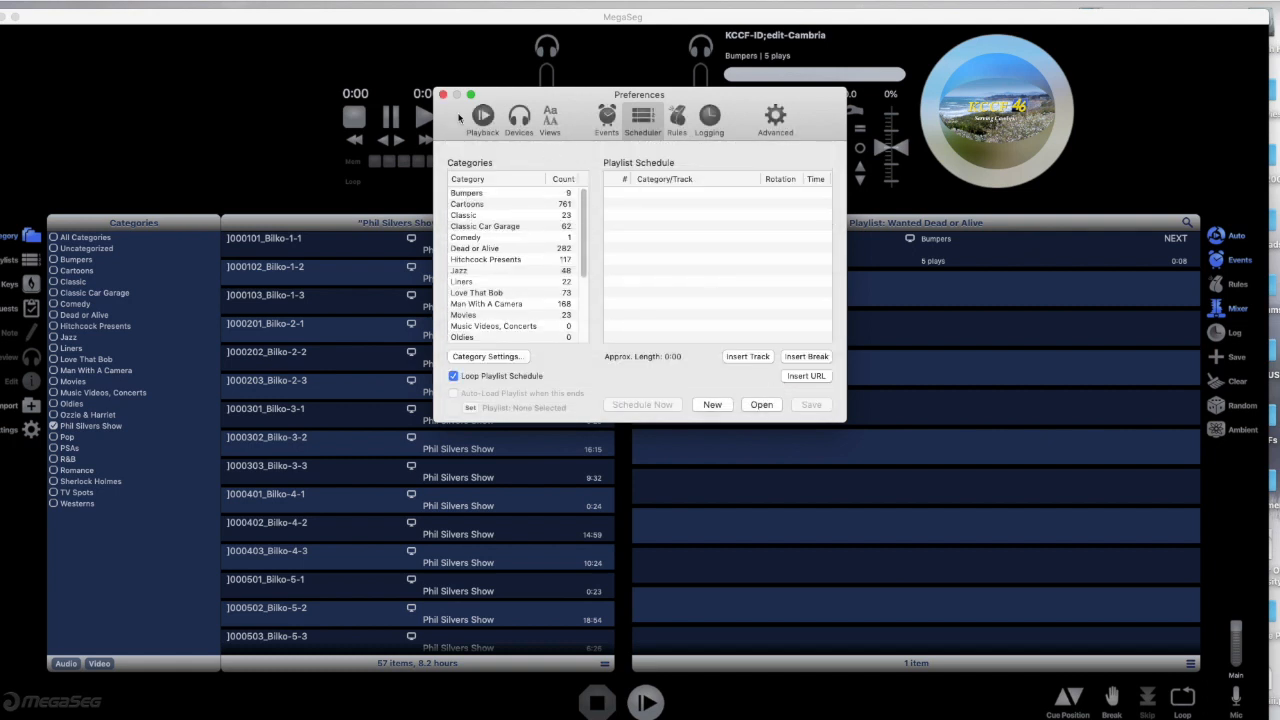
{"action": "left_click", "coordinate": [444, 94]}
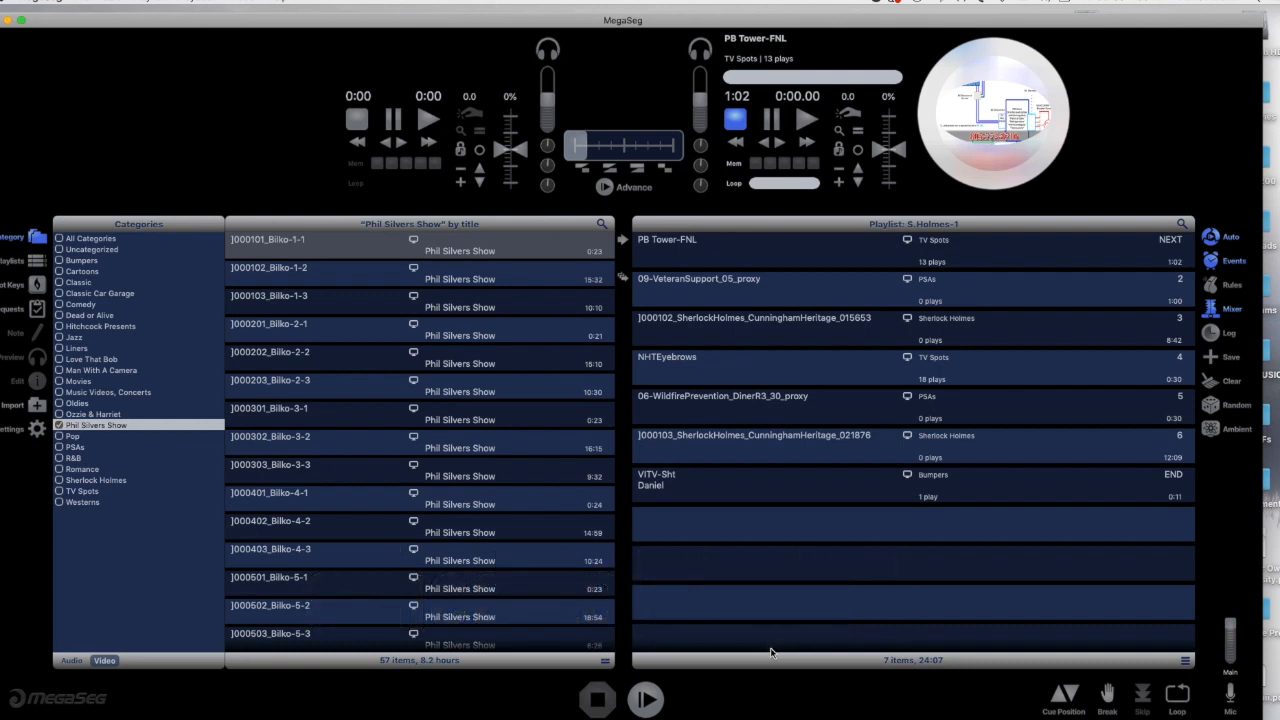
{"action": "mouse_move", "coordinate": [776, 588]}
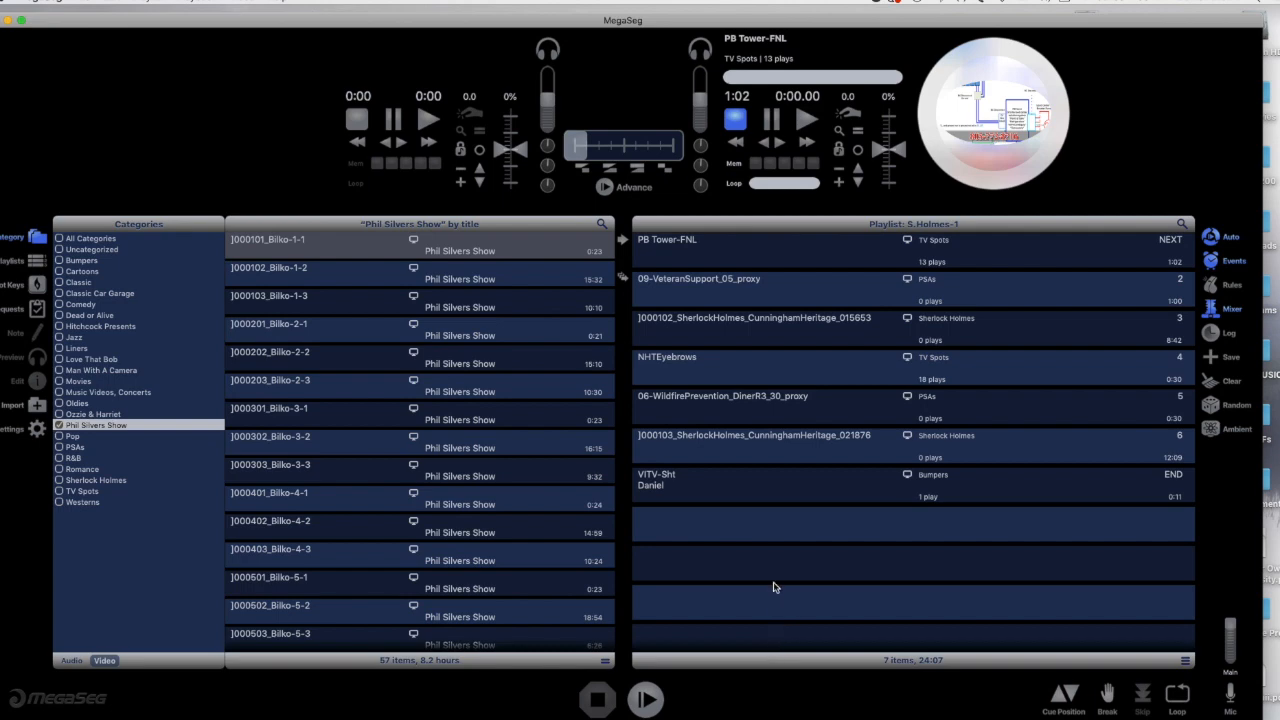
{"action": "mouse_move", "coordinate": [44, 430]}
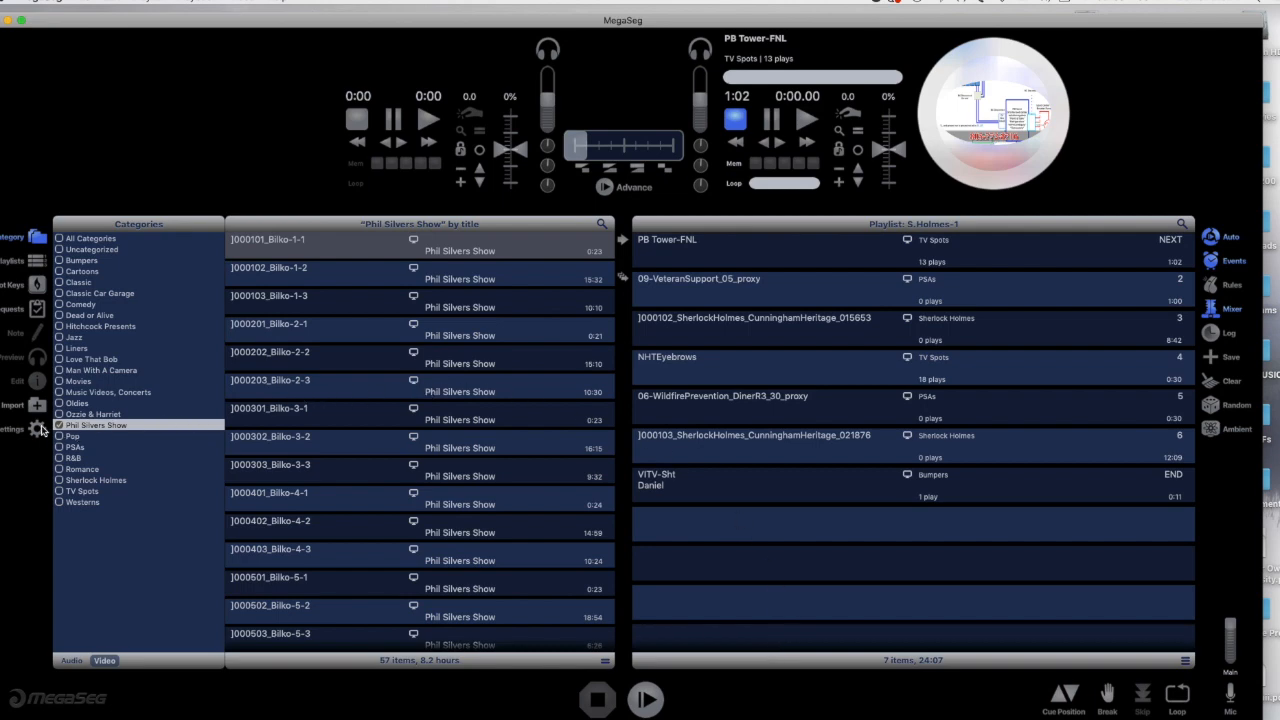
In Preferences > Scheduler, drag Phil Silvers Show and spot categories into the Playlist Schedule list.
{"action": "left_click", "coordinate": [36, 428]}
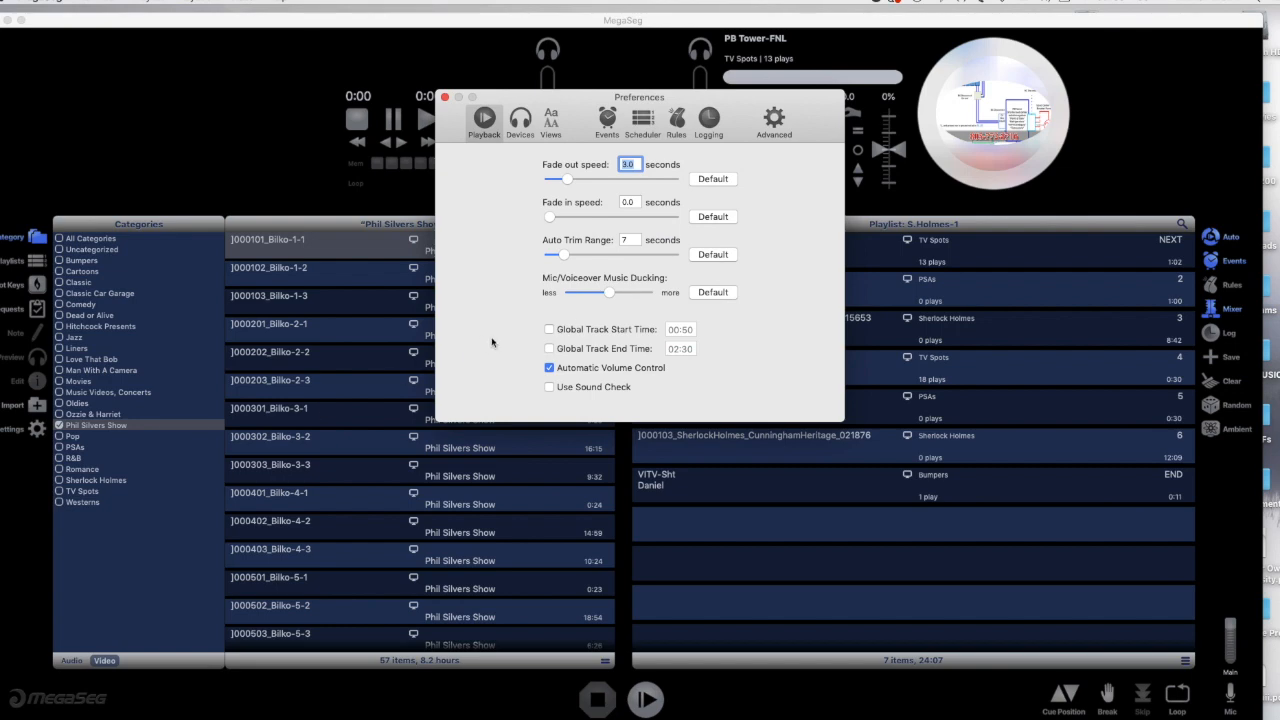
{"action": "left_click", "coordinate": [642, 120]}
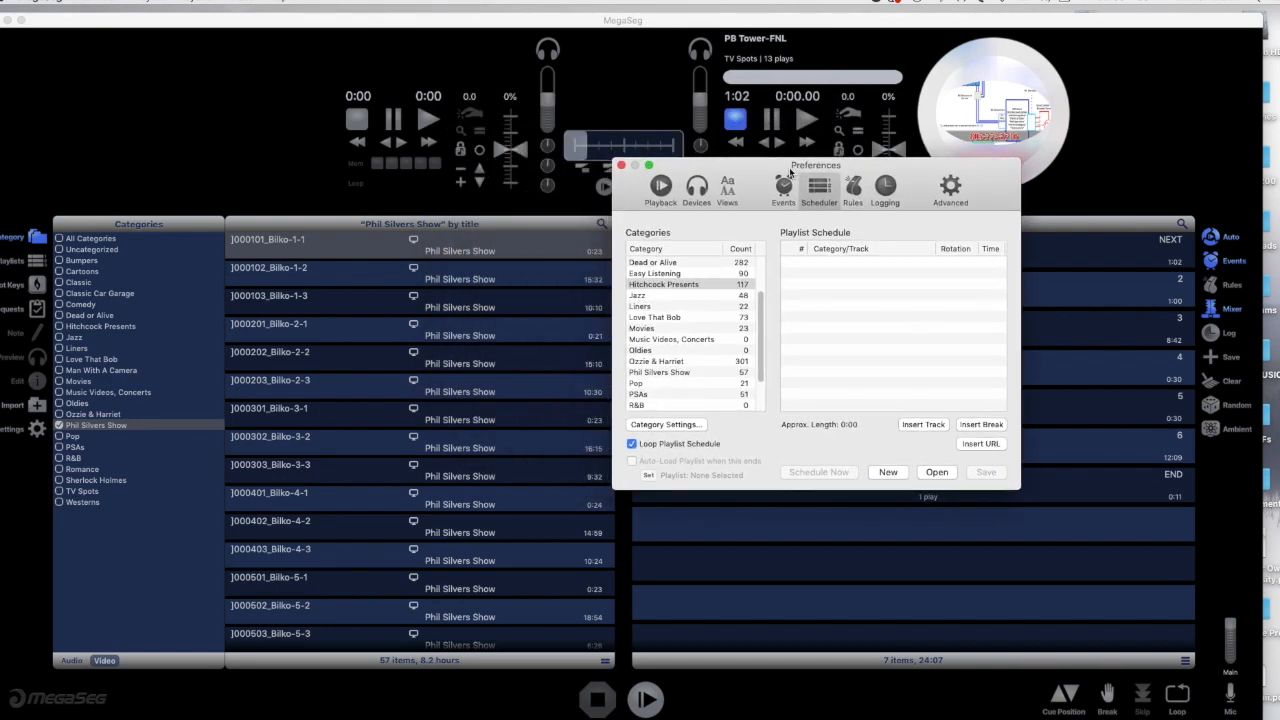
{"action": "left_click", "coordinate": [690, 374]}
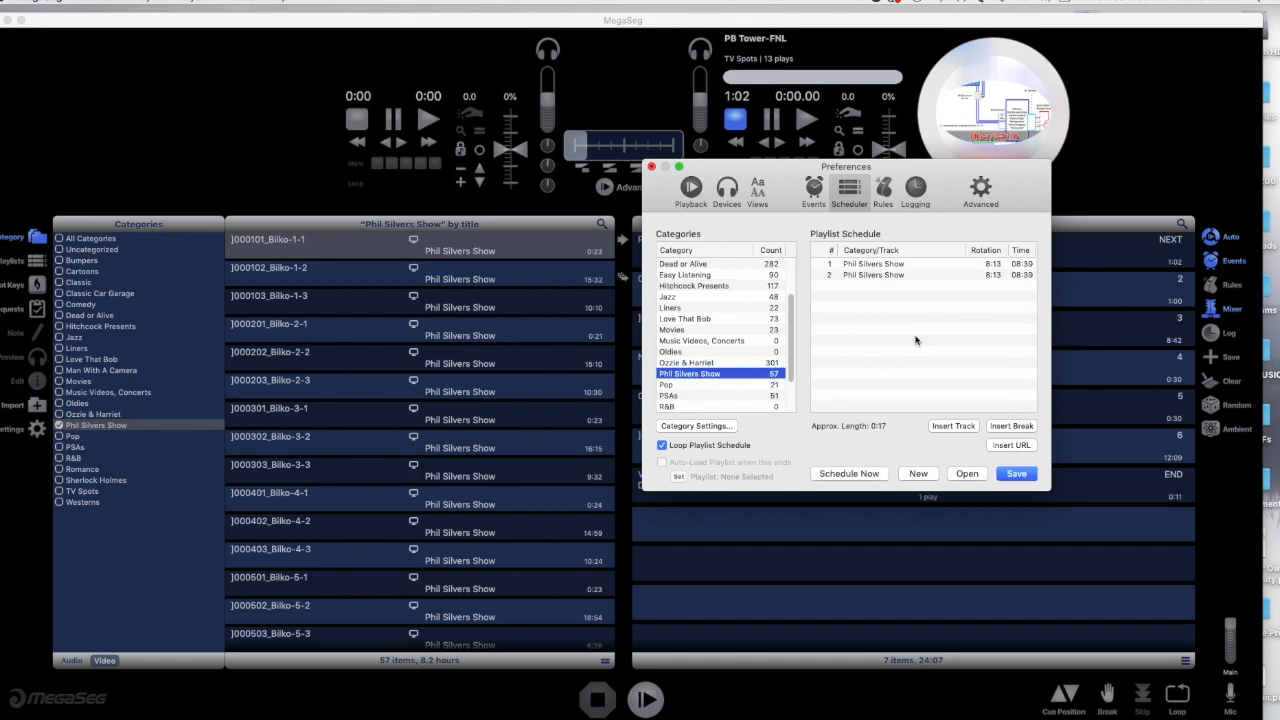
{"action": "left_click_drag", "start_coordinate": [688, 374], "coordinate": [944, 344]}
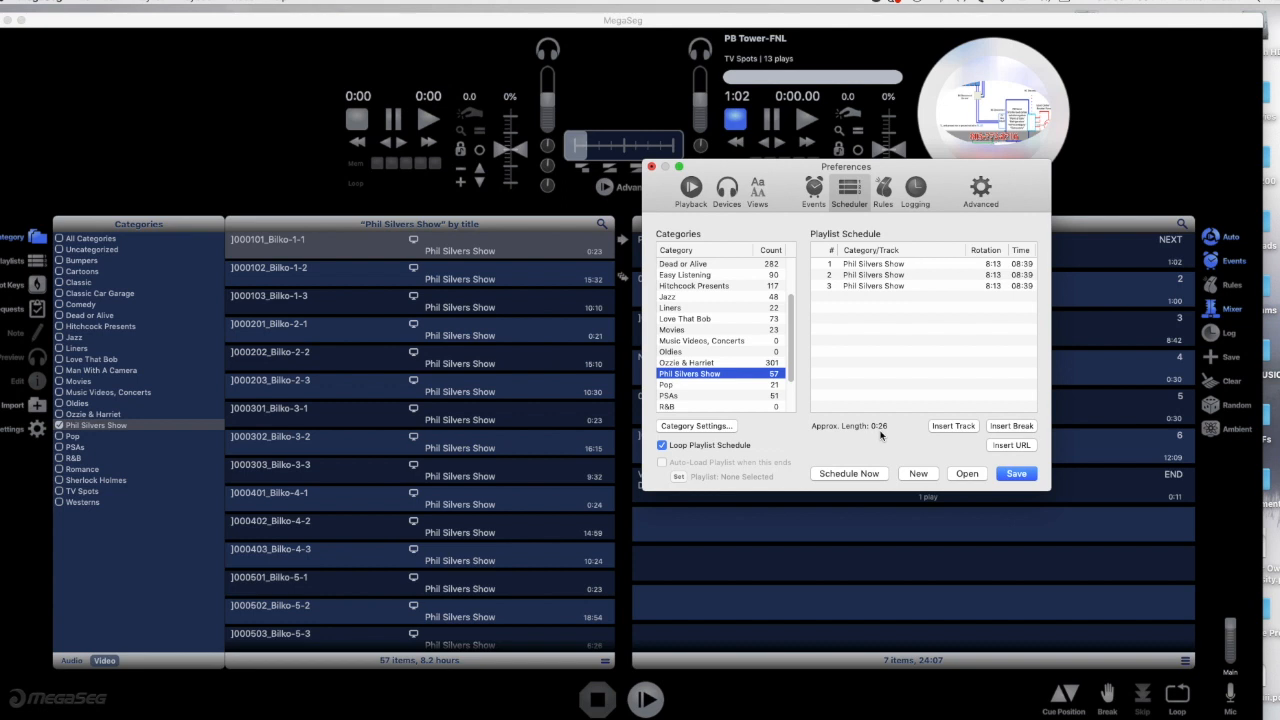
{"action": "mouse_move", "coordinate": [672, 396]}
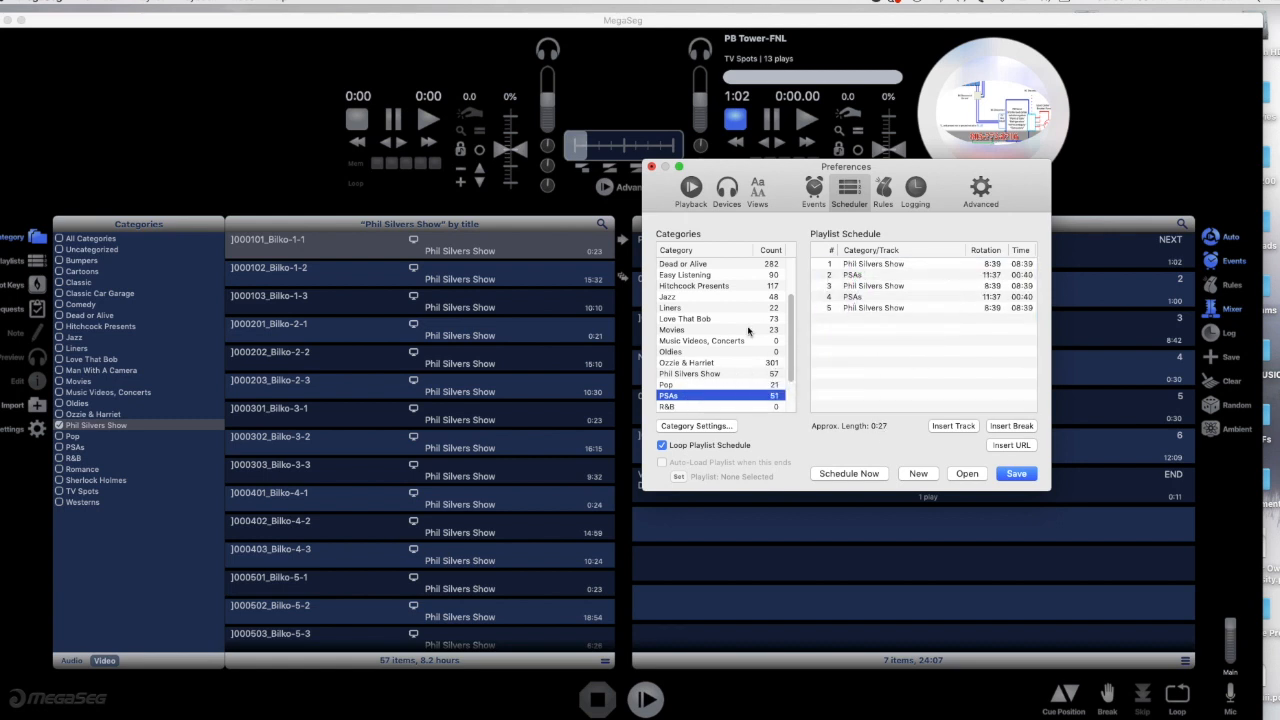
{"action": "scroll", "scroll_direction": "down", "scroll_amount": 3}
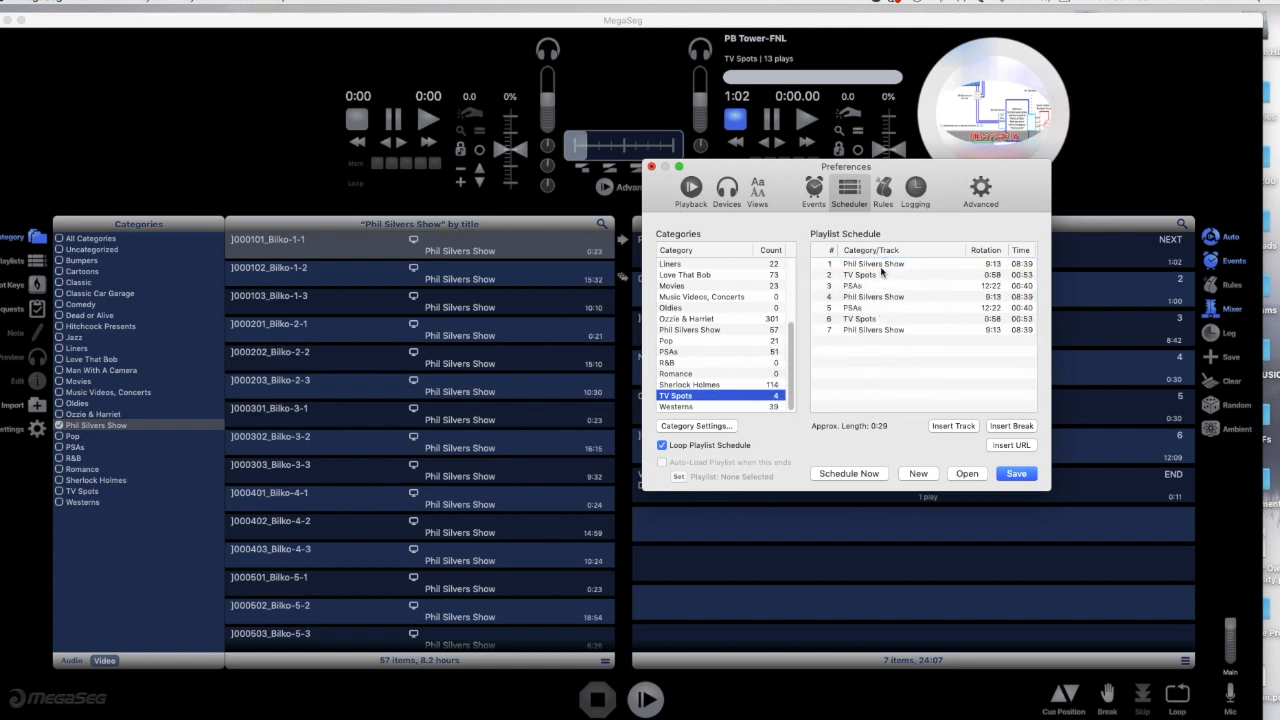
{"action": "mouse_move", "coordinate": [762, 304]}
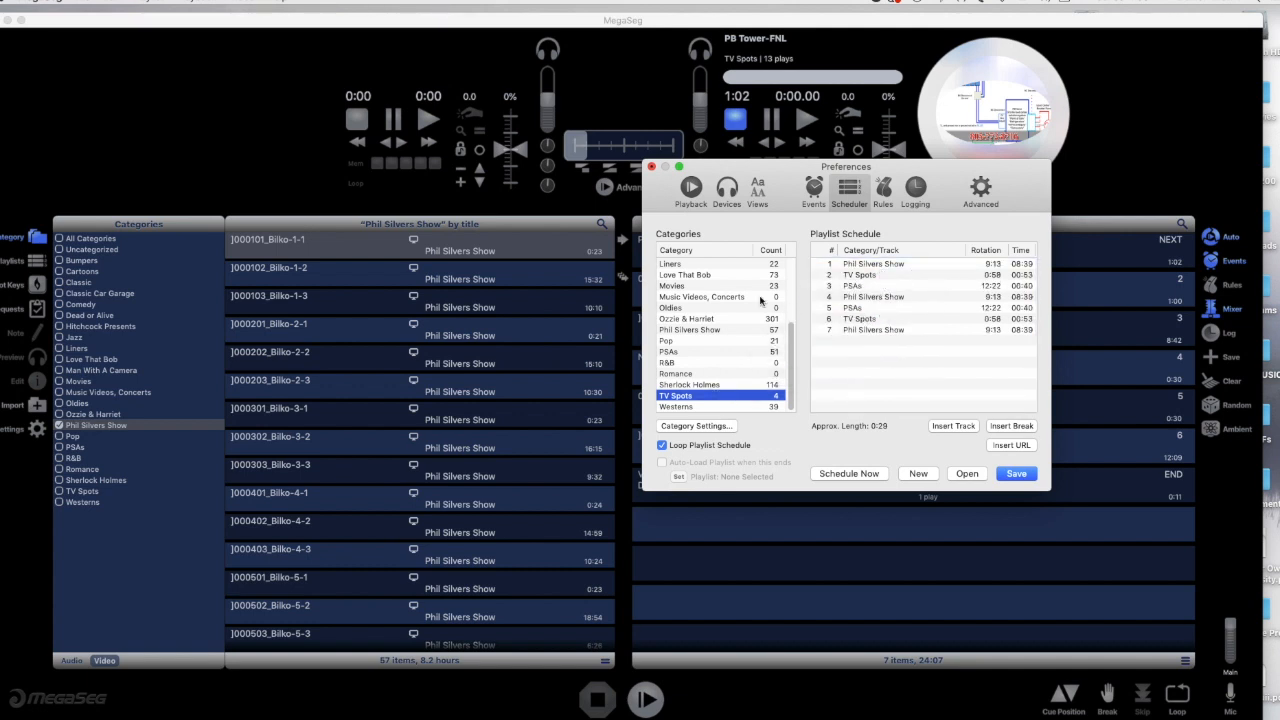
{"action": "scroll", "scroll_direction": "down", "scroll_amount": 3}
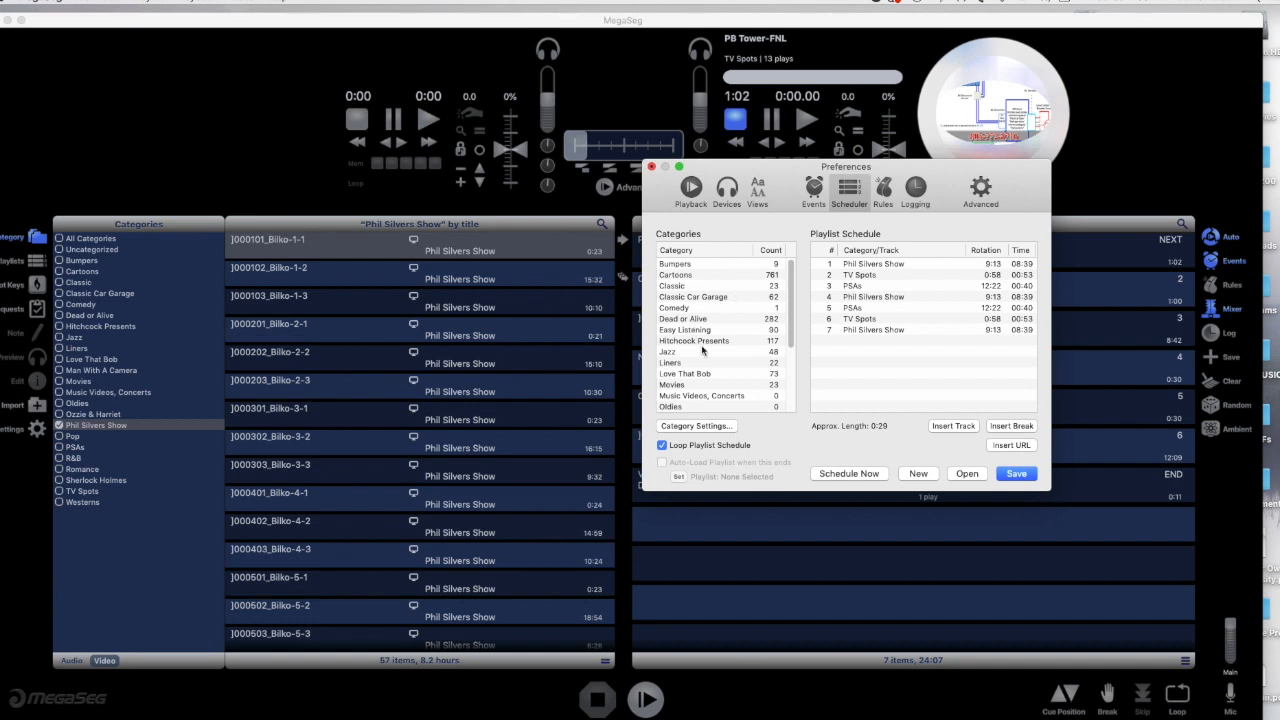
{"action": "mouse_move", "coordinate": [704, 350]}
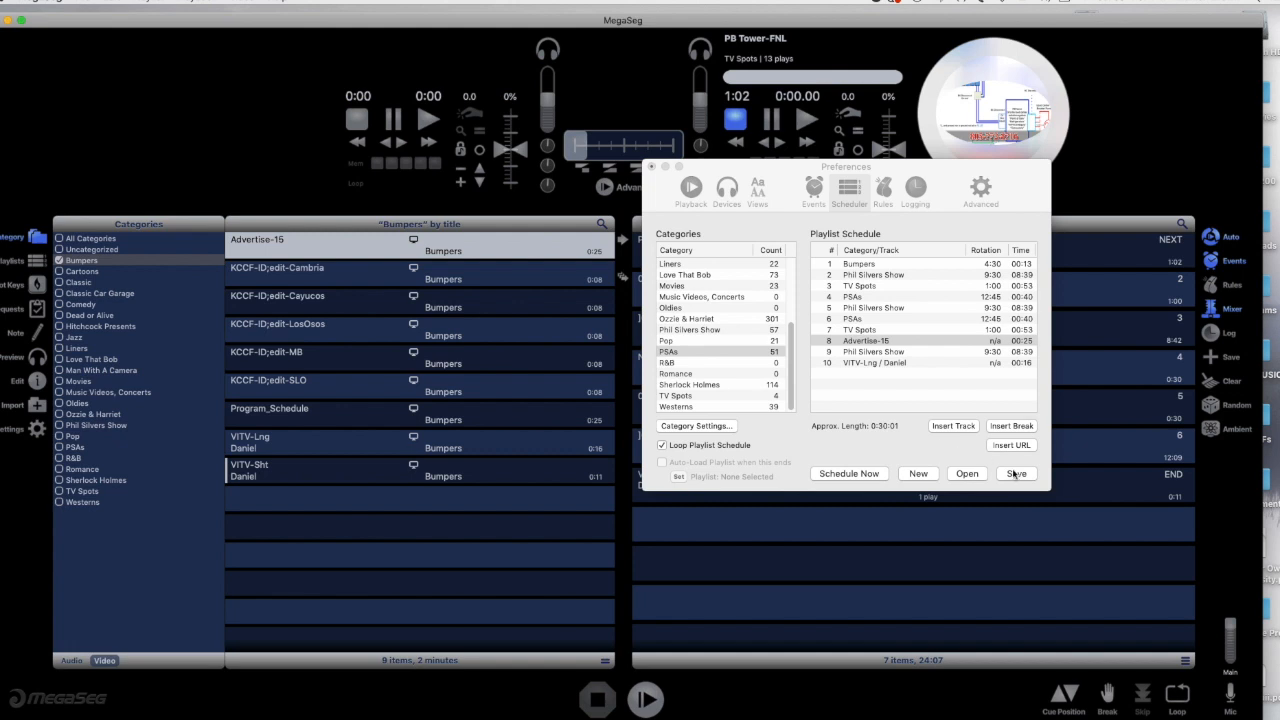
Save the playlist schedule as 'Phil Silvers Show'.
{"action": "left_click", "coordinate": [1016, 472]}
{"action": "type", "text": "Phil Silvers Show"}
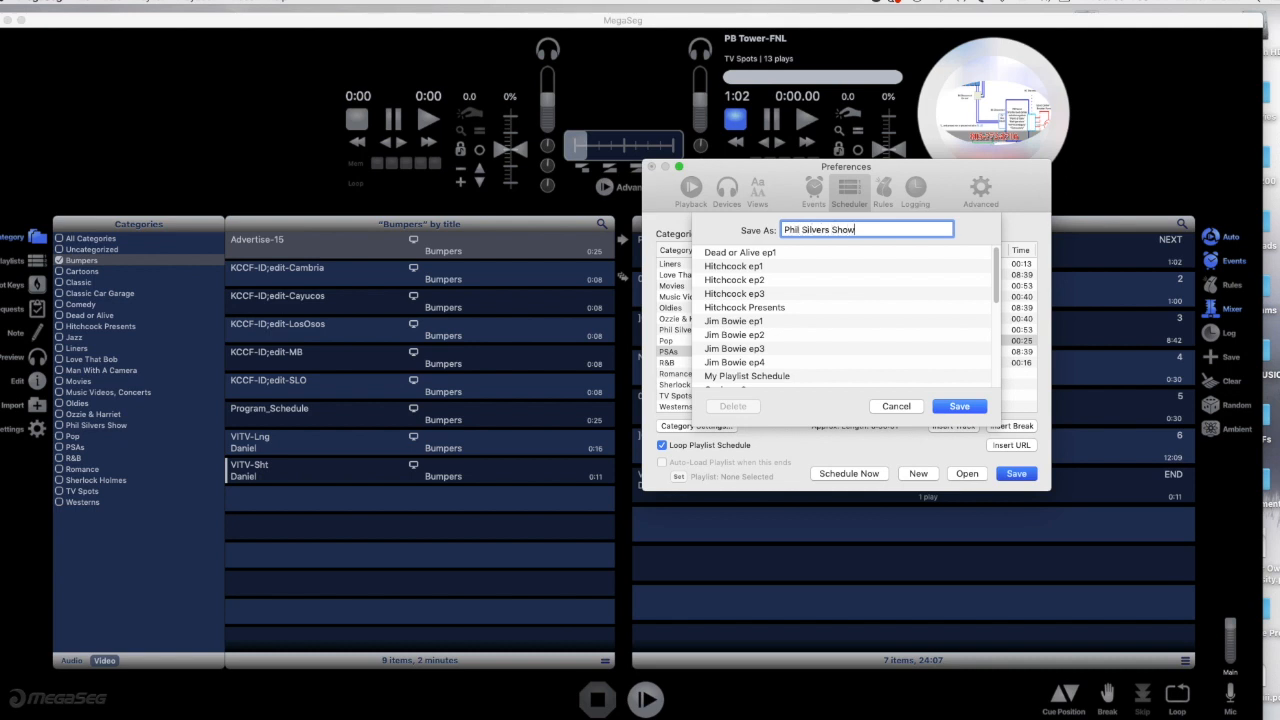
{"action": "left_click", "coordinate": [958, 406]}
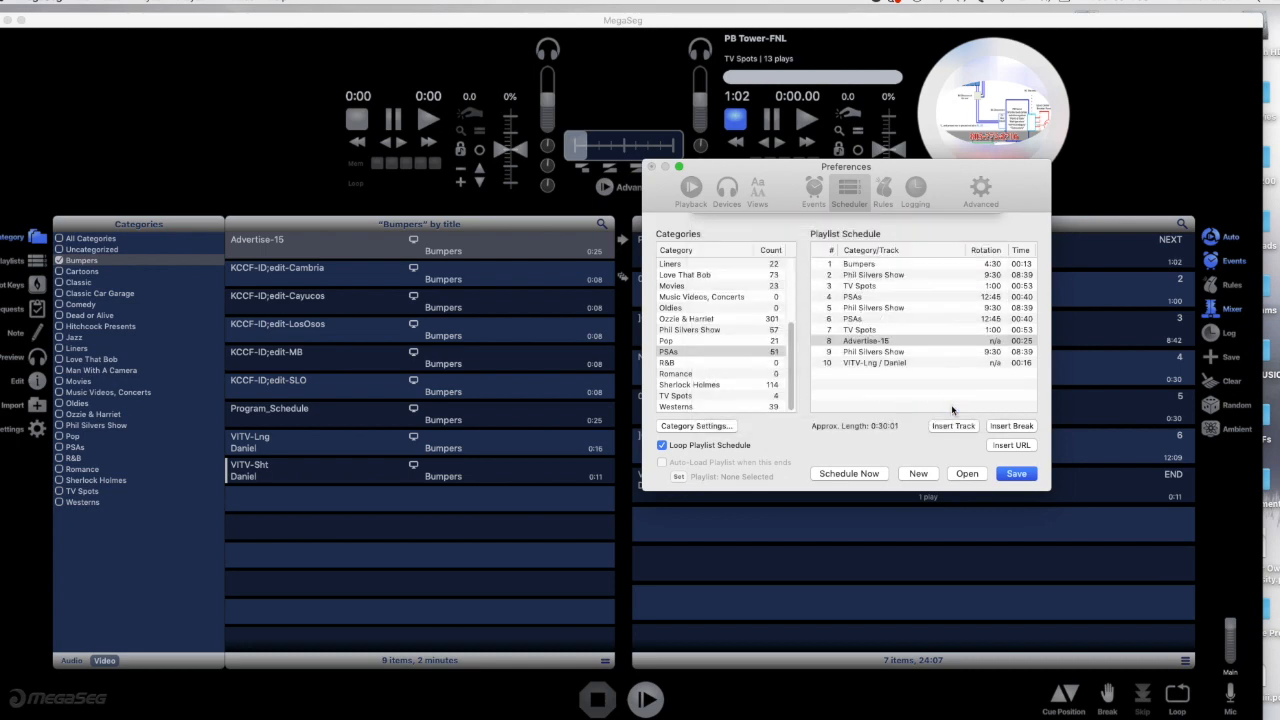
{"action": "left_click", "coordinate": [864, 340]}
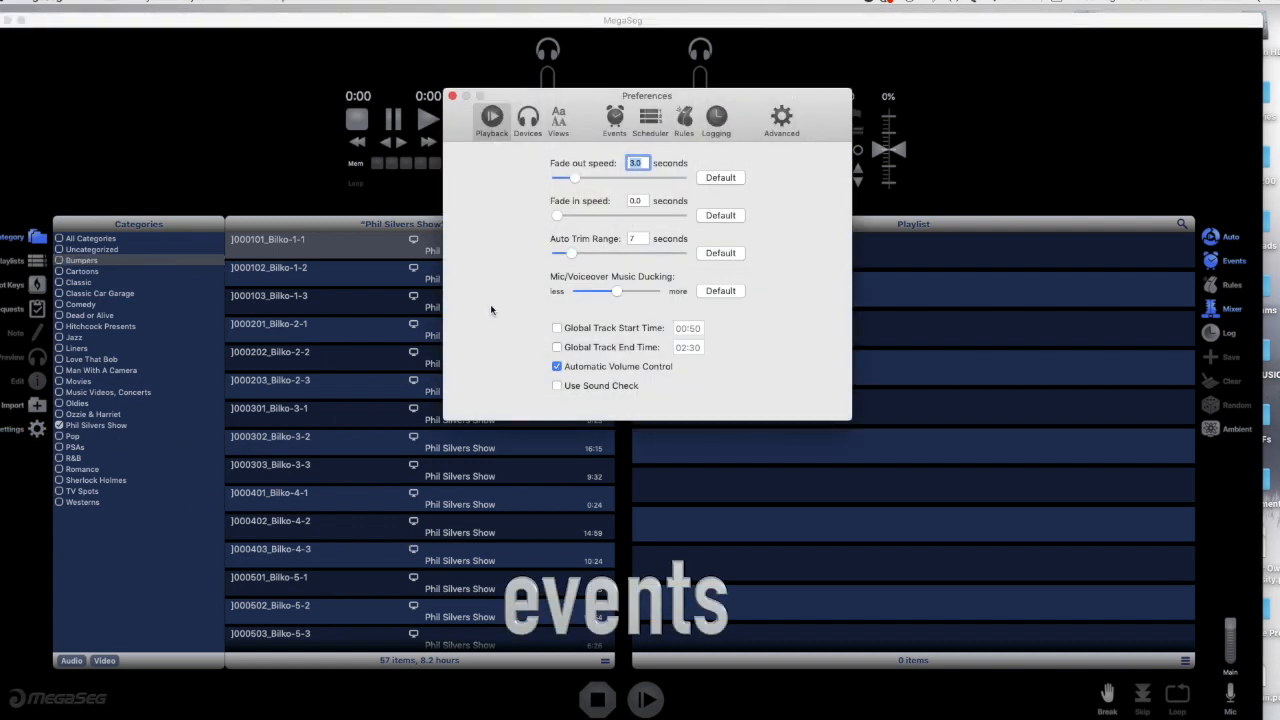
Create an Open Playlist or Schedule event choosing the Alfred Hitchcock Presents playlist.
{"action": "left_click", "coordinate": [614, 120]}
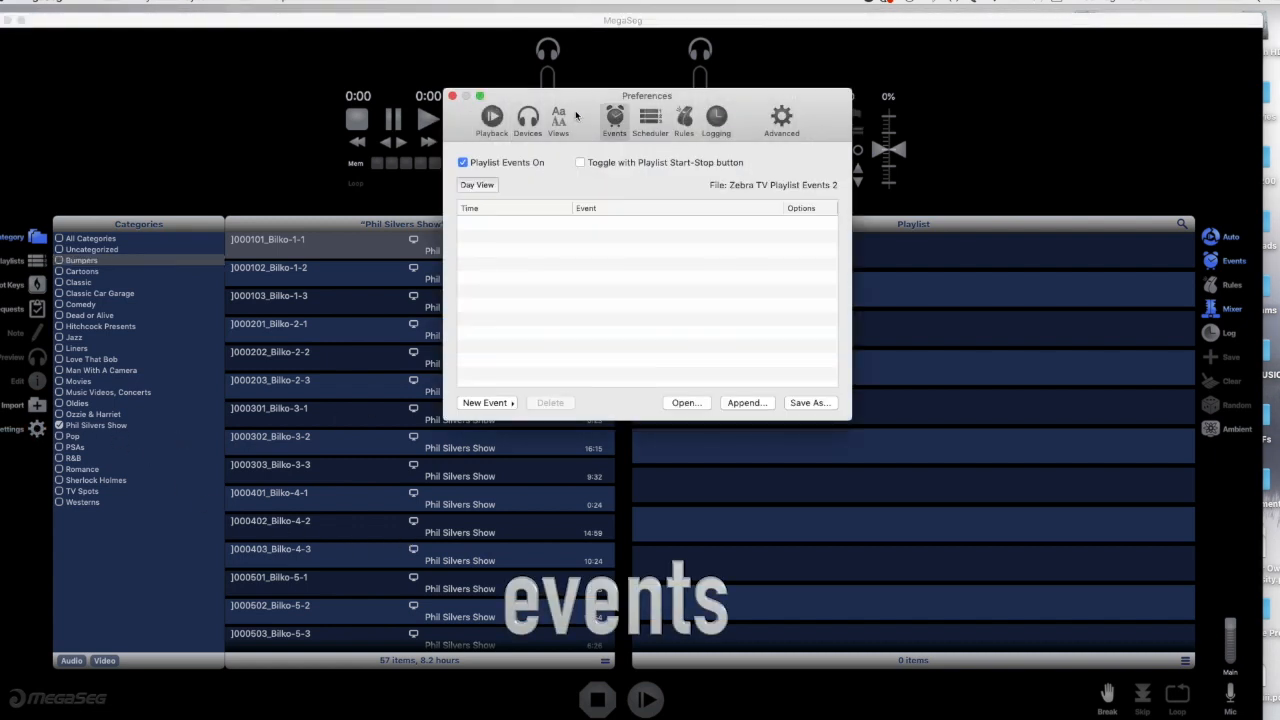
{"action": "left_click_drag", "start_coordinate": [648, 96], "coordinate": [716, 104]}
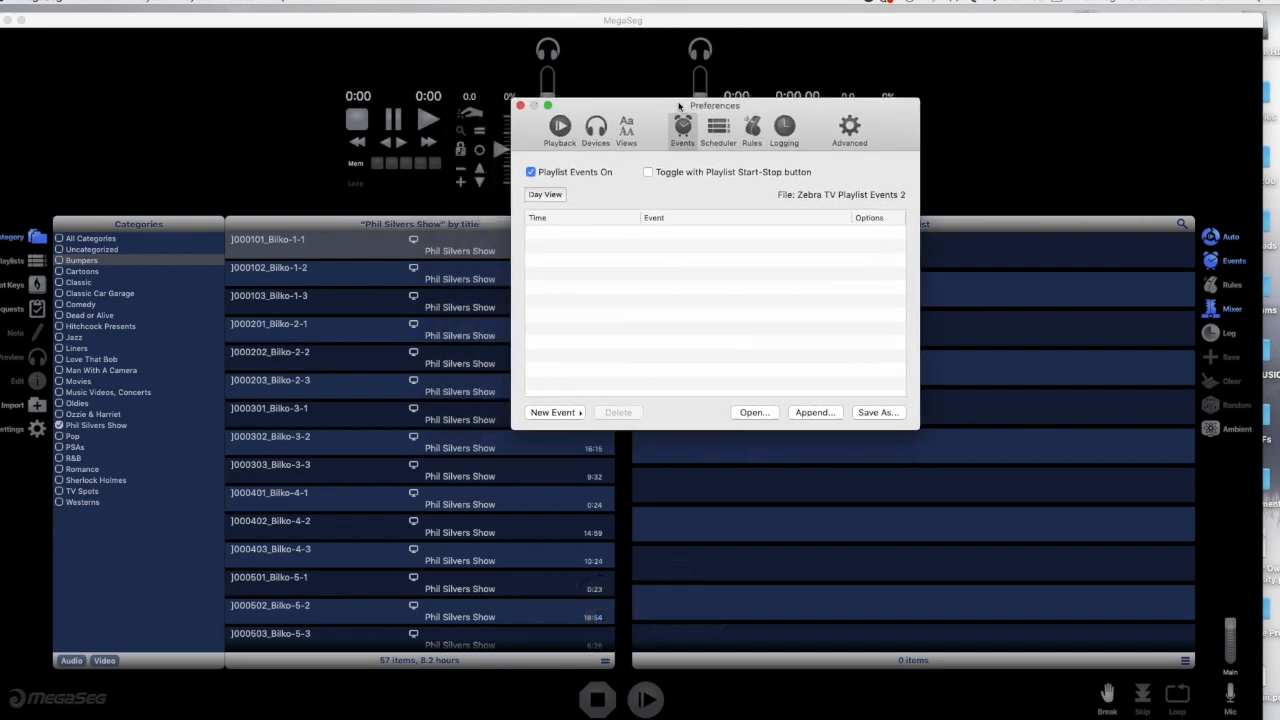
{"action": "left_click_drag", "start_coordinate": [716, 104], "coordinate": [732, 104]}
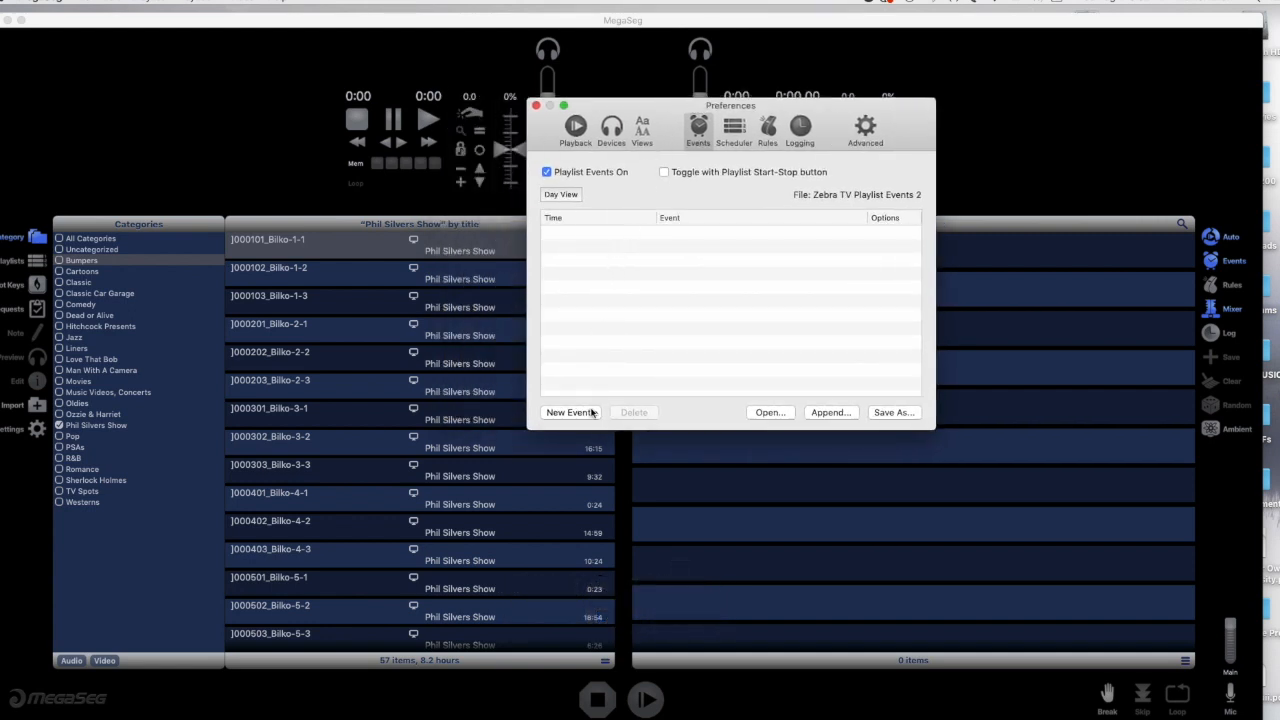
{"action": "left_click", "coordinate": [568, 412]}
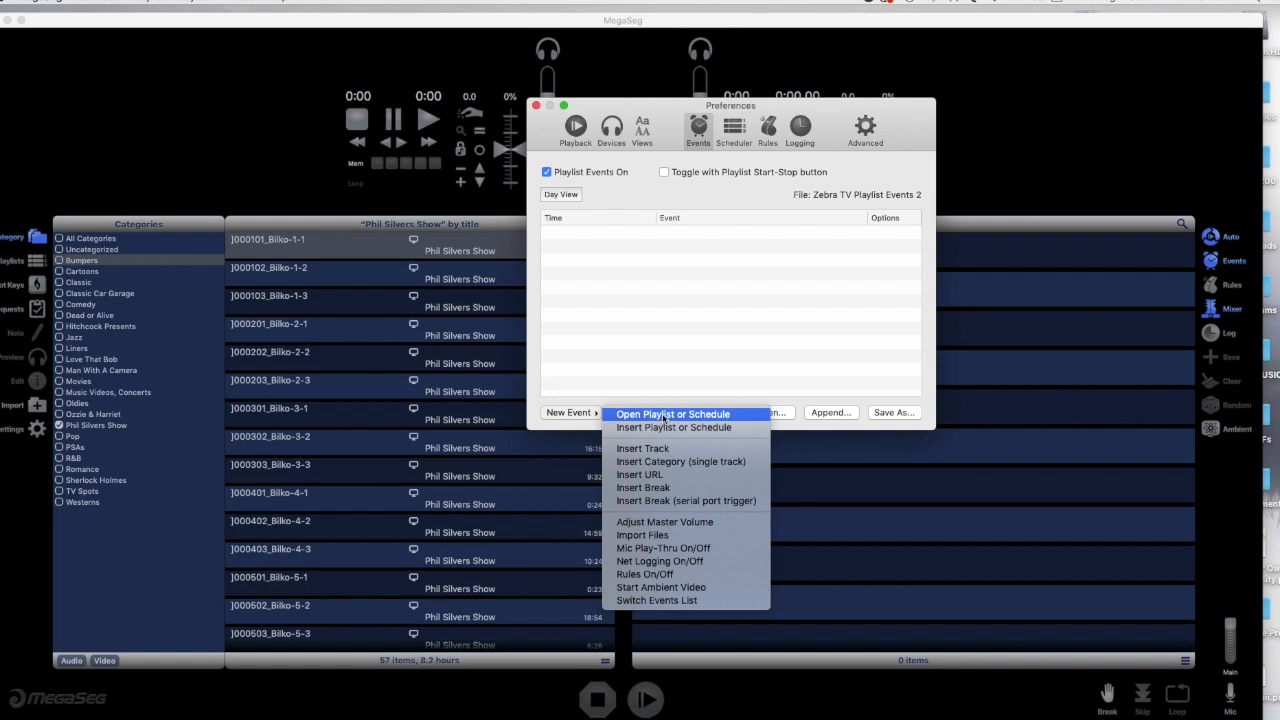
{"action": "left_click", "coordinate": [672, 414]}
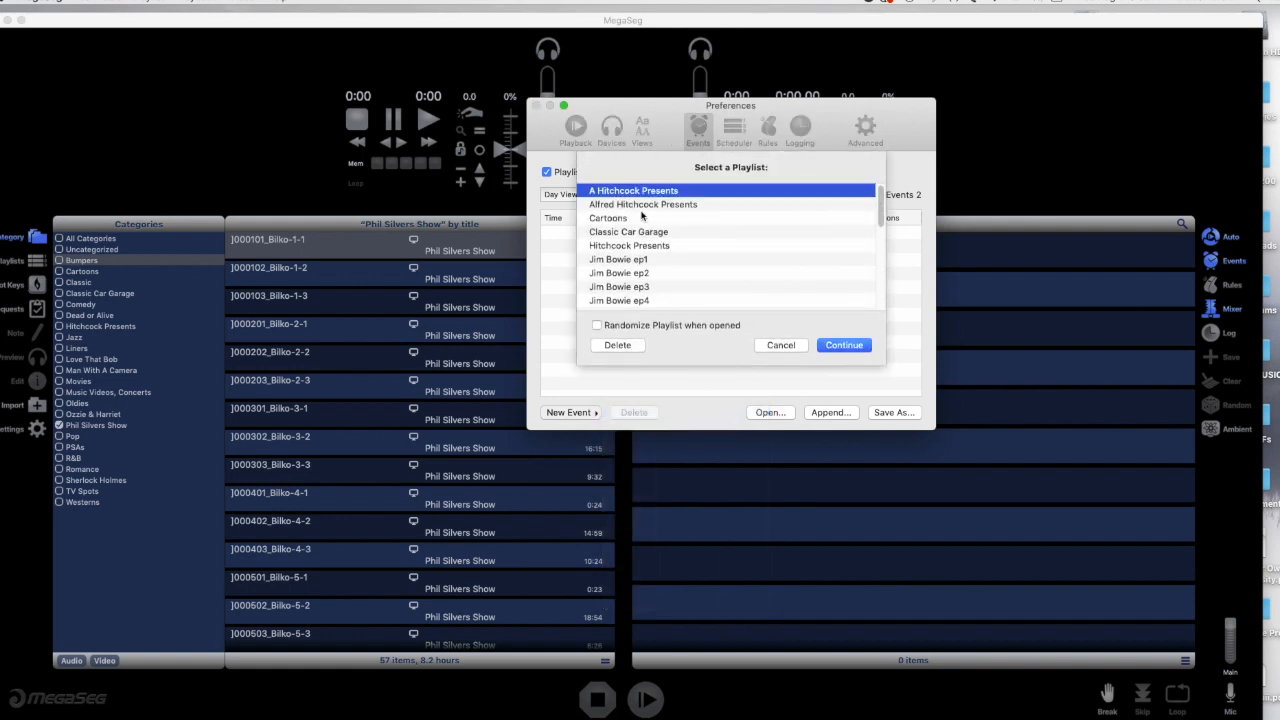
{"action": "left_click", "coordinate": [644, 204]}
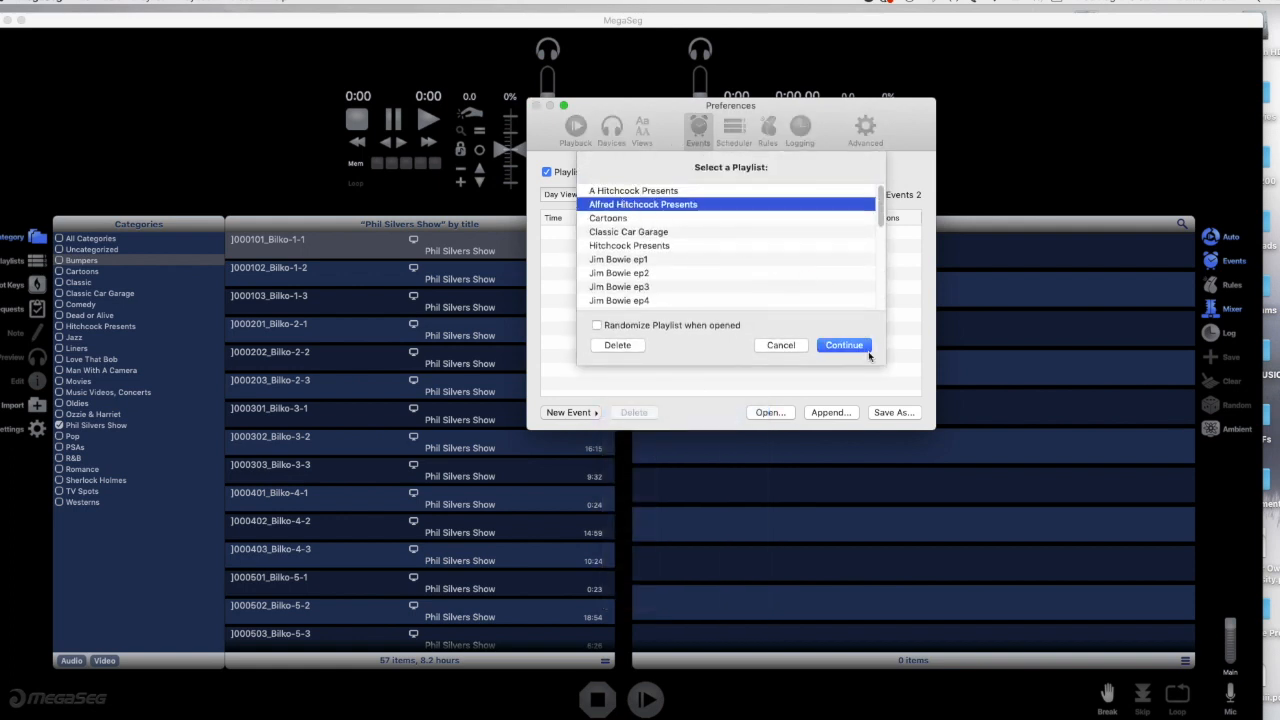
{"action": "left_click", "coordinate": [844, 344]}
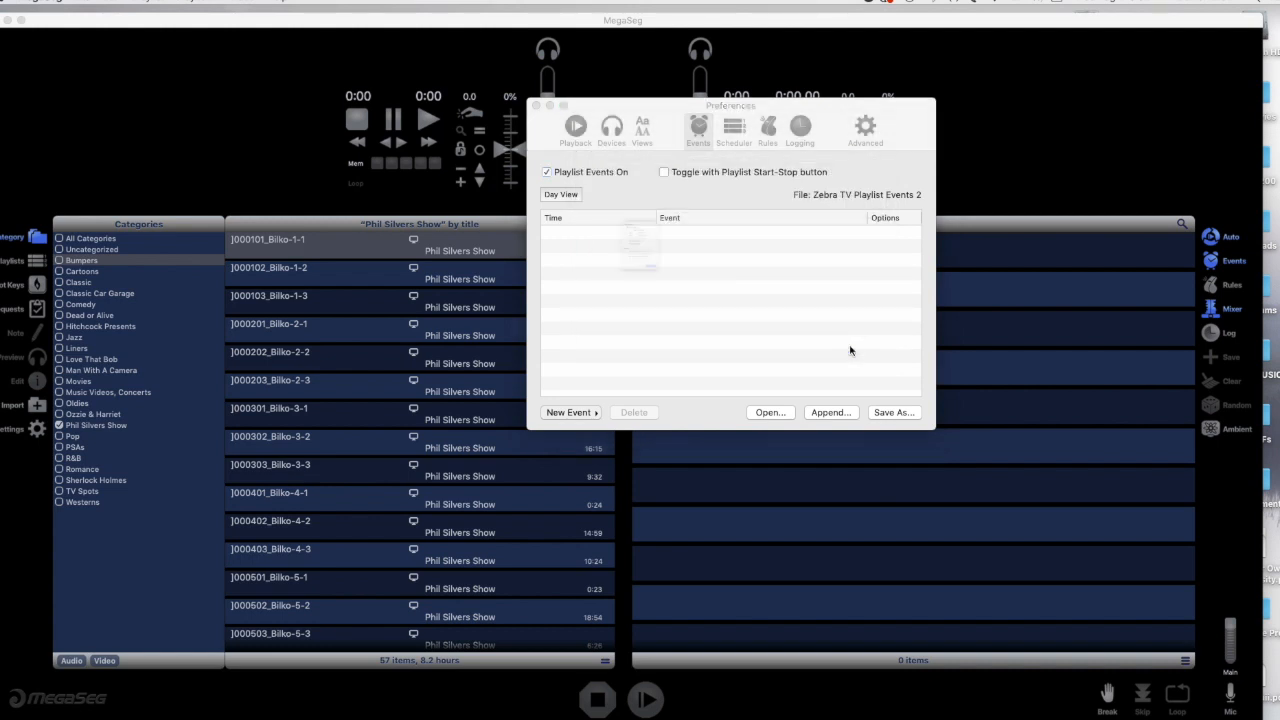
Set the event to 12:00 PM with Interrupt Current Track or Break, and add it.
{"action": "left_click", "coordinate": [568, 412]}
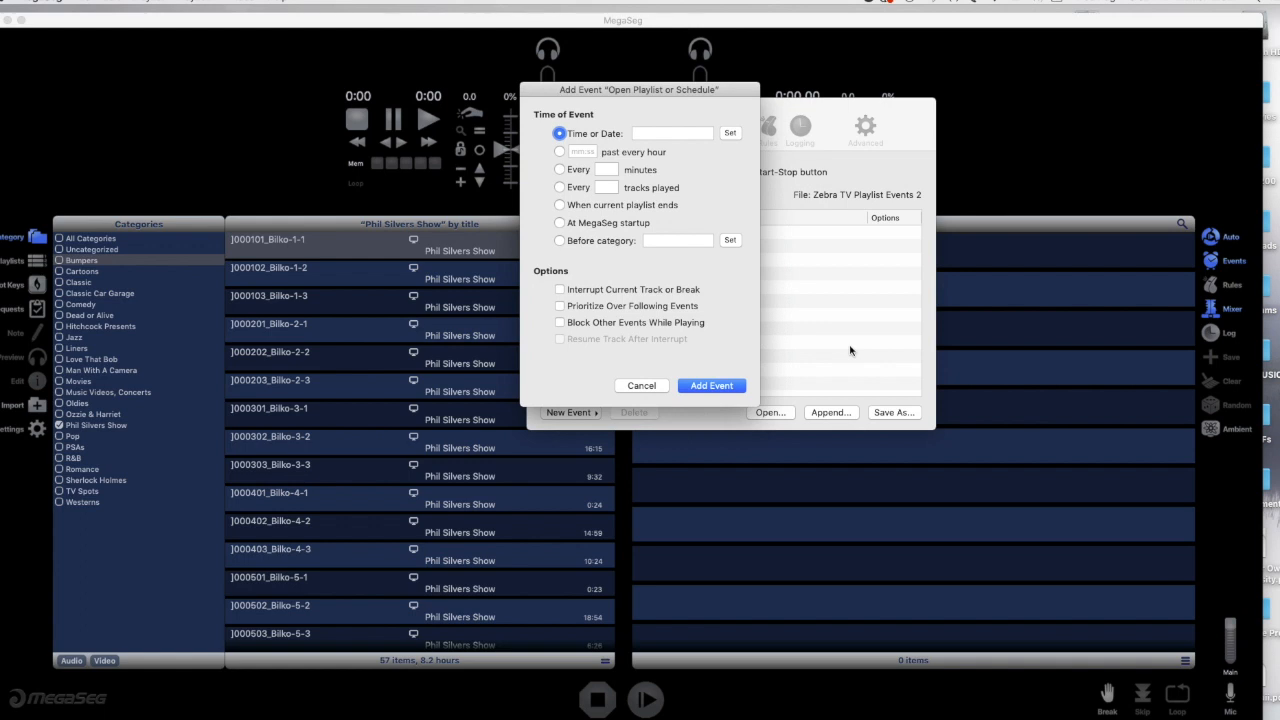
{"action": "mouse_move", "coordinate": [728, 140]}
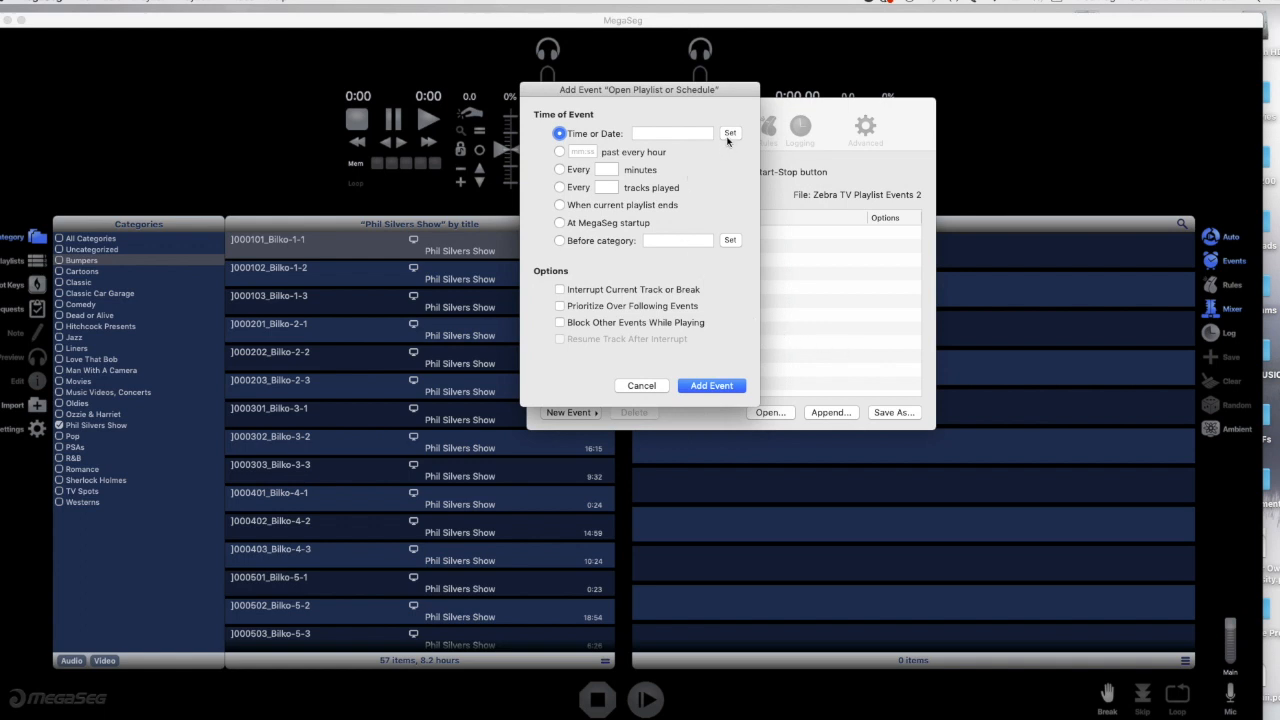
{"action": "left_click", "coordinate": [730, 132]}
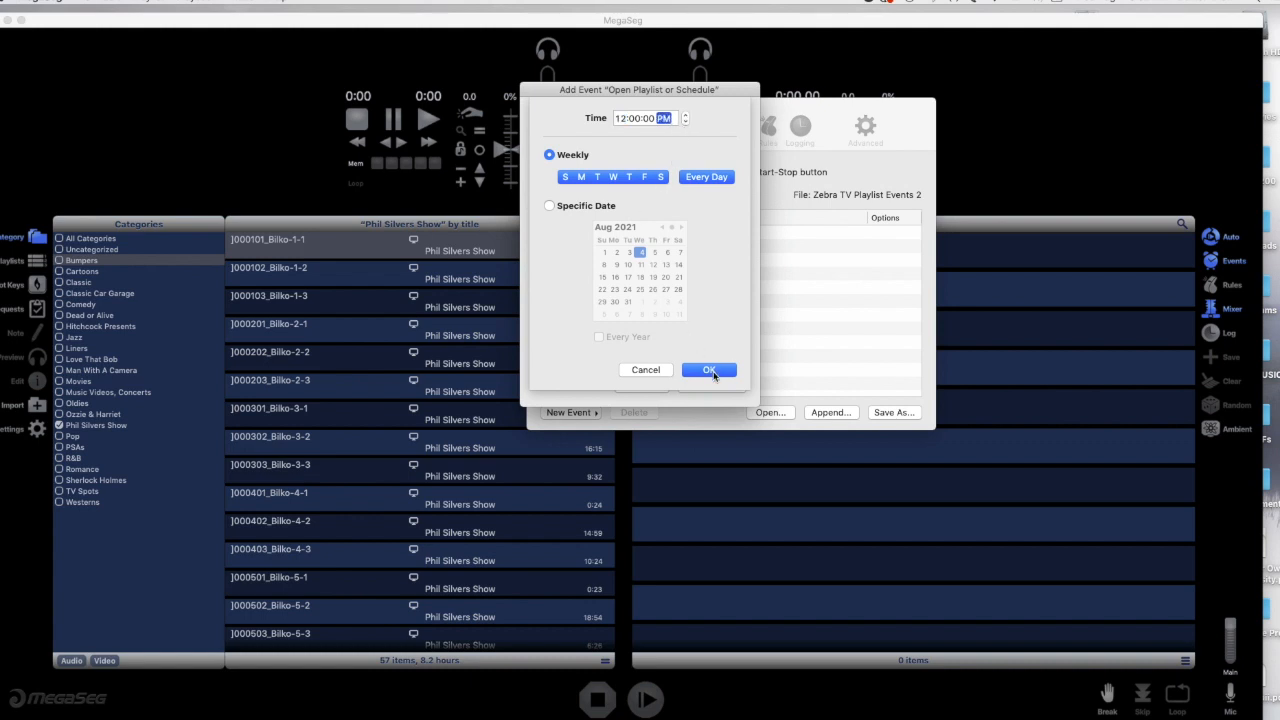
{"action": "left_click", "coordinate": [708, 370]}
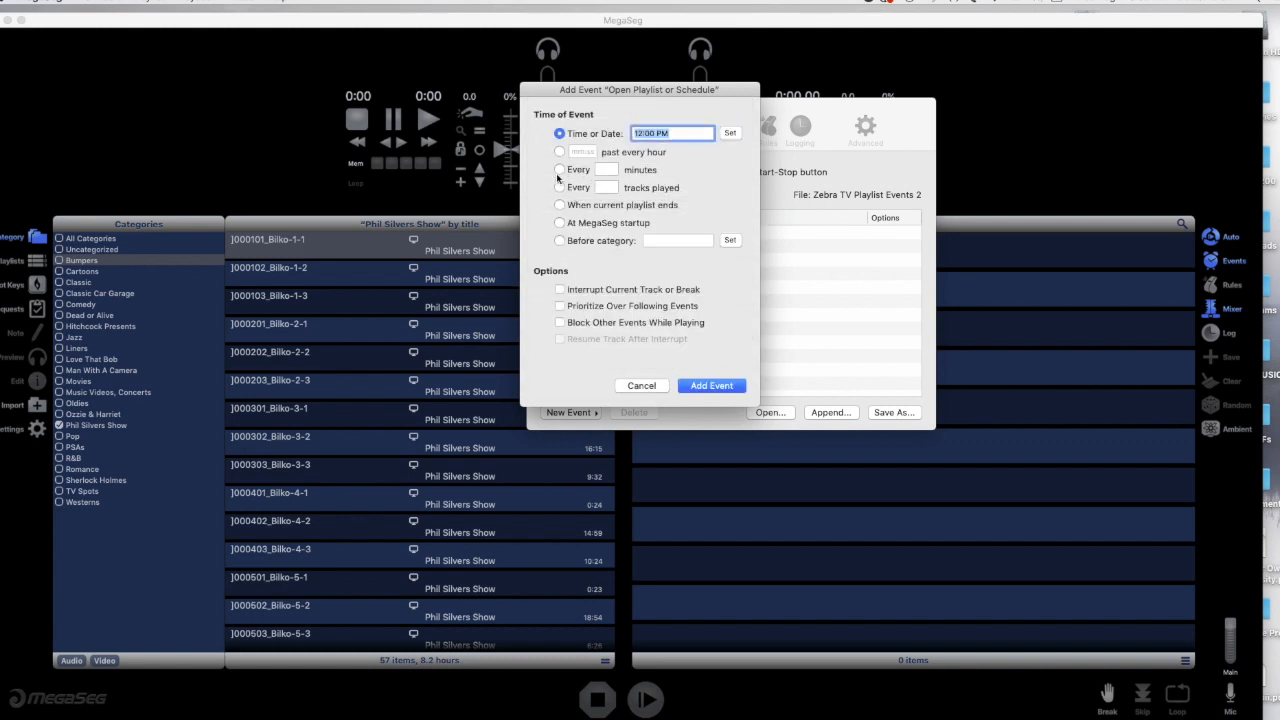
{"action": "left_click", "coordinate": [560, 288]}
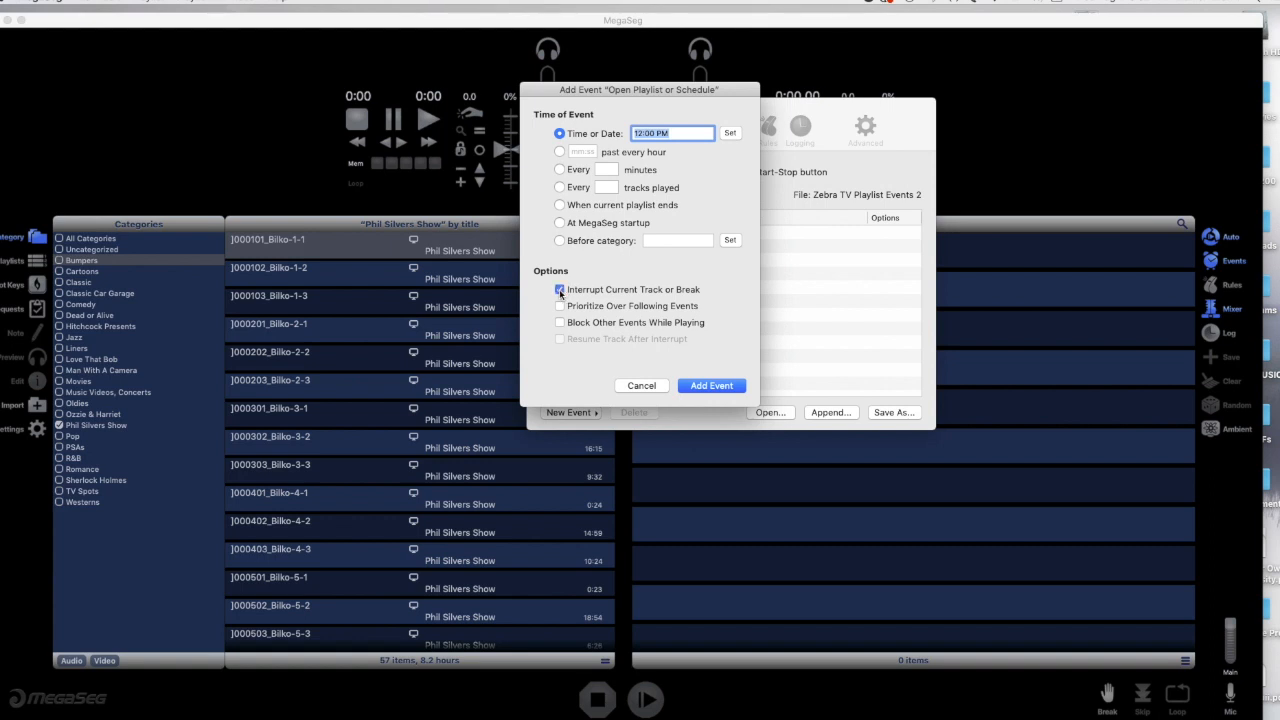
{"action": "left_click", "coordinate": [712, 384]}
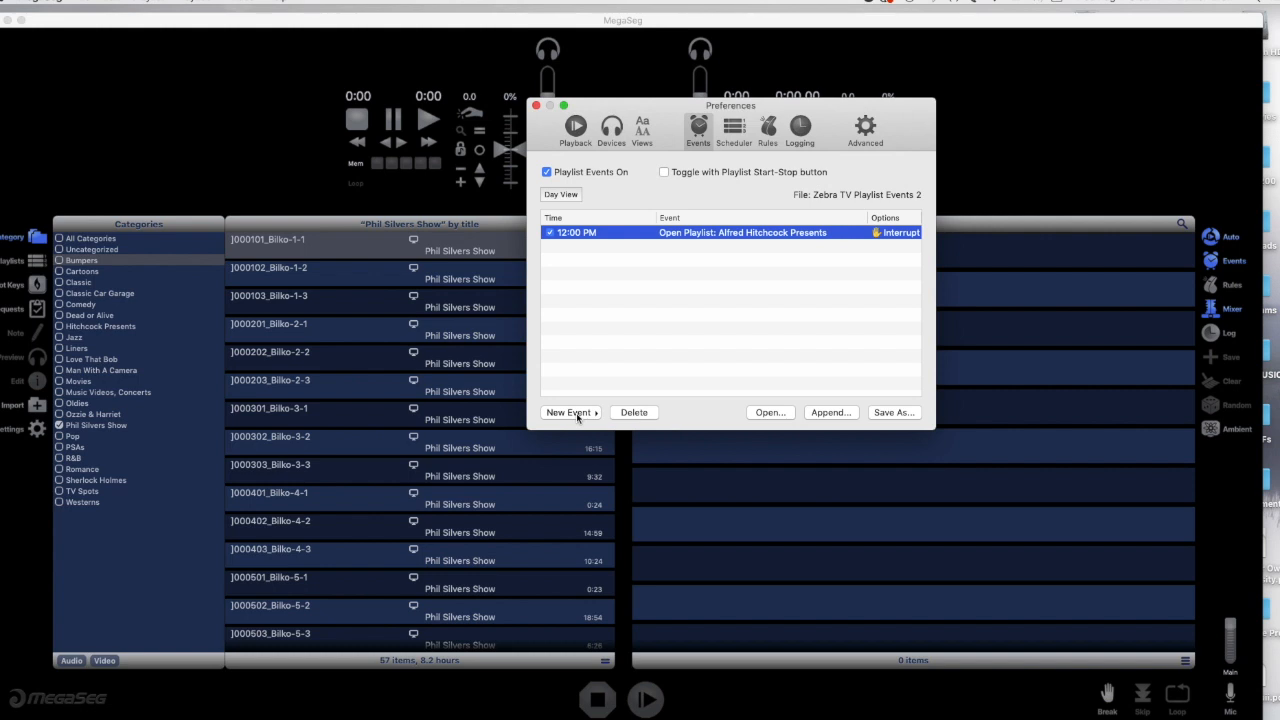
Add an Open Playlist event for Sherlock Holmes scheduled at 1:30 PM.
{"action": "left_click", "coordinate": [570, 412]}
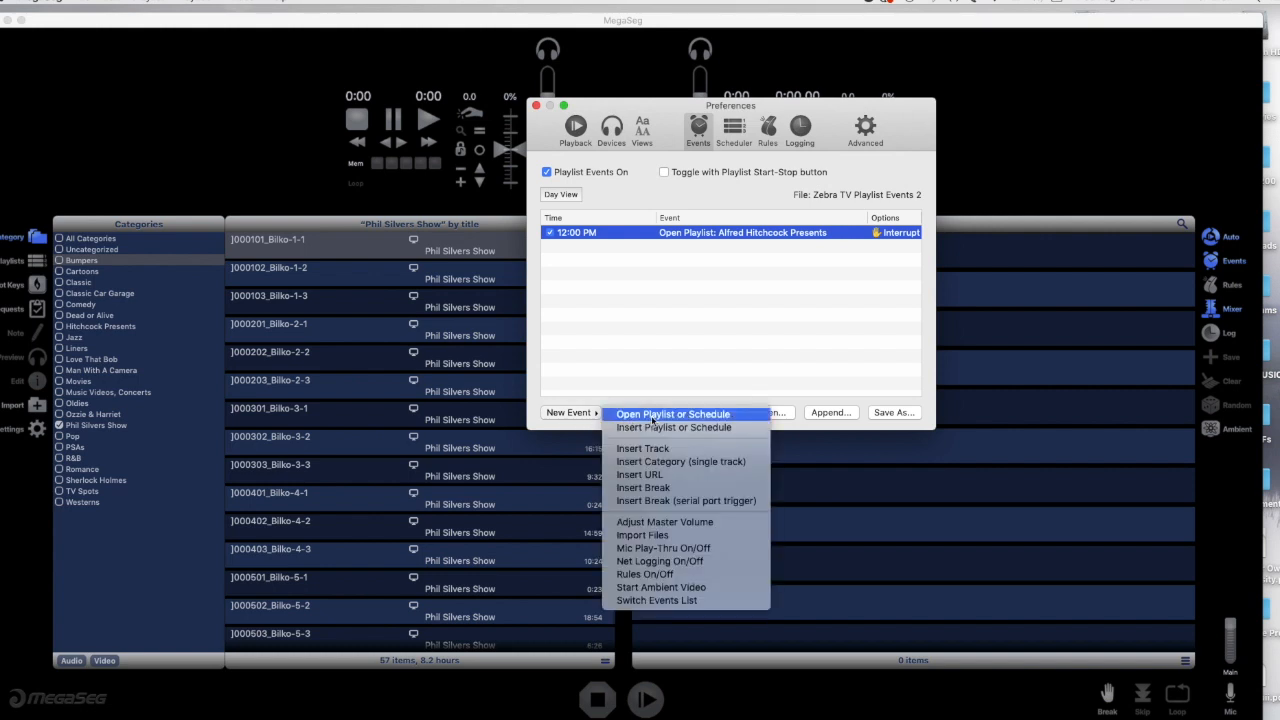
{"action": "left_click", "coordinate": [672, 412]}
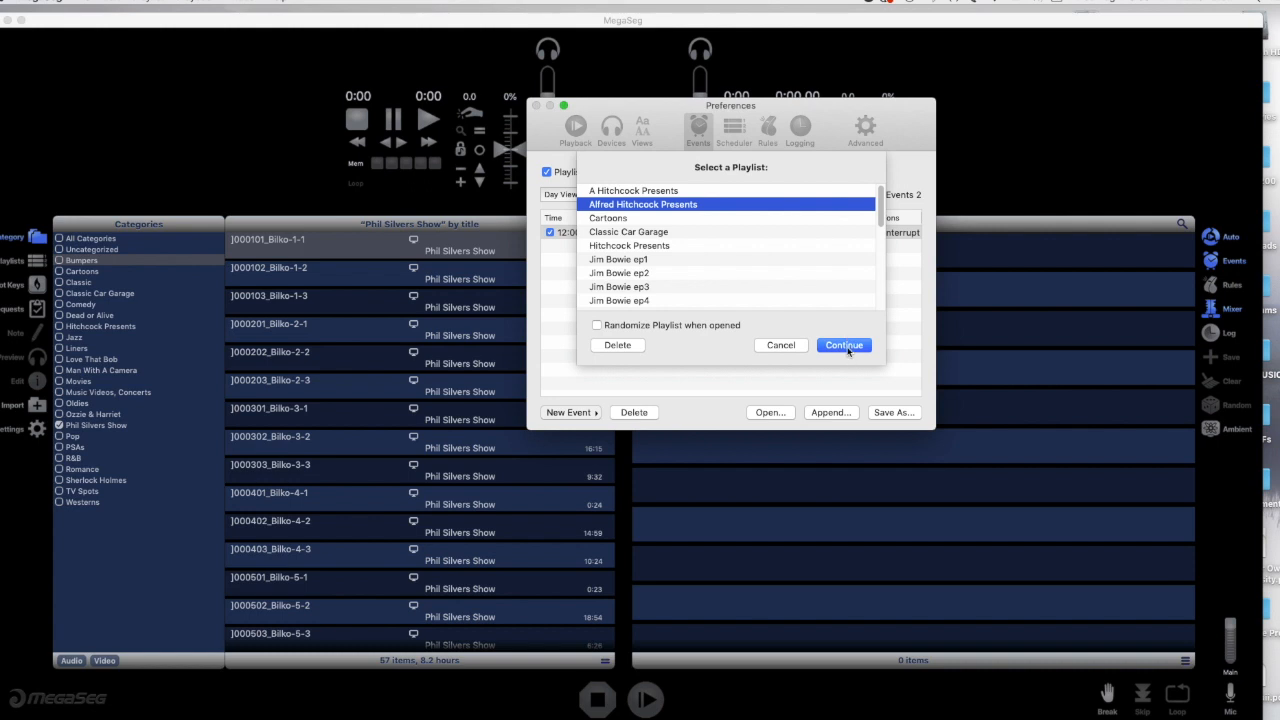
{"action": "left_click", "coordinate": [844, 344]}
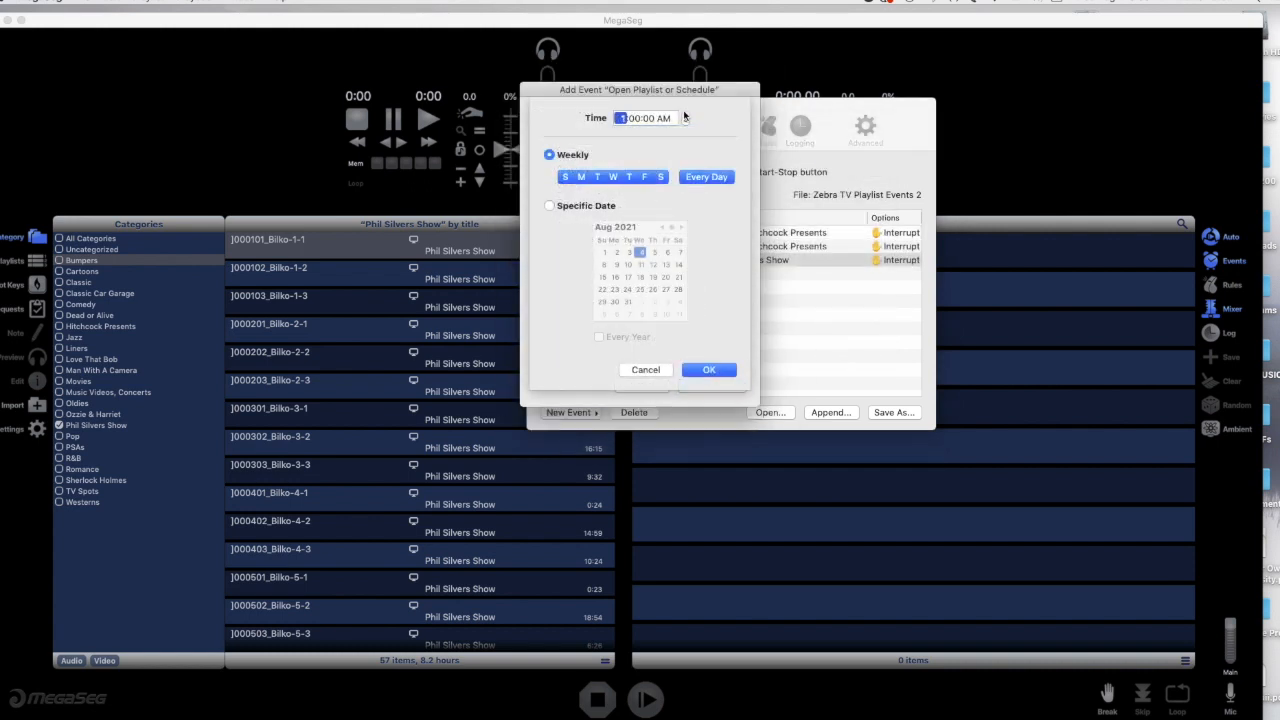
{"action": "left_click", "coordinate": [638, 118]}
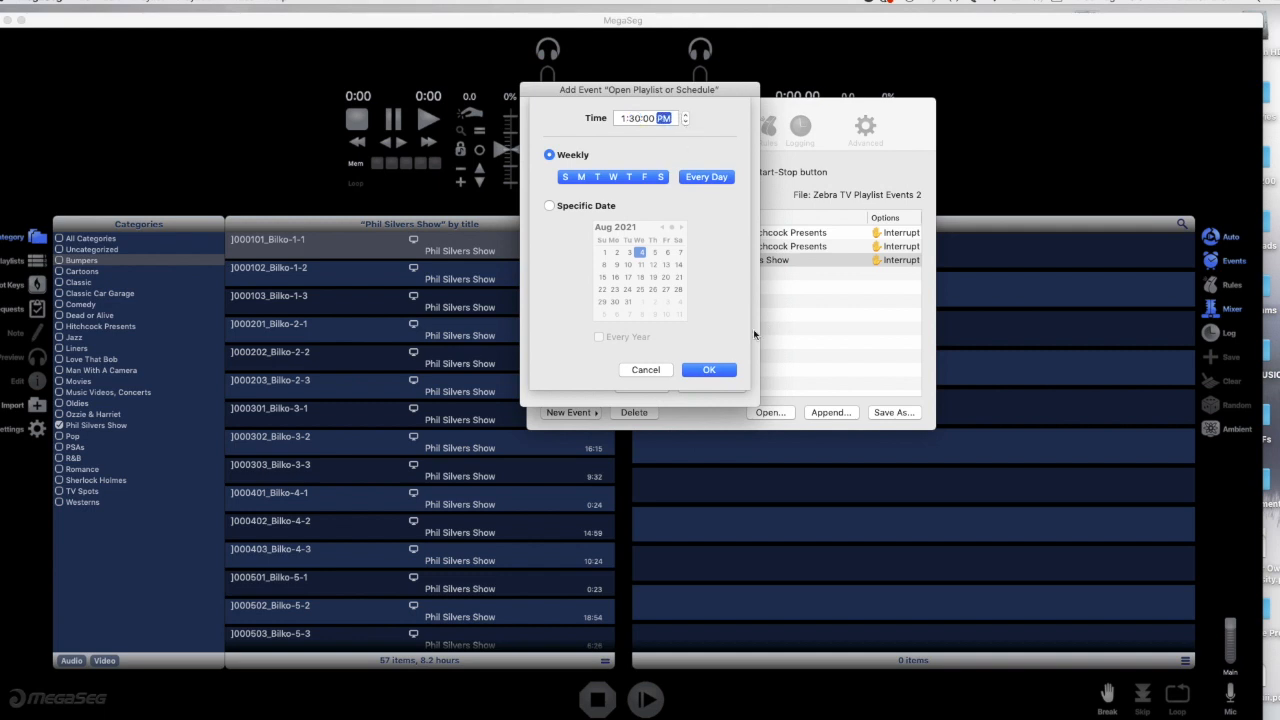
{"action": "left_click", "coordinate": [708, 368]}
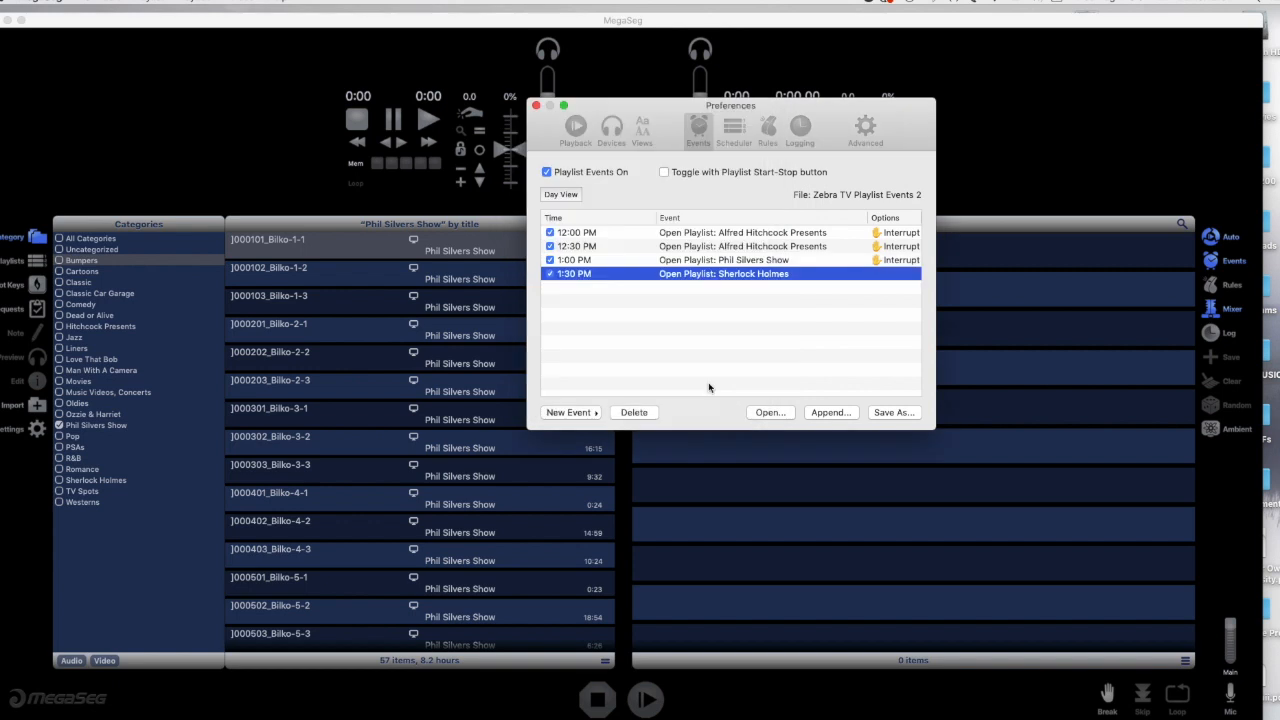
{"action": "mouse_move", "coordinate": [824, 276]}
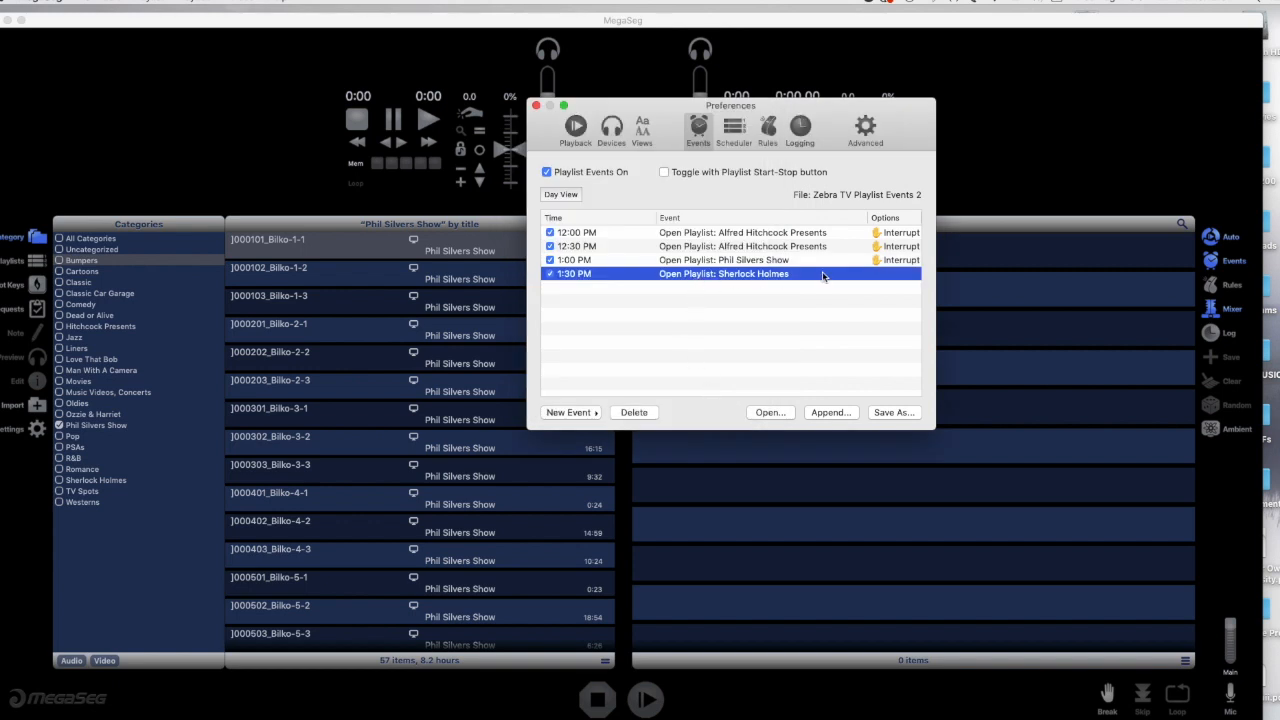
Set the 1:30 PM Sherlock Holmes event's options to Interrupt playback.
{"action": "left_click", "coordinate": [900, 272]}
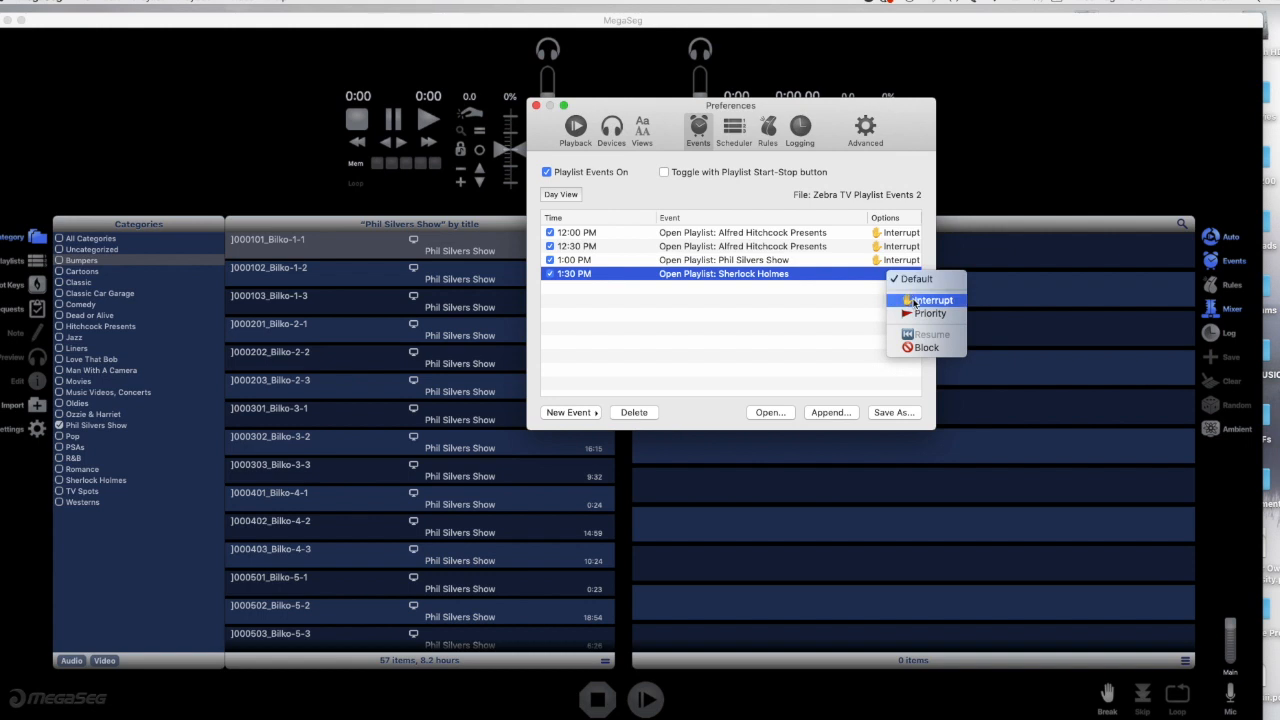
{"action": "left_click", "coordinate": [928, 300]}
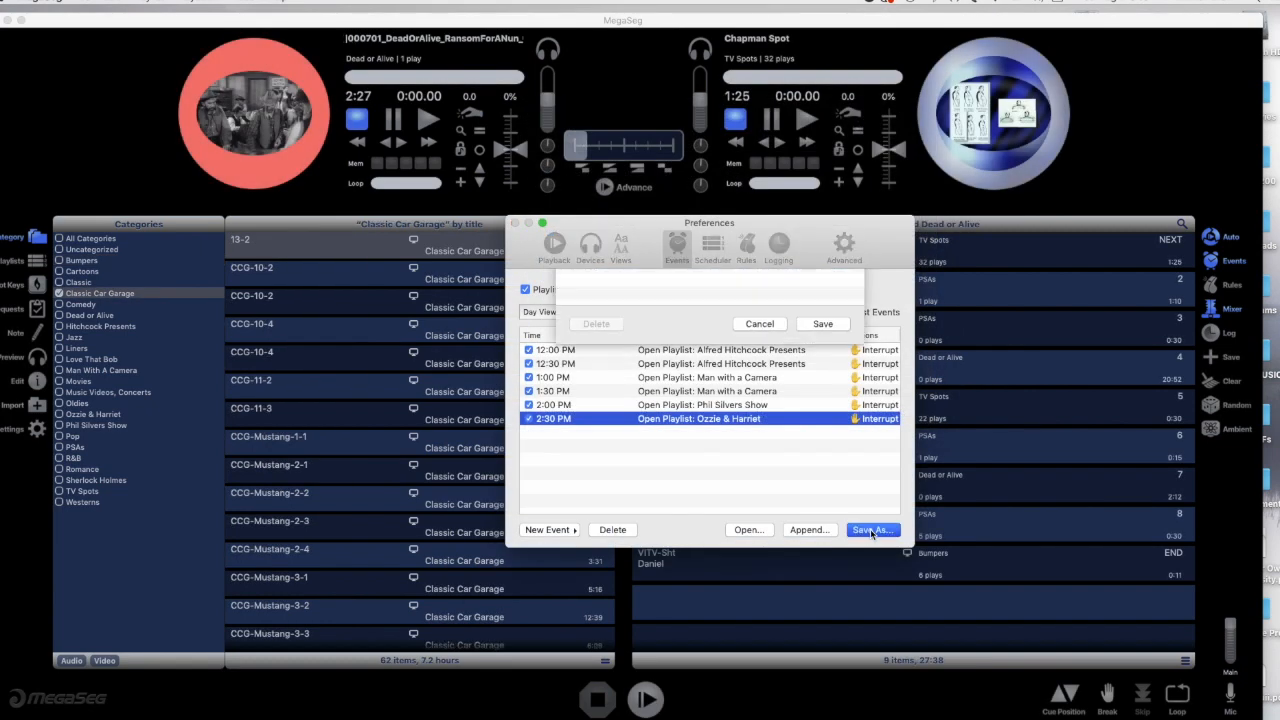
Save the events list under the new name 'Zebra TV Playlist Events 2'.
{"action": "left_click", "coordinate": [872, 530]}
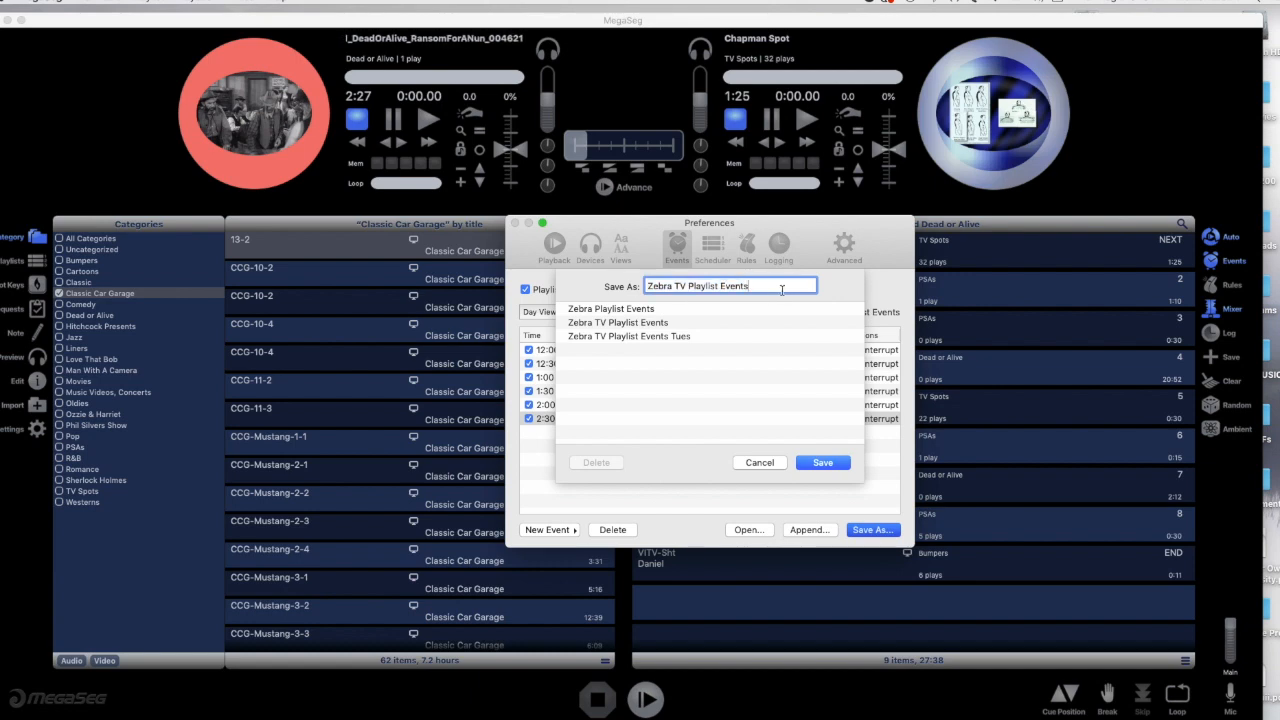
{"action": "type", "text": "2"}
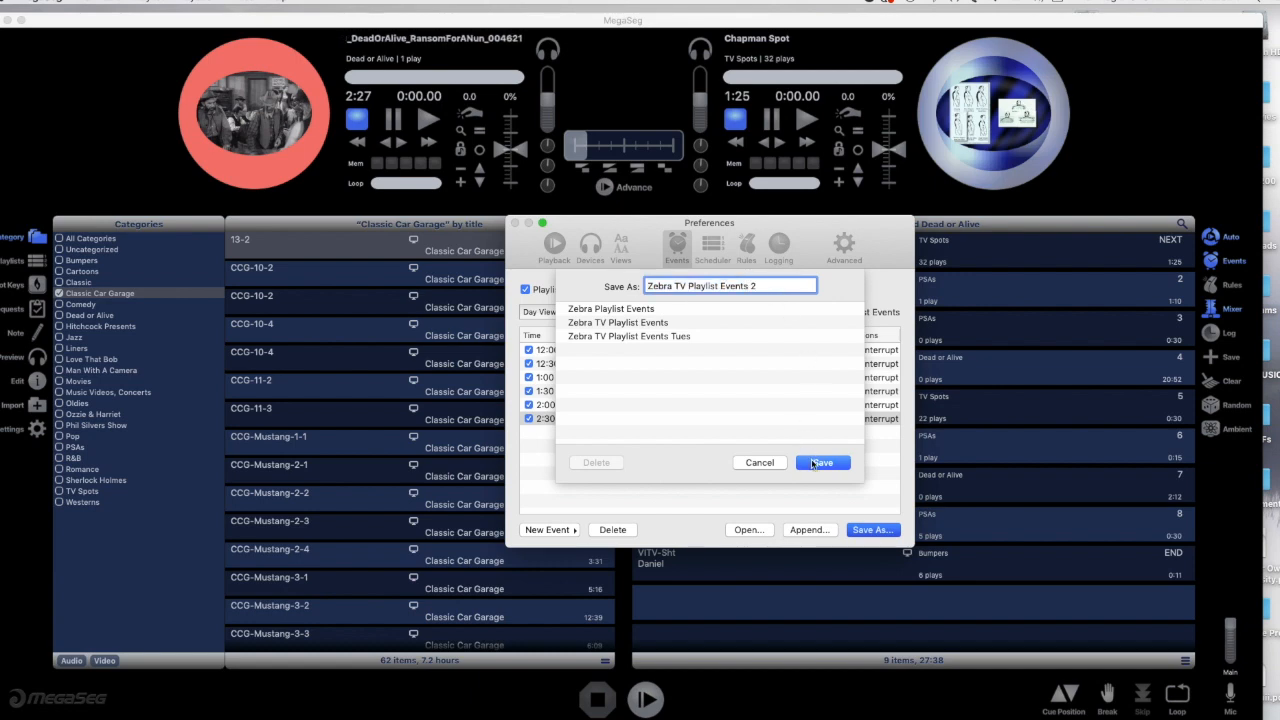
{"action": "left_click", "coordinate": [822, 462]}
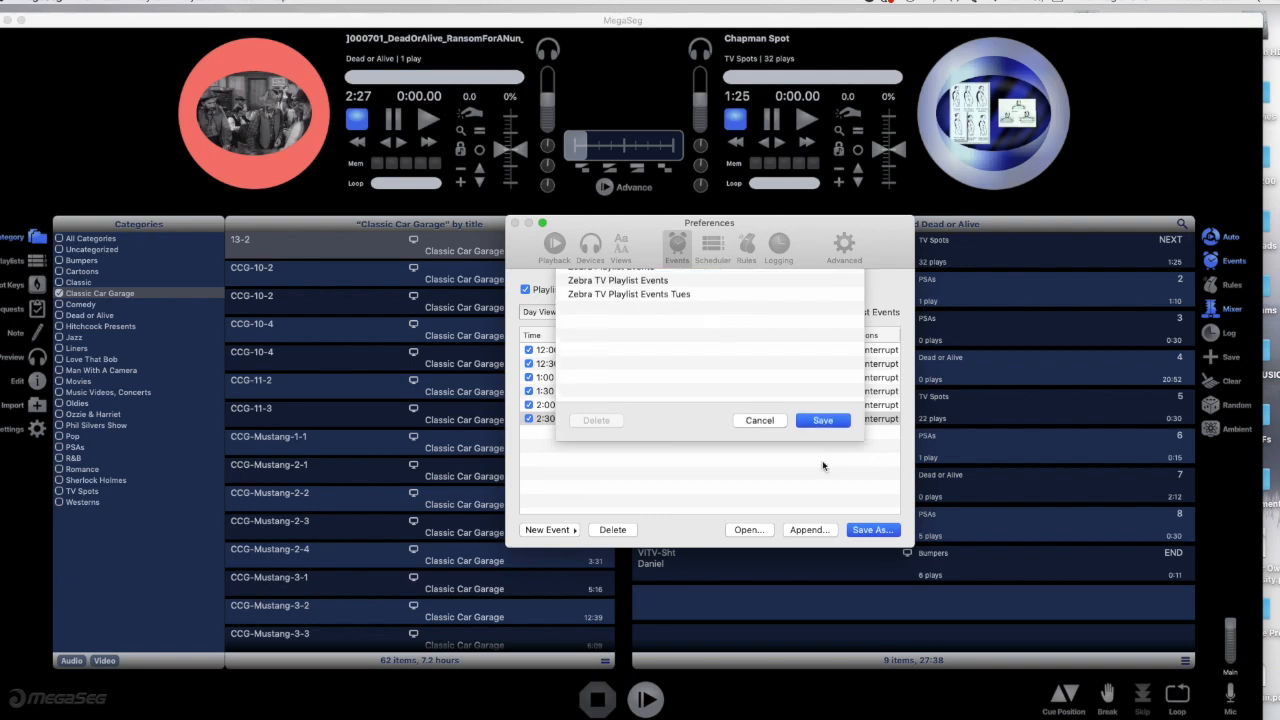
Add a Switch Events List event targeting Zebra TV Playlist Events Tues and adjust its time.
{"action": "left_click", "coordinate": [692, 468]}
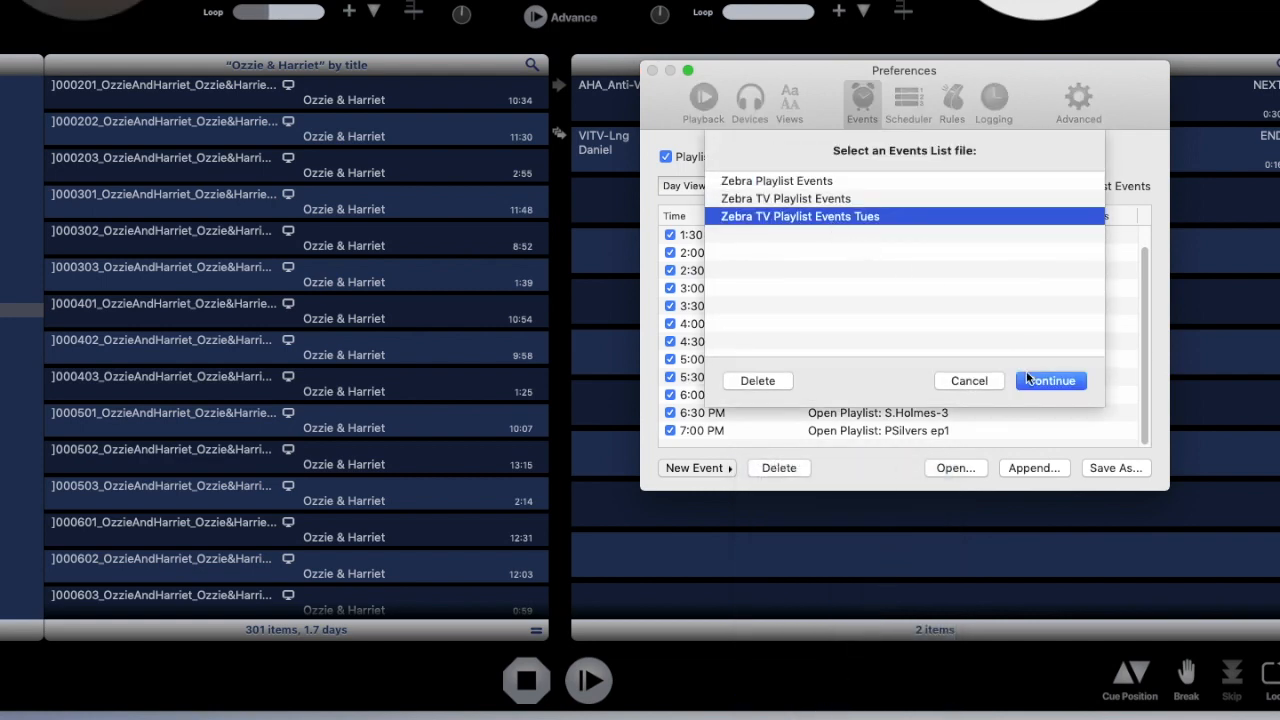
{"action": "left_click", "coordinate": [1048, 380]}
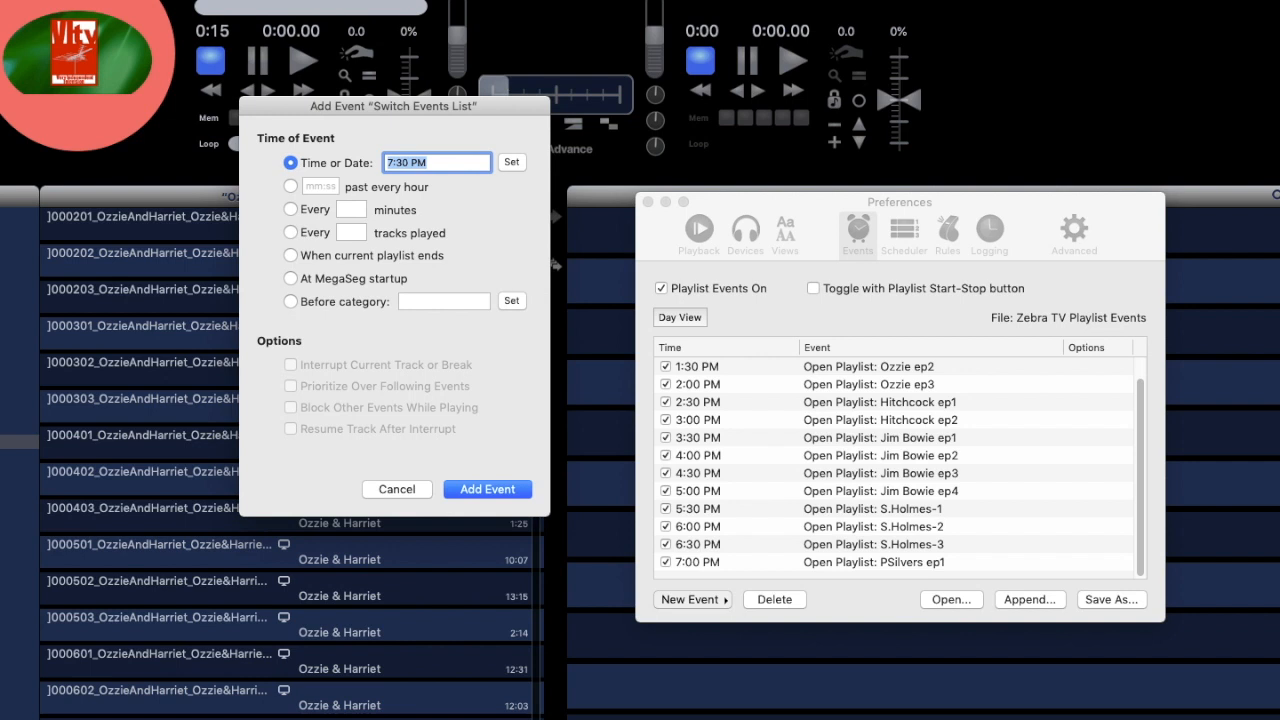
{"action": "mouse_move", "coordinate": [444, 200]}
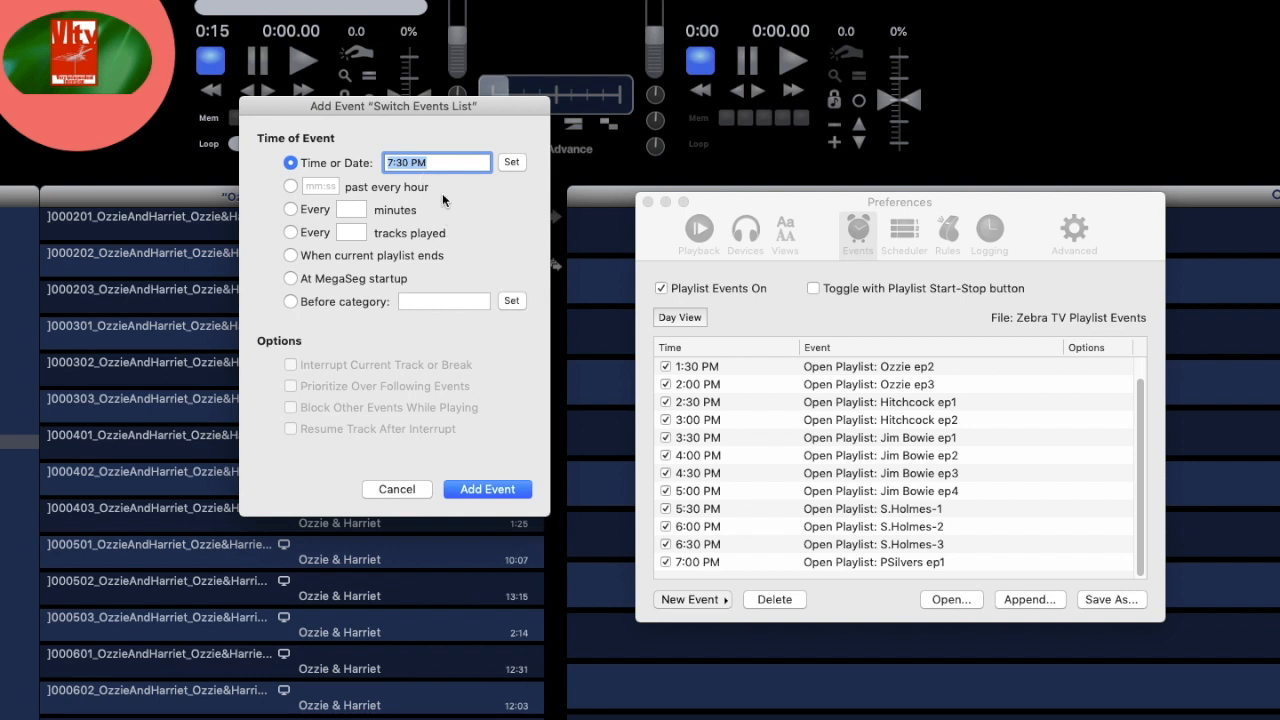
{"action": "left_click", "coordinate": [488, 488]}
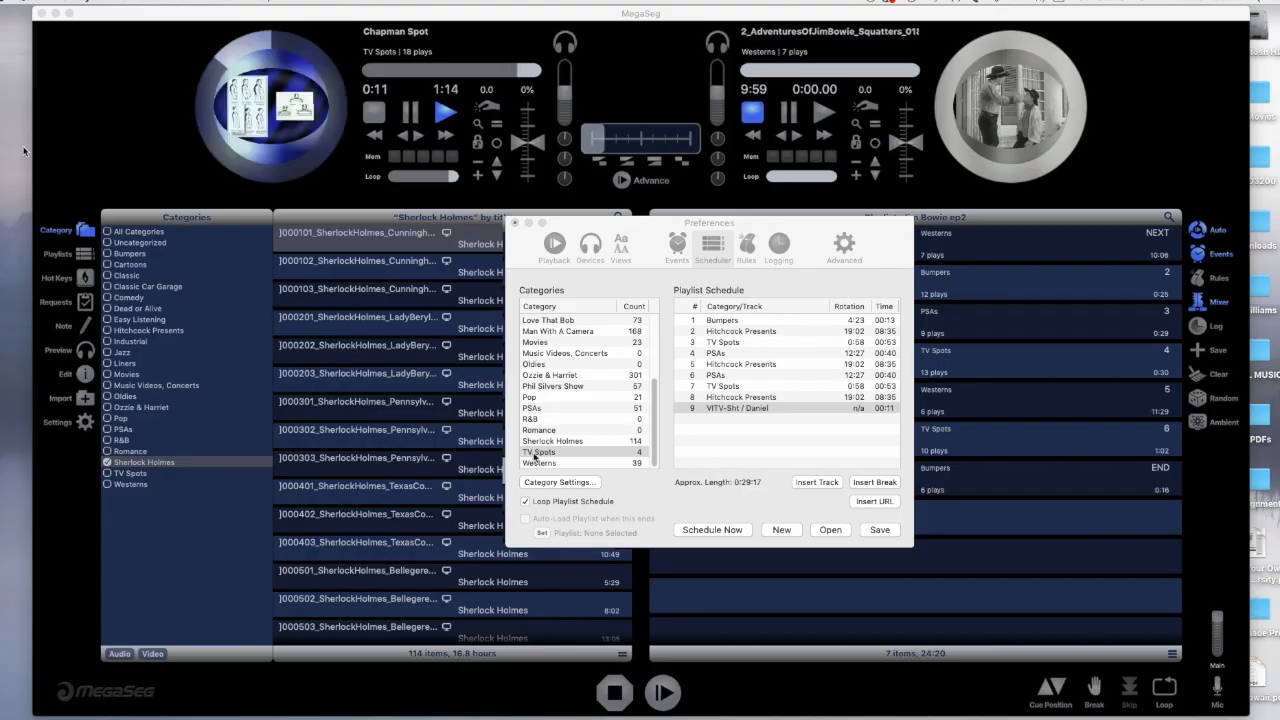
Add TV Spots to the schedule, save it named 'Hitc...', and turn Playlist Events On.
{"action": "left_click", "coordinate": [532, 408]}
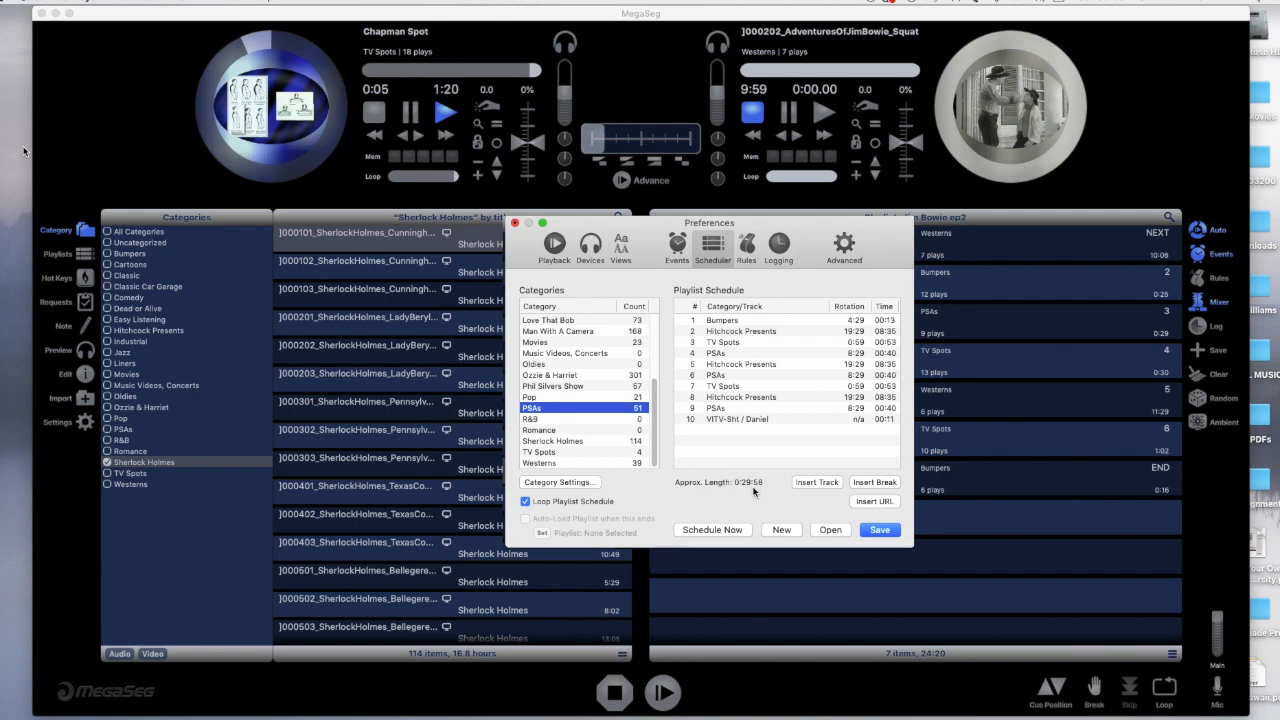
{"action": "left_click", "coordinate": [880, 528]}
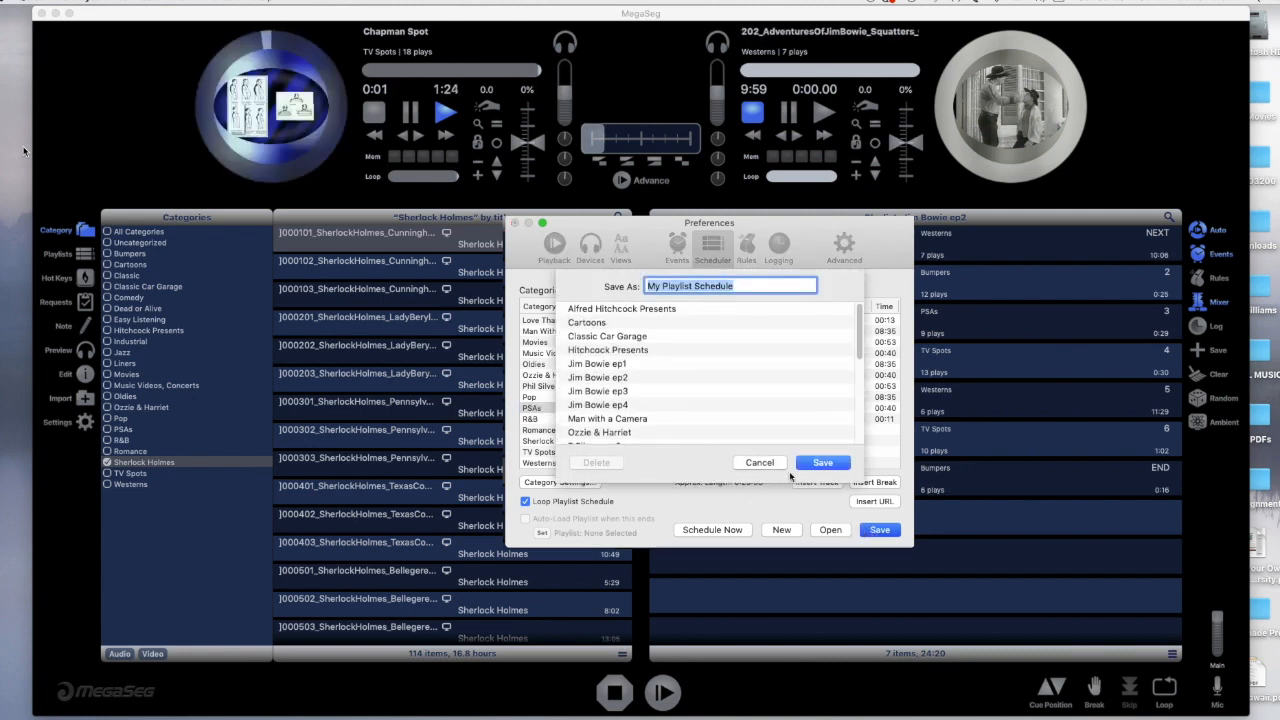
{"action": "type", "text": "Hitc"}
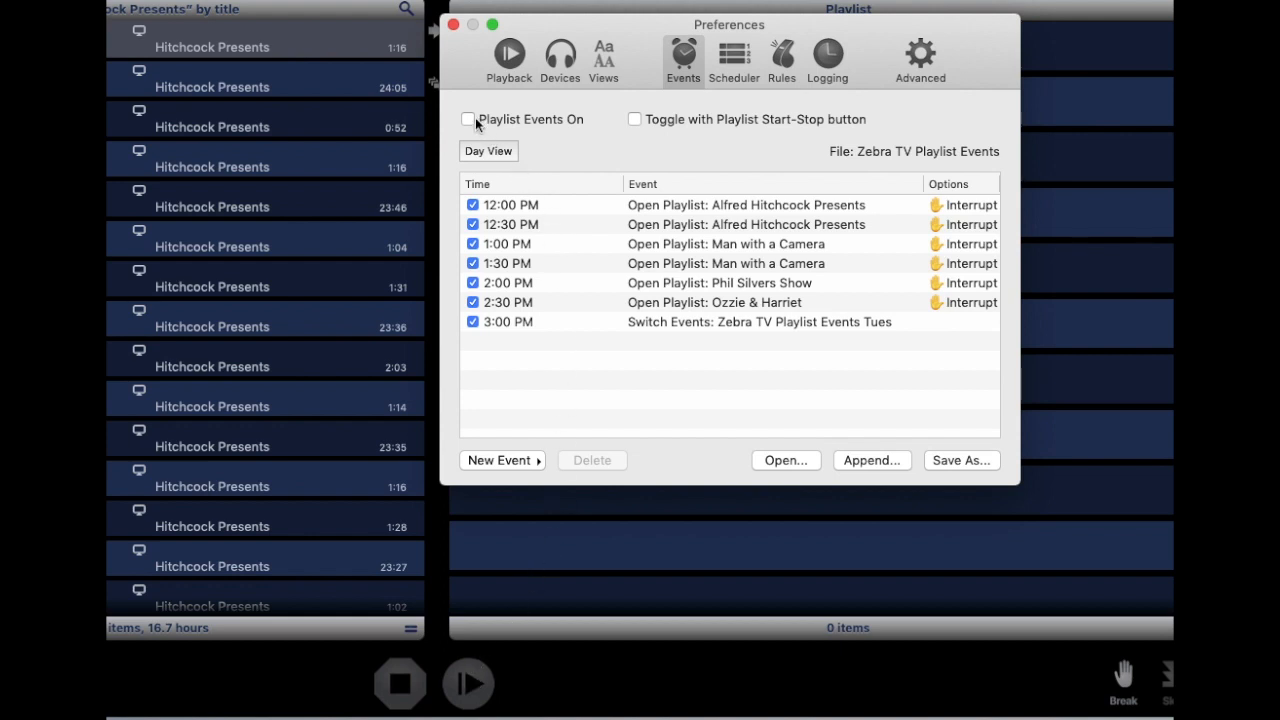
{"action": "left_click", "coordinate": [468, 120]}
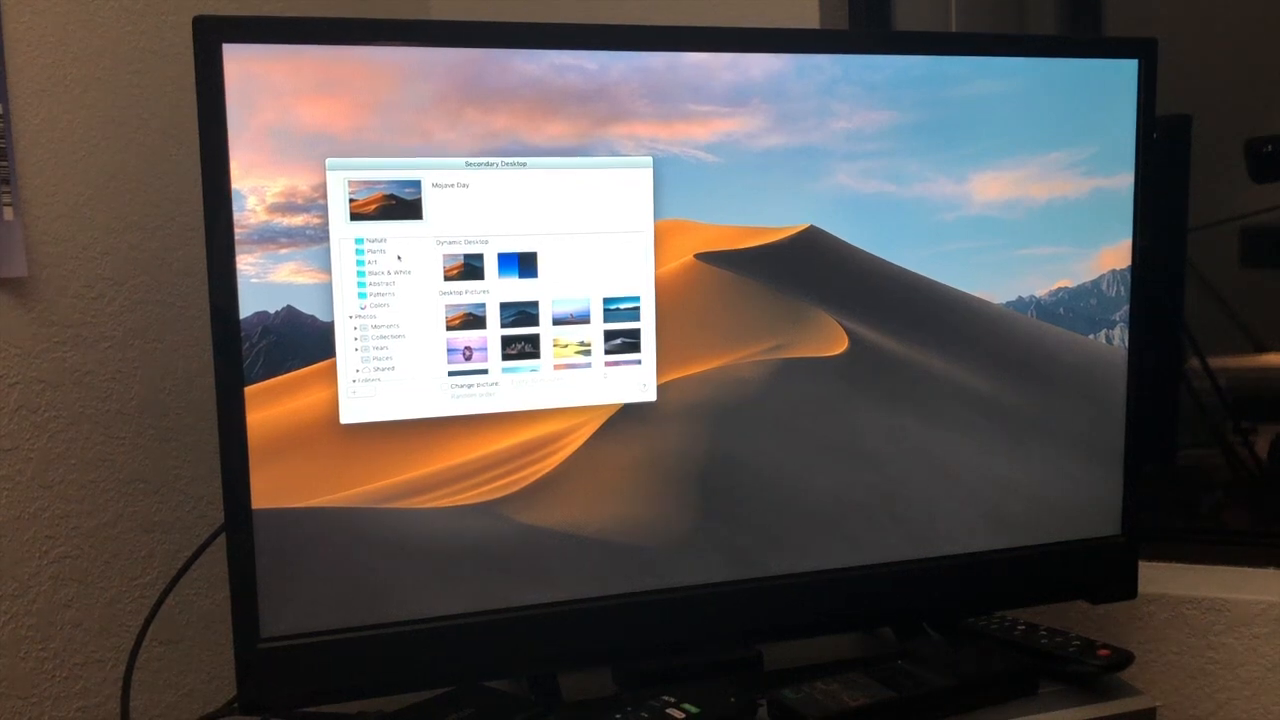
{"action": "mouse_move", "coordinate": [972, 402]}
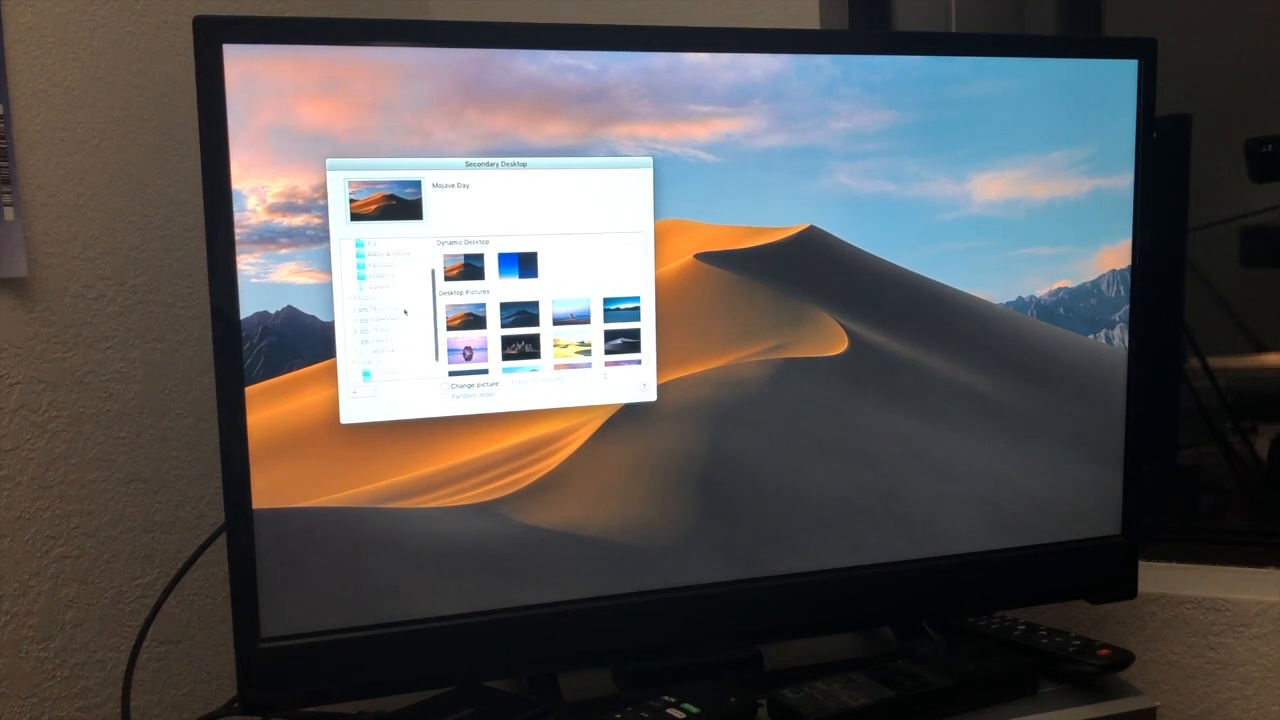
Select the logo image from the Pictures folder as the secondary display's background.
{"action": "left_click", "coordinate": [376, 352]}
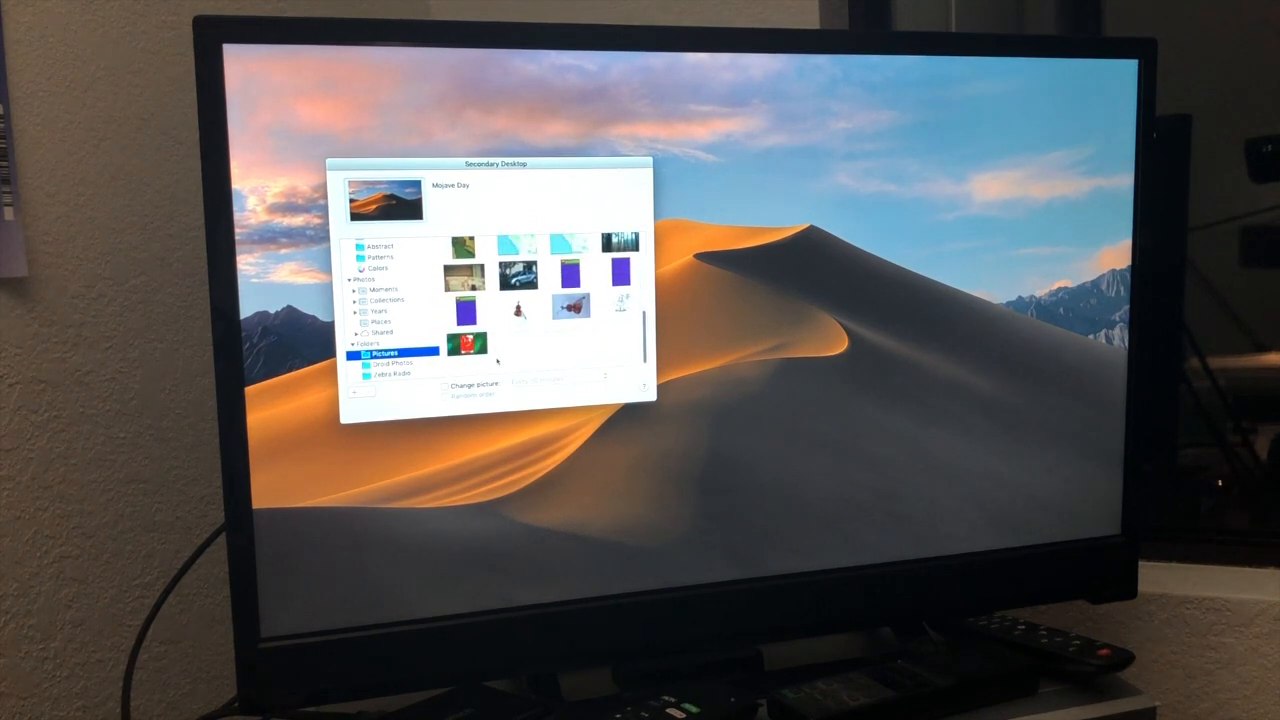
{"action": "left_click", "coordinate": [464, 356]}
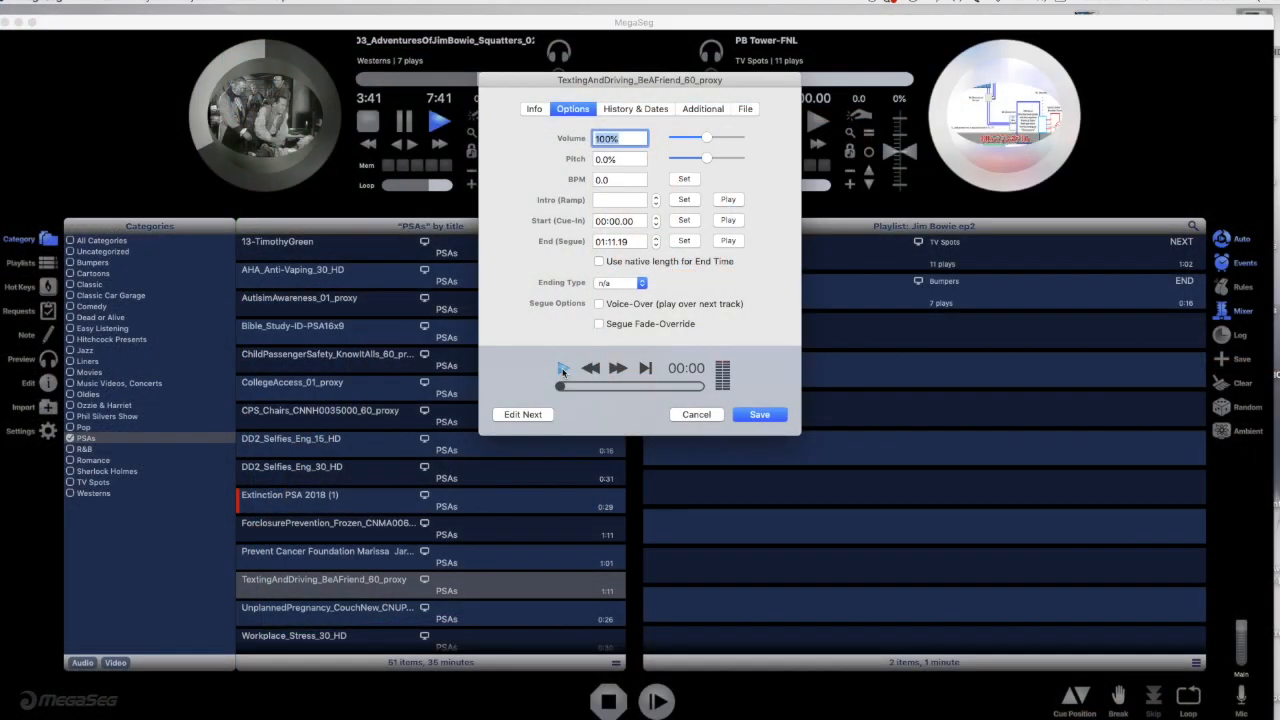
Play the Testing and Driving PSA preview and set its cue point.
{"action": "left_click", "coordinate": [564, 368]}
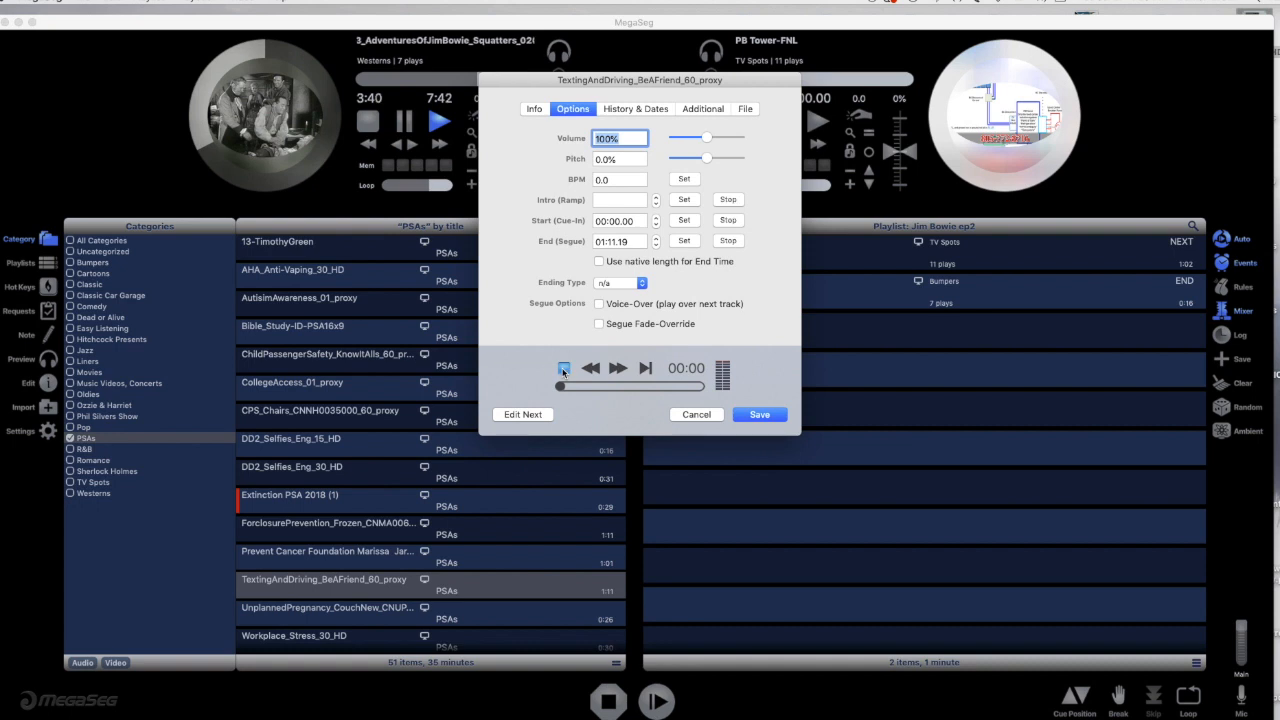
{"action": "left_click", "coordinate": [564, 368]}
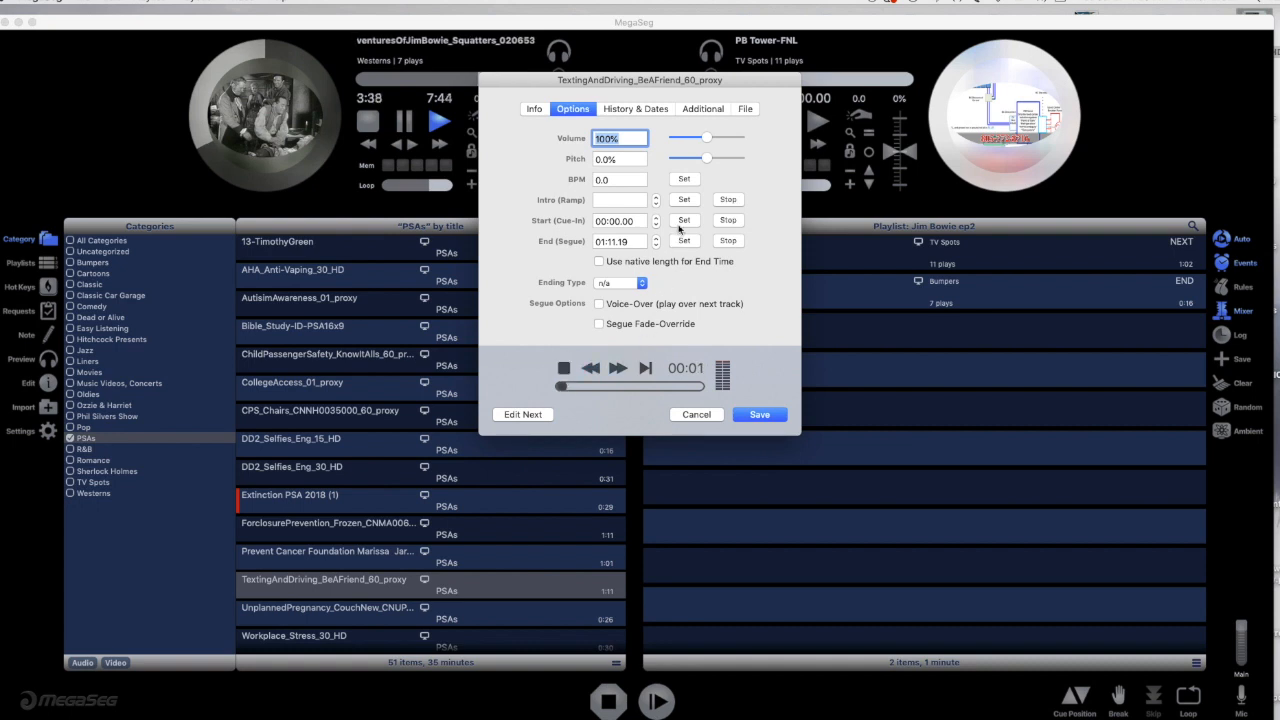